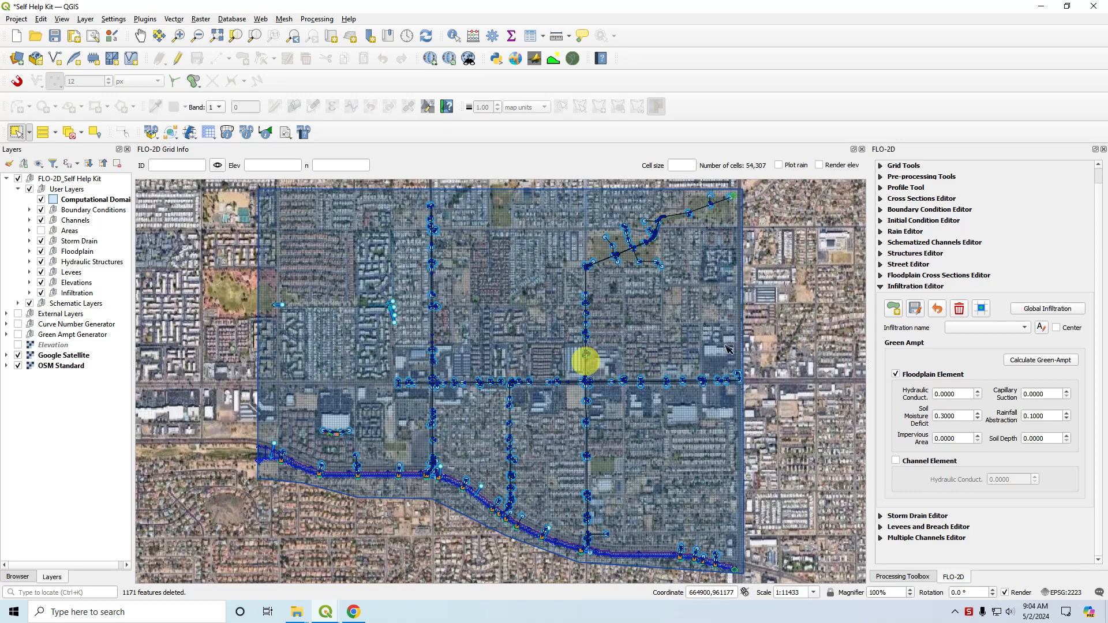
Step: Glance at the Global Infiltration dialog in QGIS, then switch to the FLO-2D homepage and its Training menu
left_click(1047, 308)
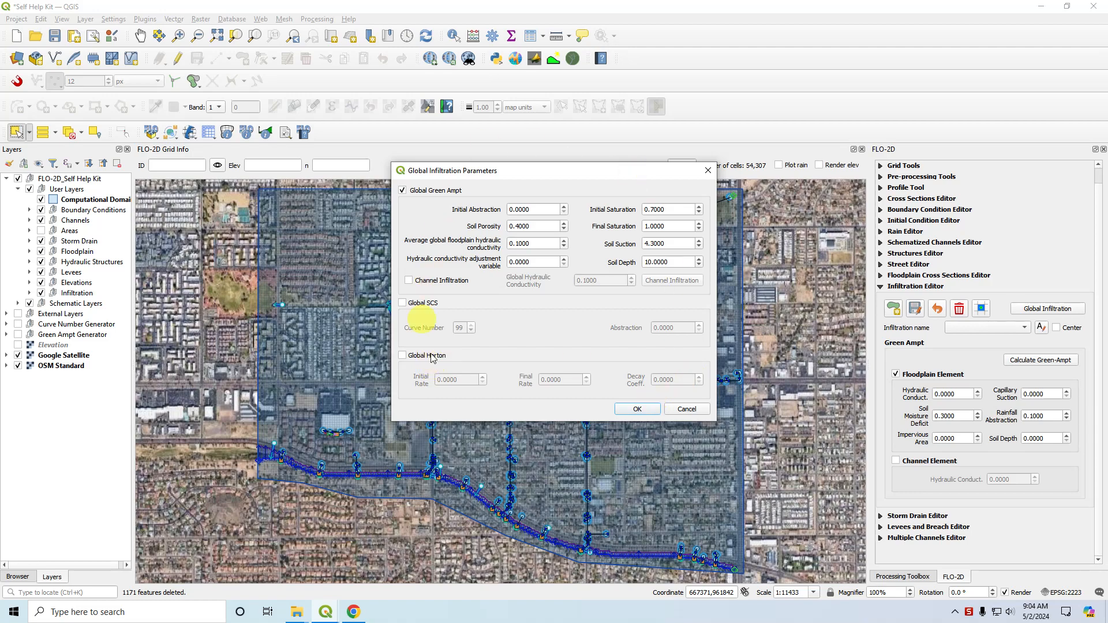
mouse_move(465, 352)
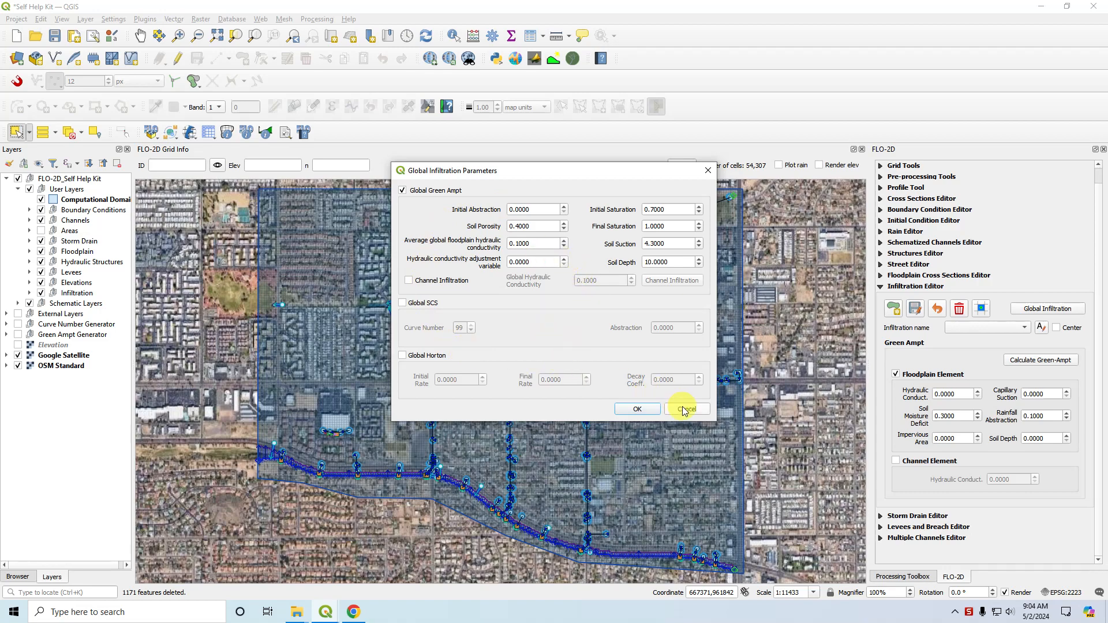
left_click(685, 408)
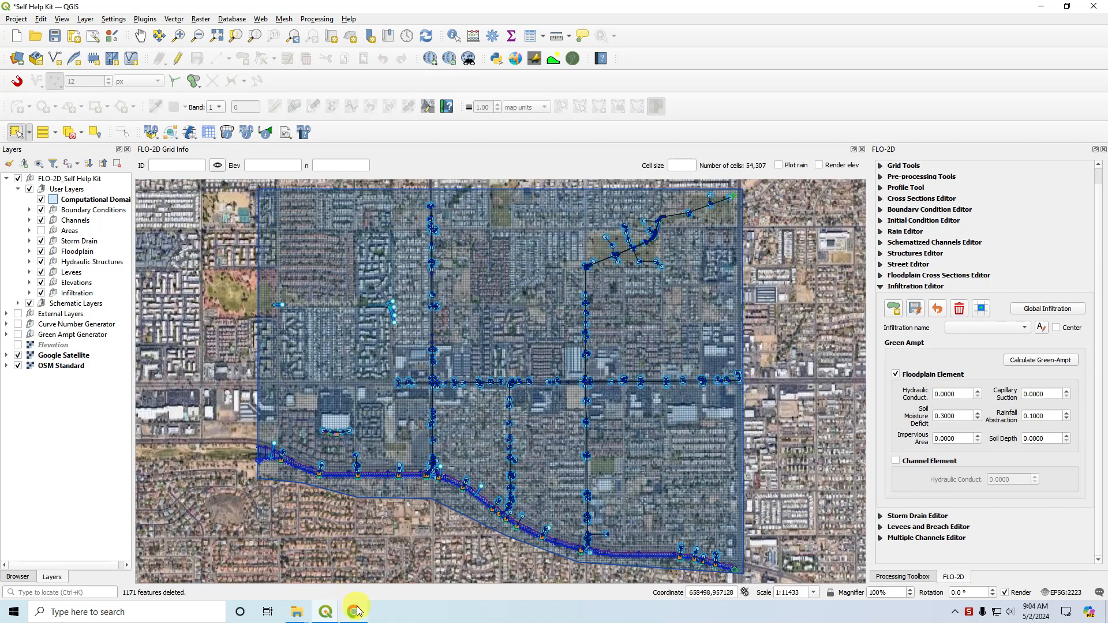
left_click(353, 611)
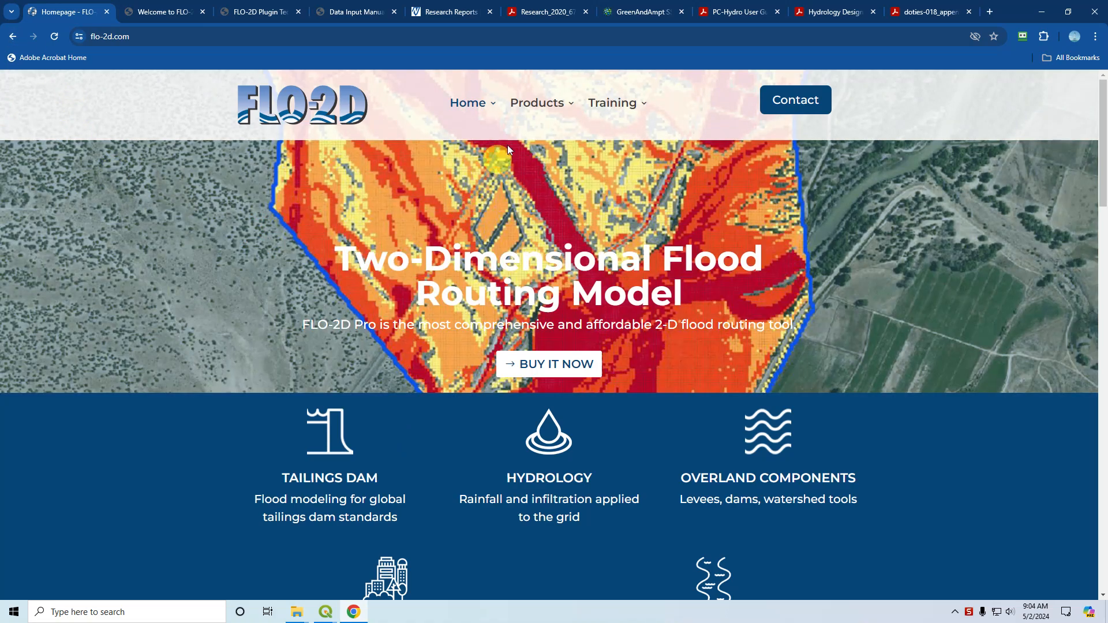
left_click(611, 103)
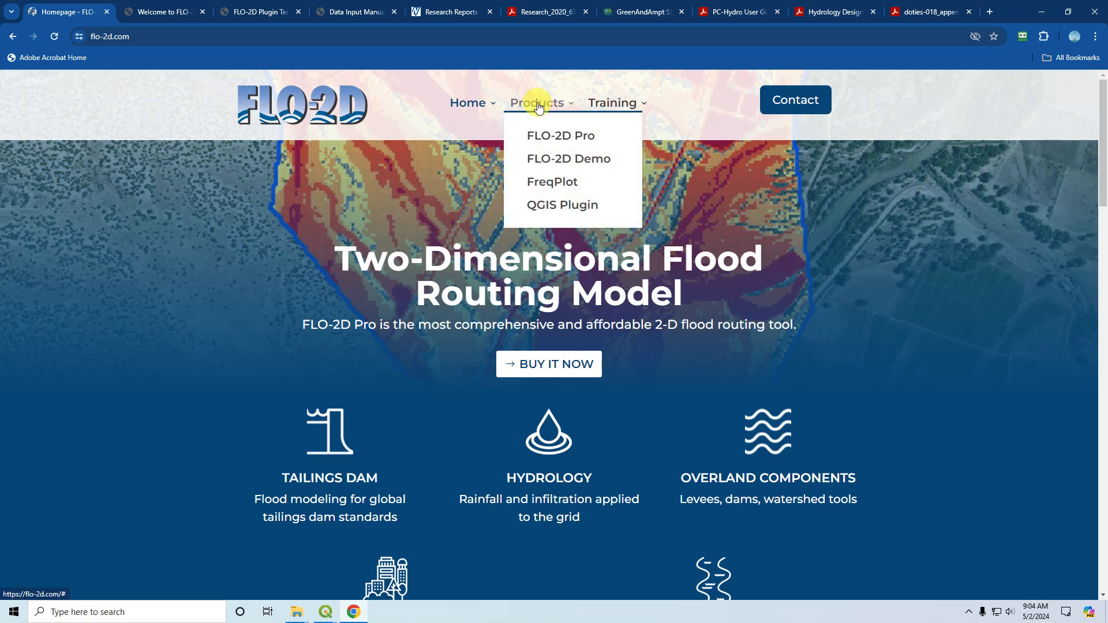
mouse_move(569, 158)
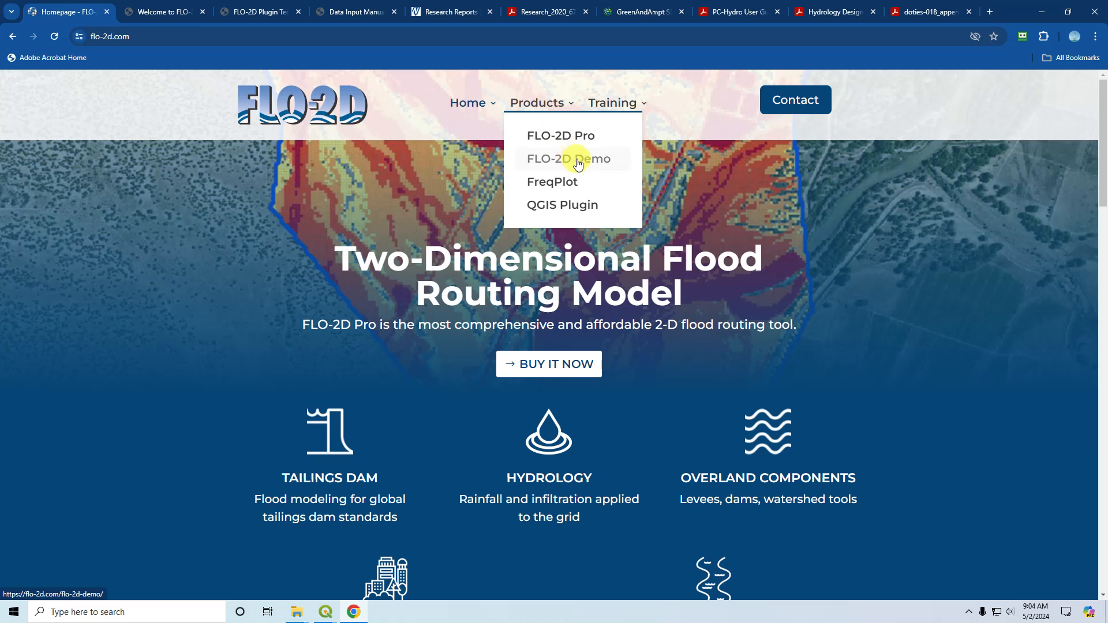
mouse_move(571, 163)
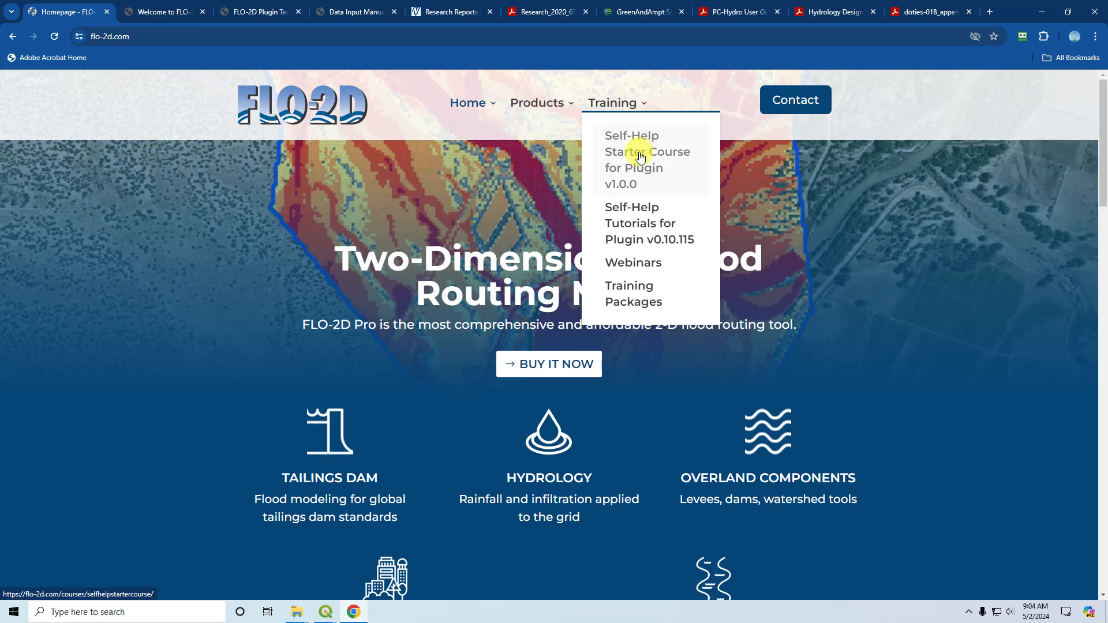
Step: Reach the Self-Help Starter Course login page via Training, returning from the homepage once
left_click(639, 160)
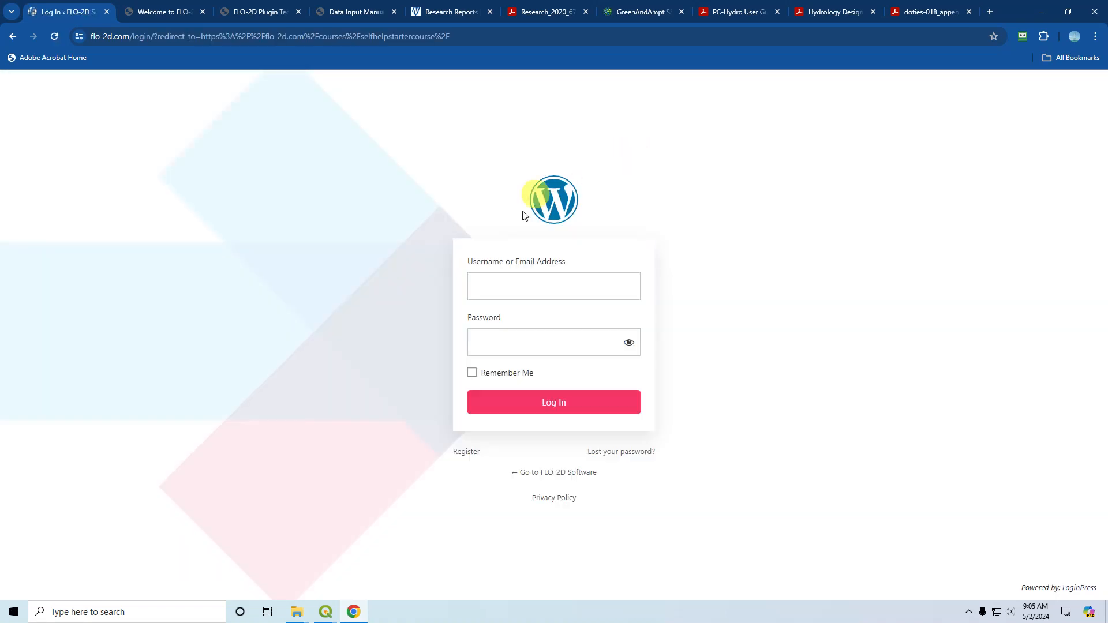
left_click(553, 285)
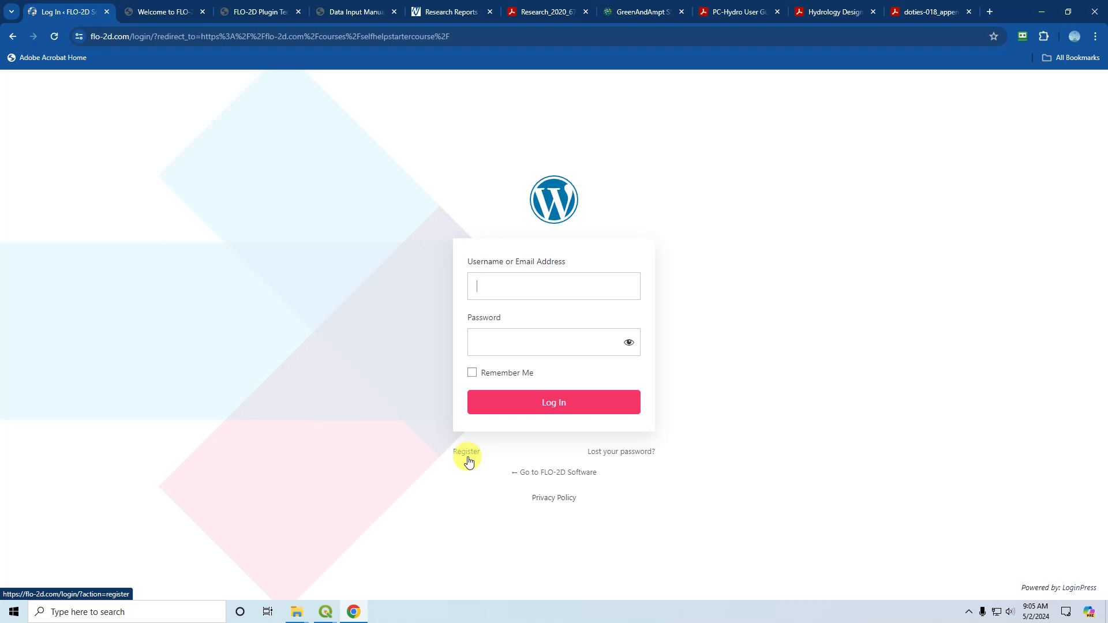
mouse_move(446, 475)
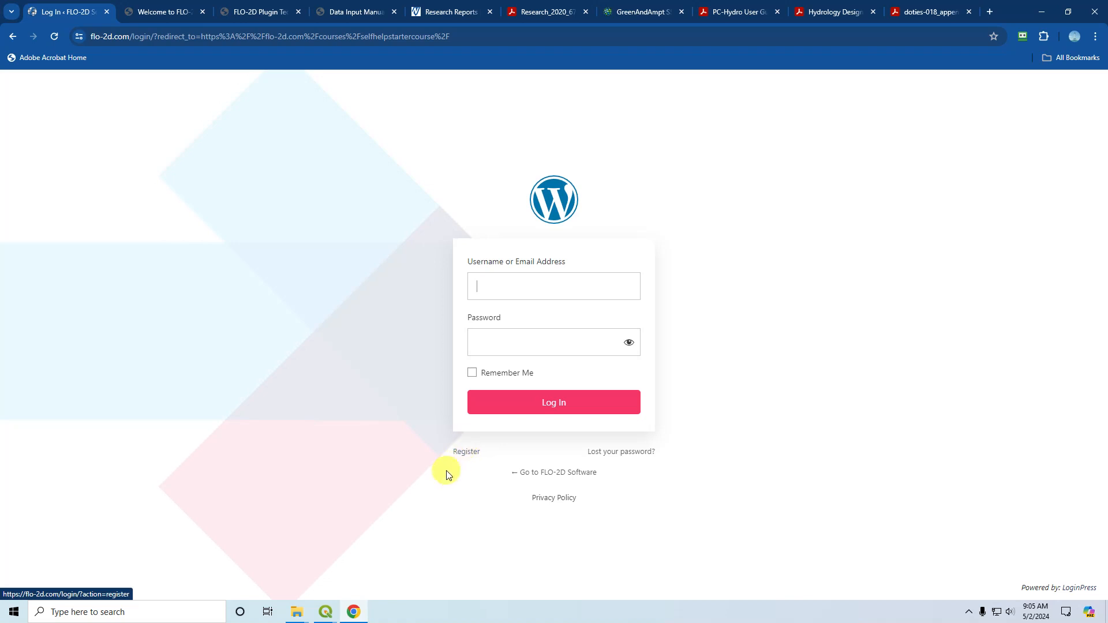
mouse_move(14, 36)
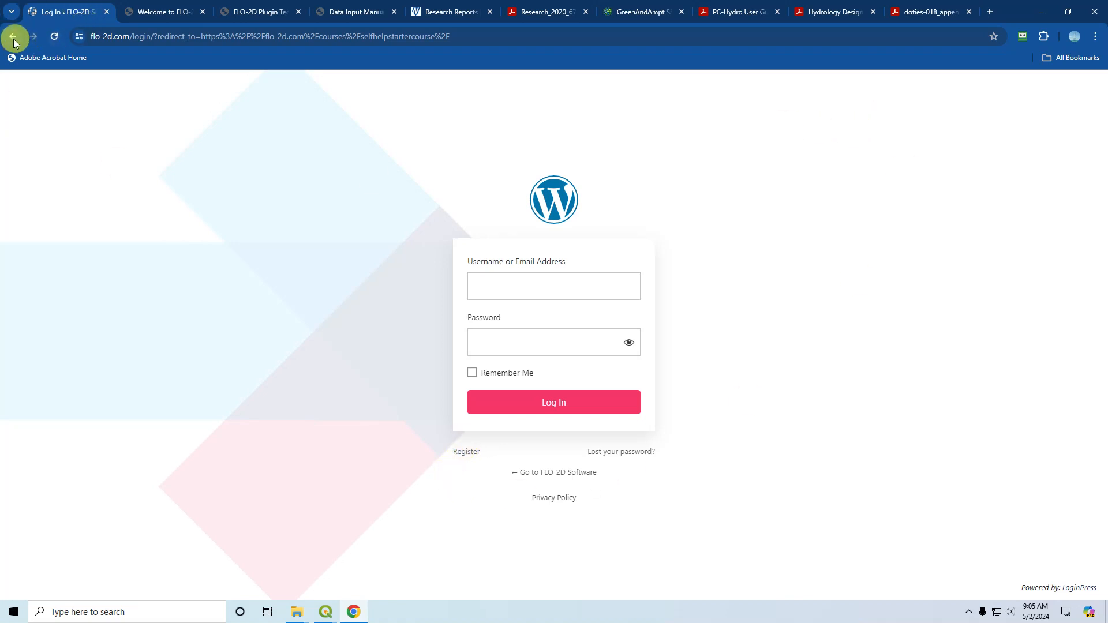
left_click(13, 36)
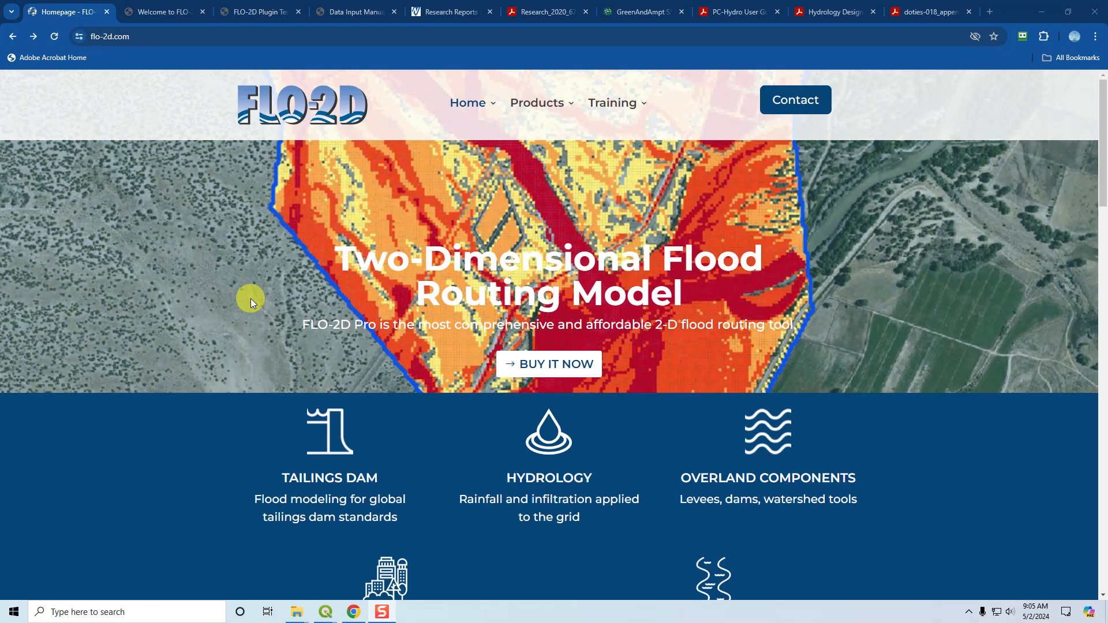
left_click(612, 103)
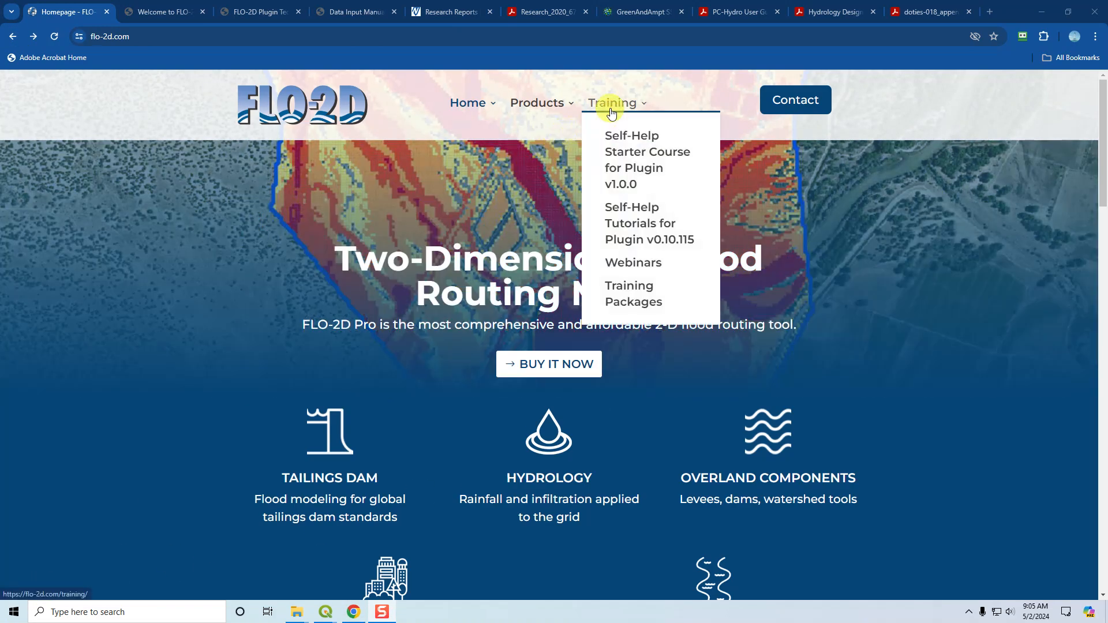
mouse_move(625, 153)
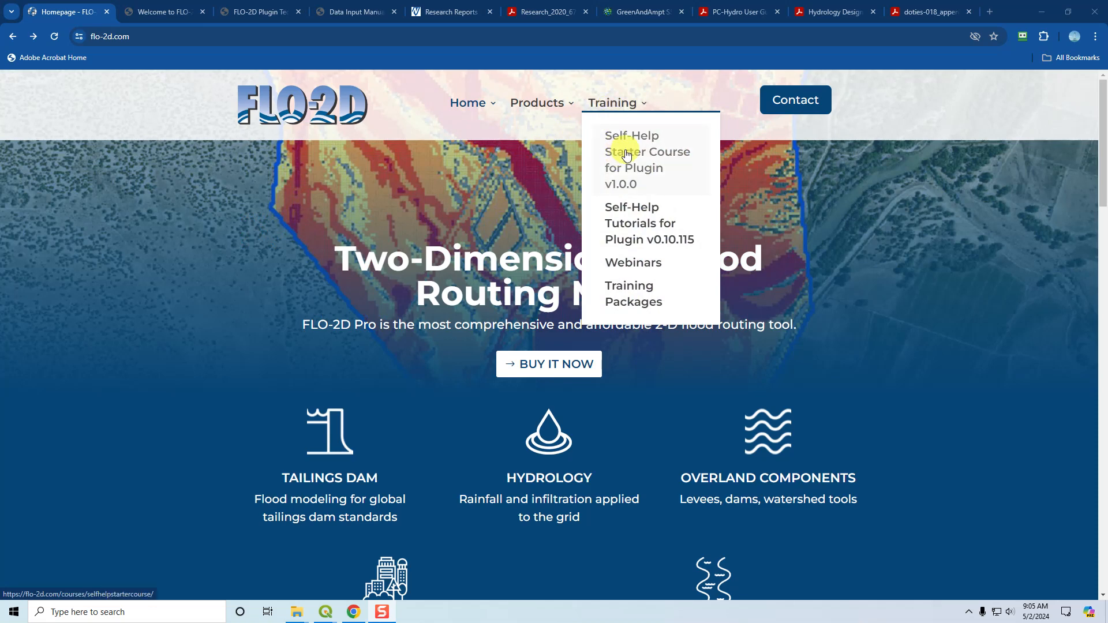
left_click(647, 159)
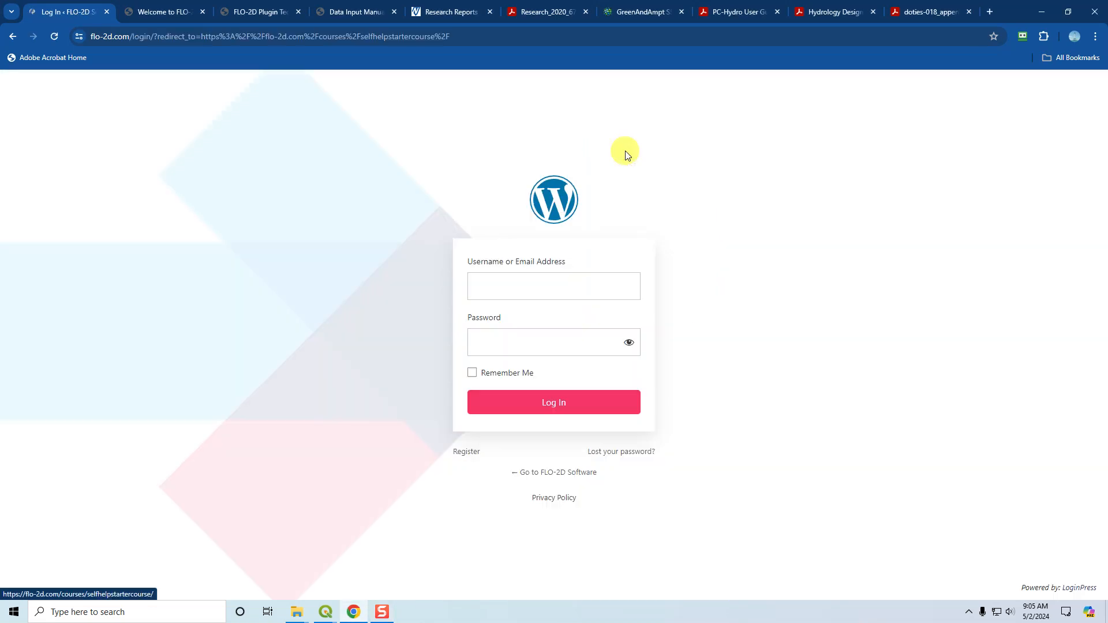
Step: Enter the username and password and log in to the course page
type("k")
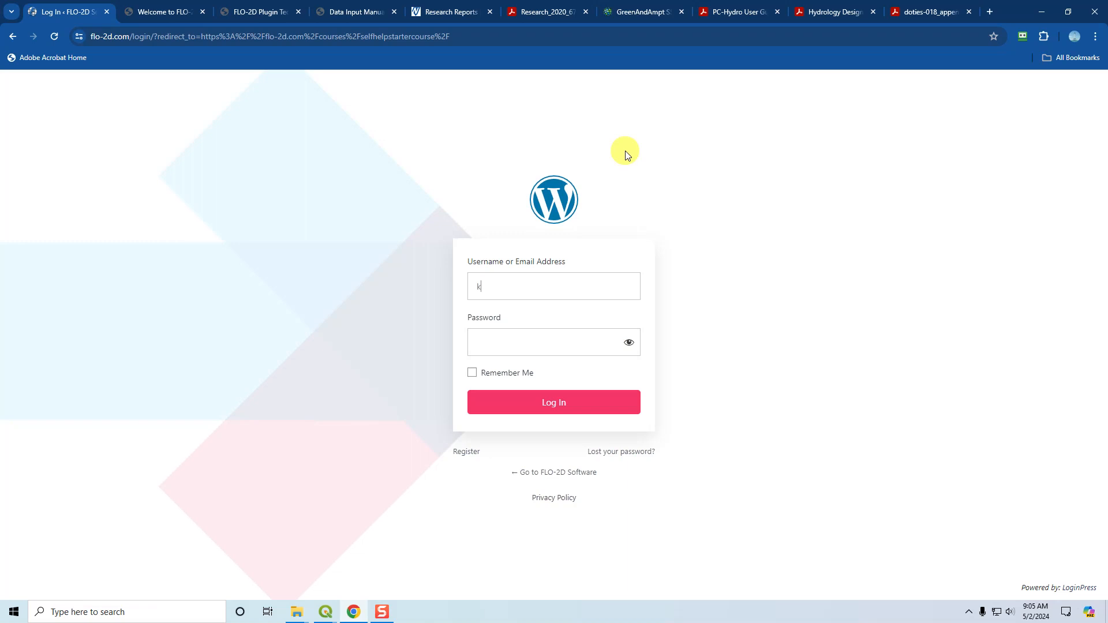
type("aren2d")
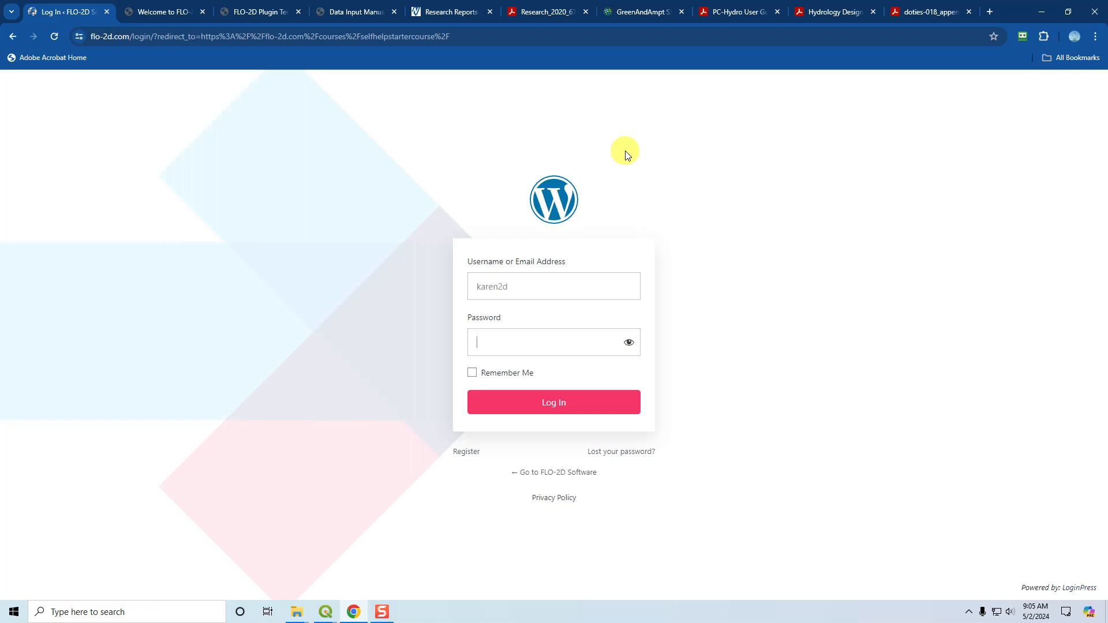
left_click(553, 401)
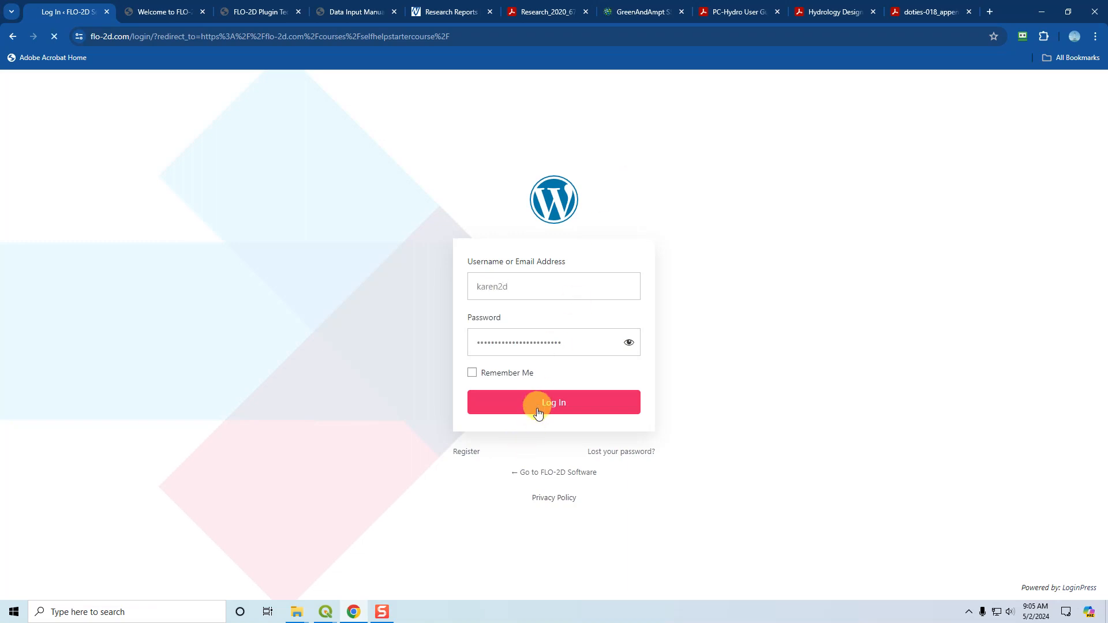
left_click(553, 401)
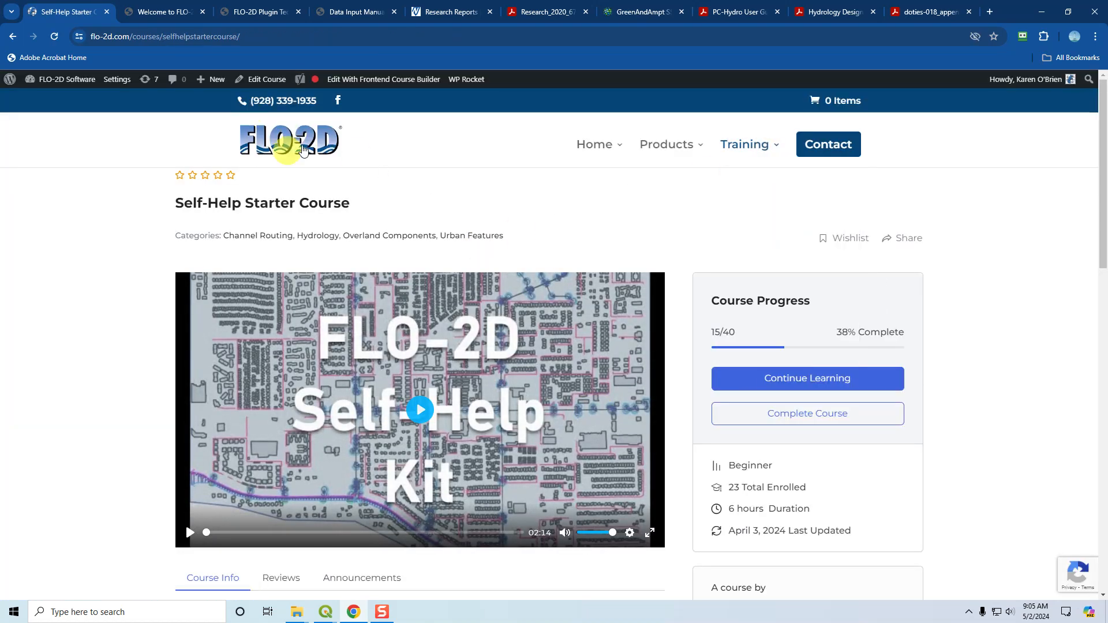
Step: Continue Learning from the course's 15 of 40 progress point
left_click(744, 144)
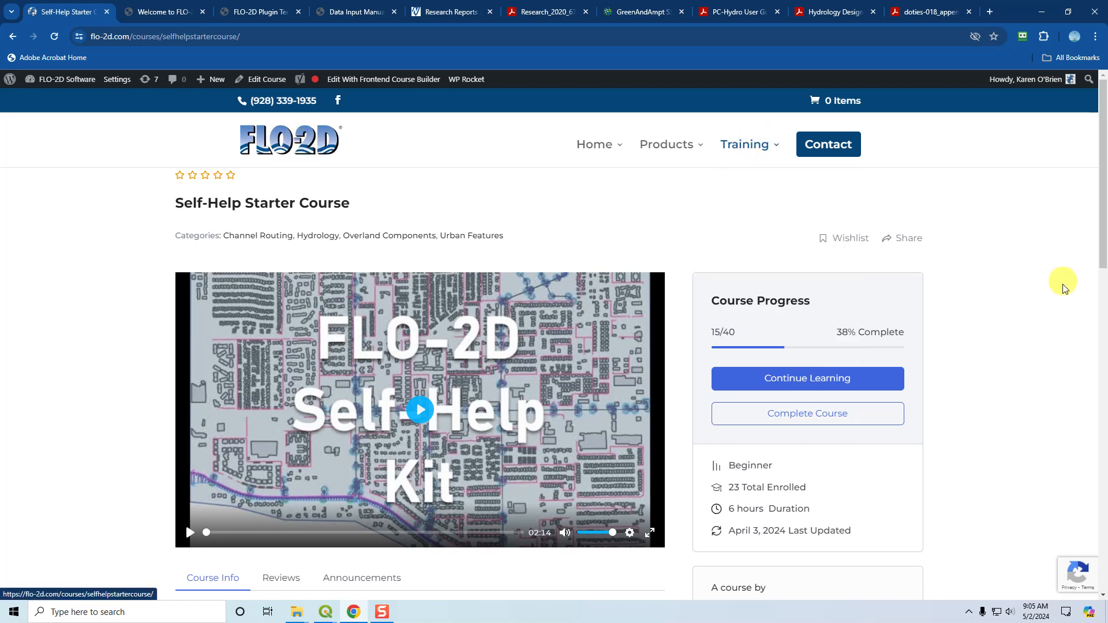
mouse_move(794, 276)
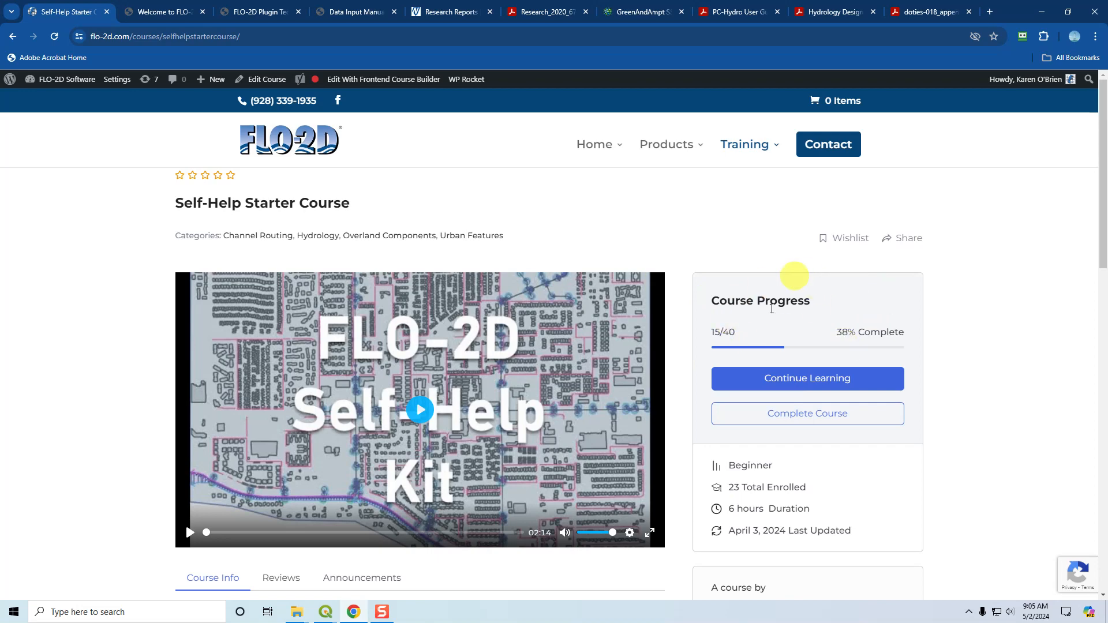
mouse_move(779, 329)
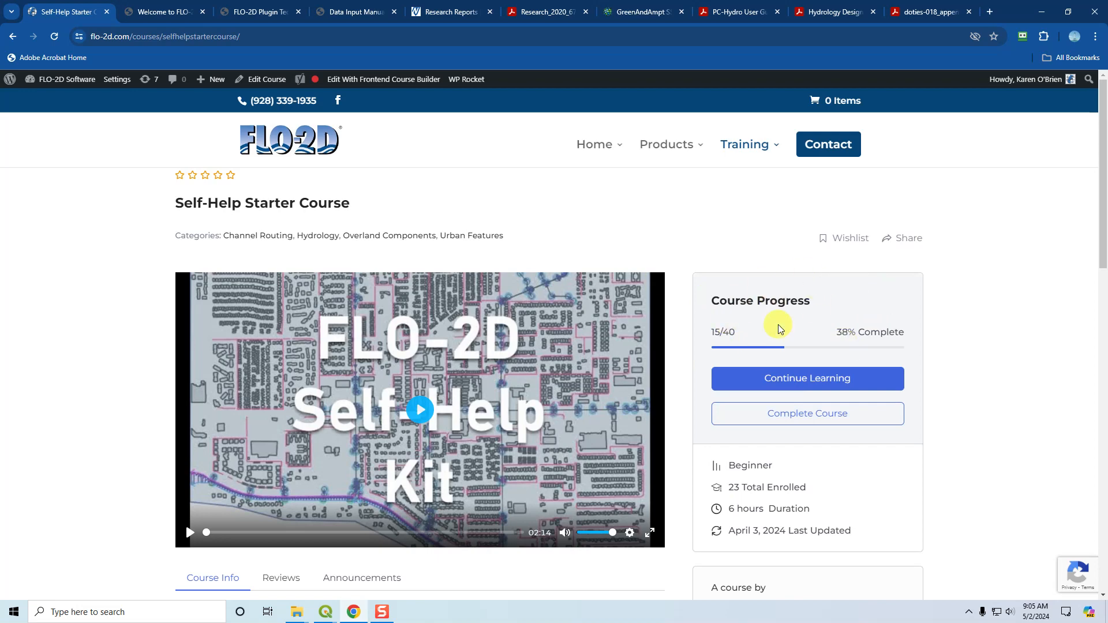
left_click(807, 379)
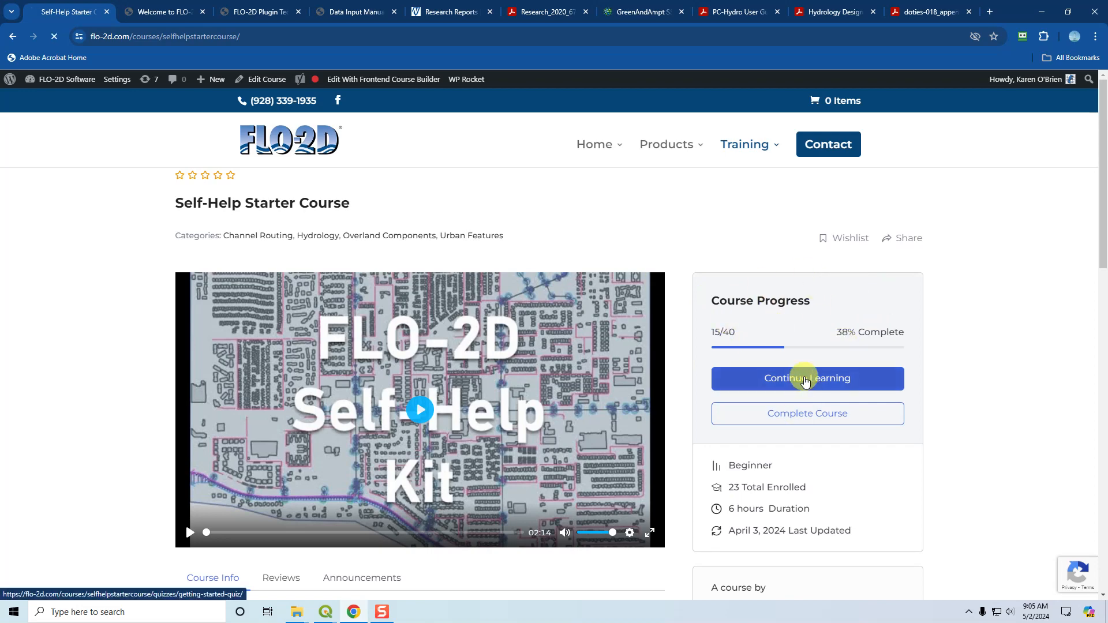
Step: Advance to the Getting Started Quiz and expand the Hydrology lesson list with Horton and Green-Ampt lessons
left_click(807, 379)
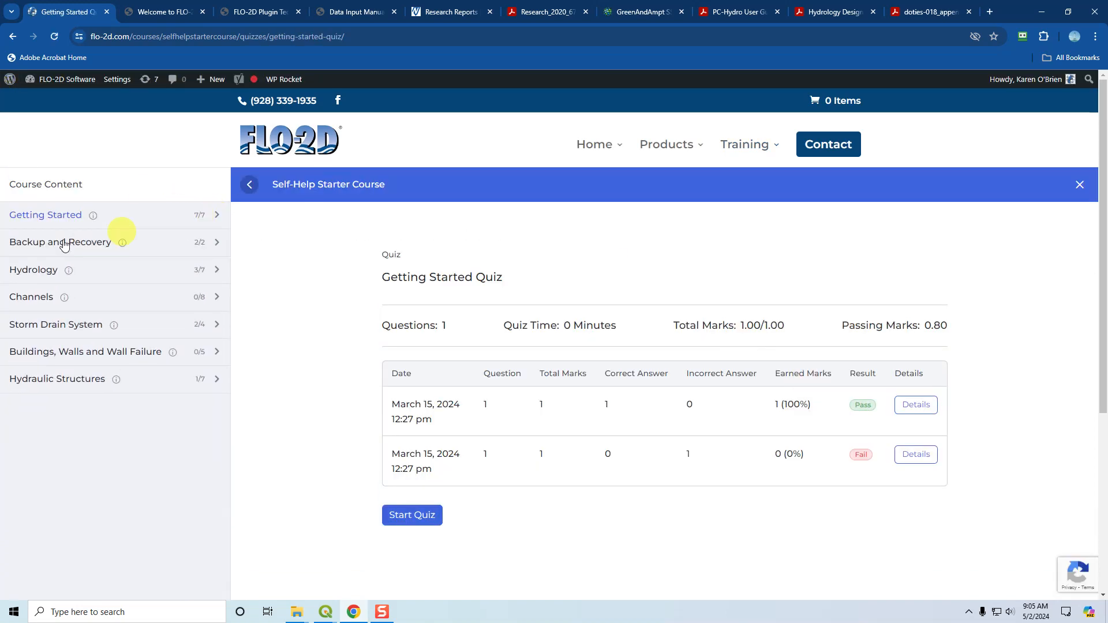
mouse_move(41, 225)
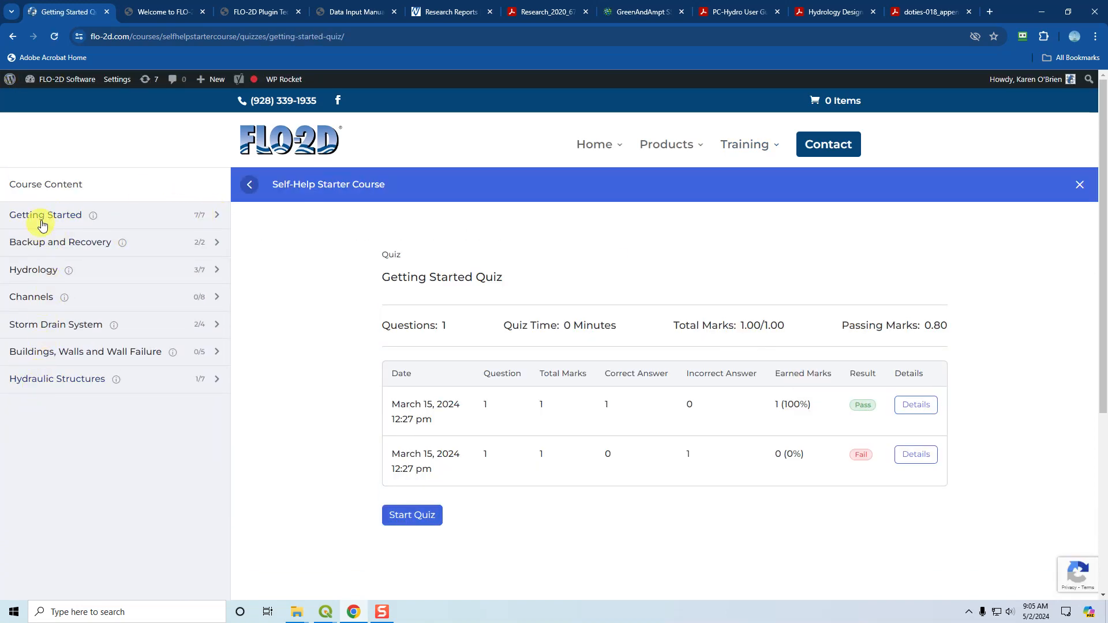
mouse_move(44, 425)
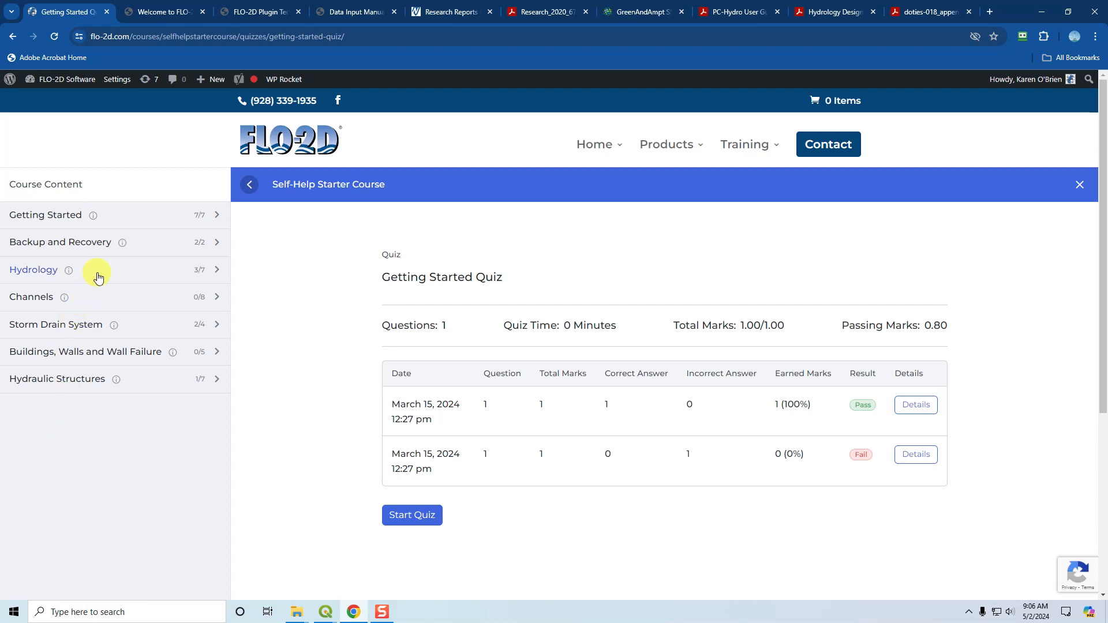
left_click(106, 269)
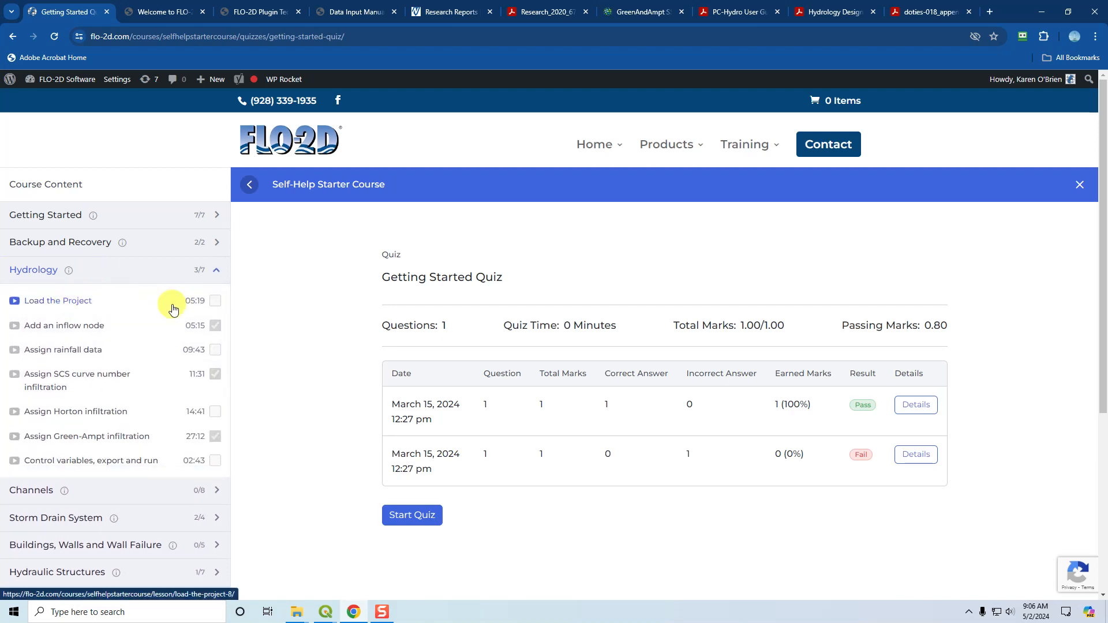
mouse_move(134, 310)
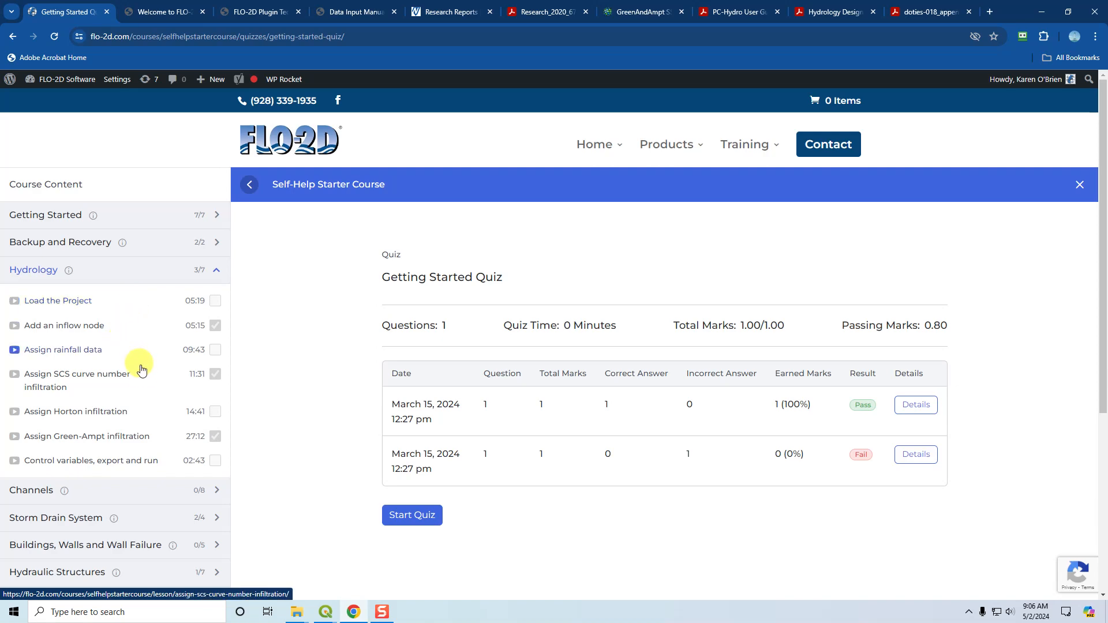
mouse_move(147, 382)
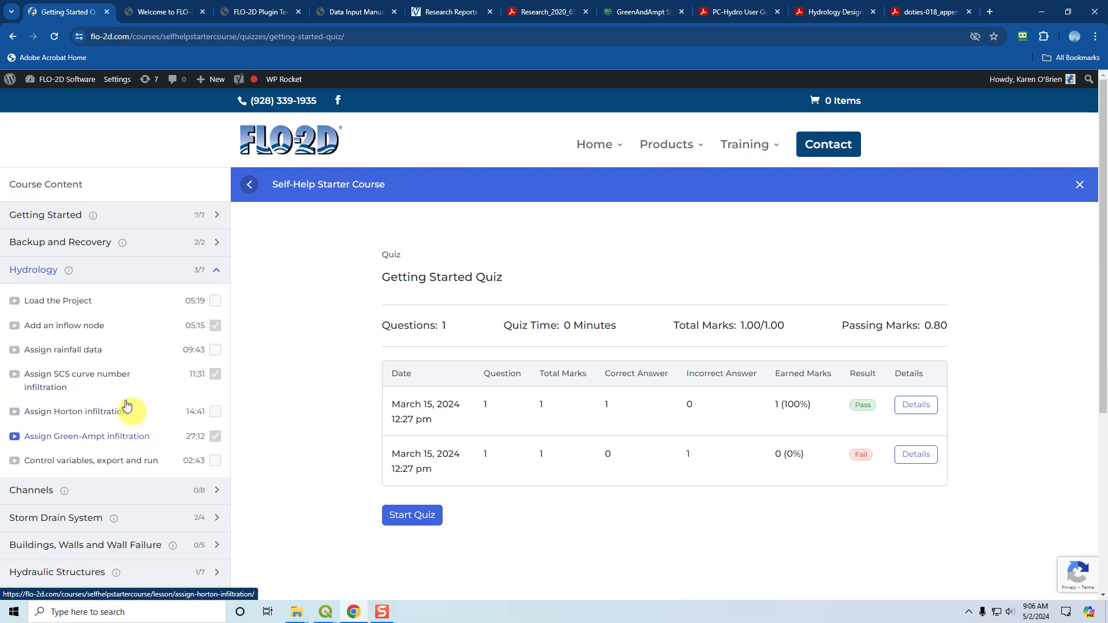
mouse_move(102, 388)
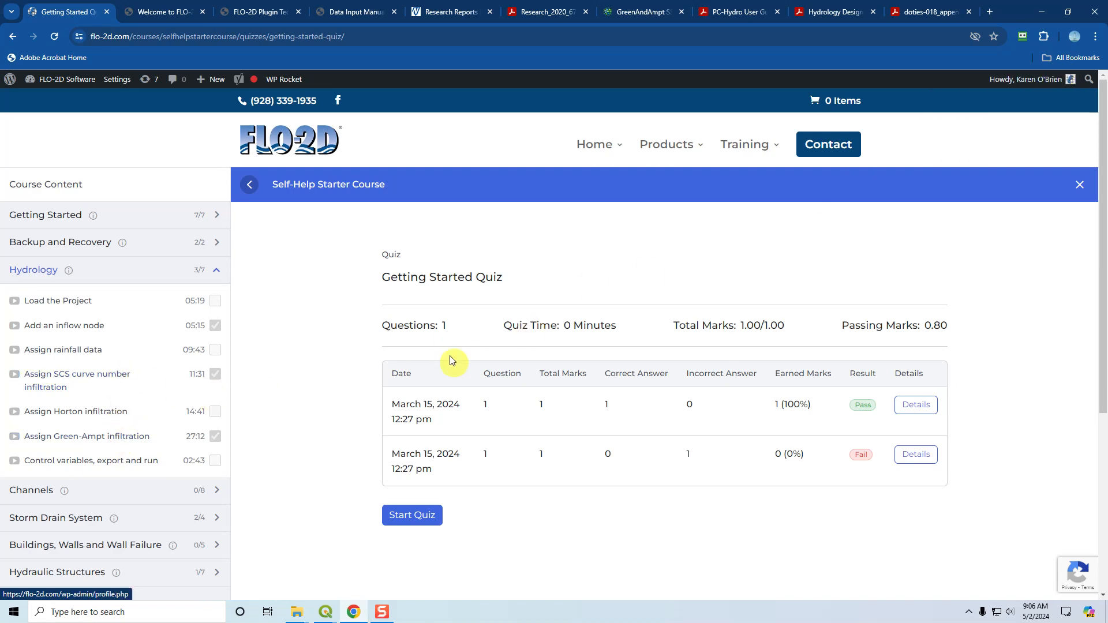
mouse_move(346, 382)
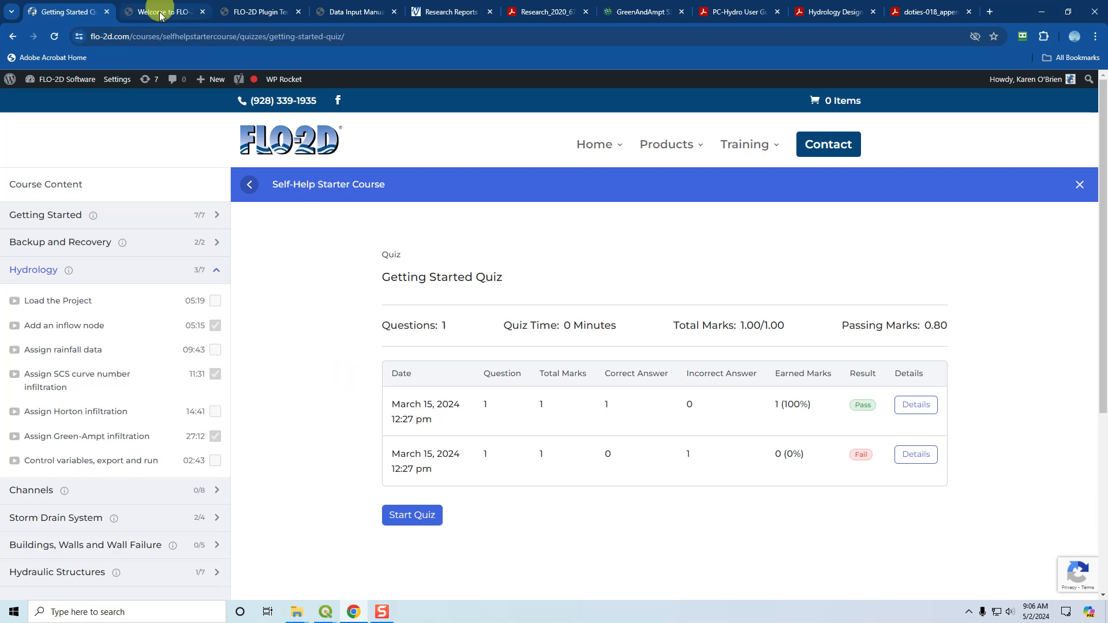
Step: Go to the Widgets page under FLO-2D Plugin Version 1.0.0 in the documentation site
left_click(161, 12)
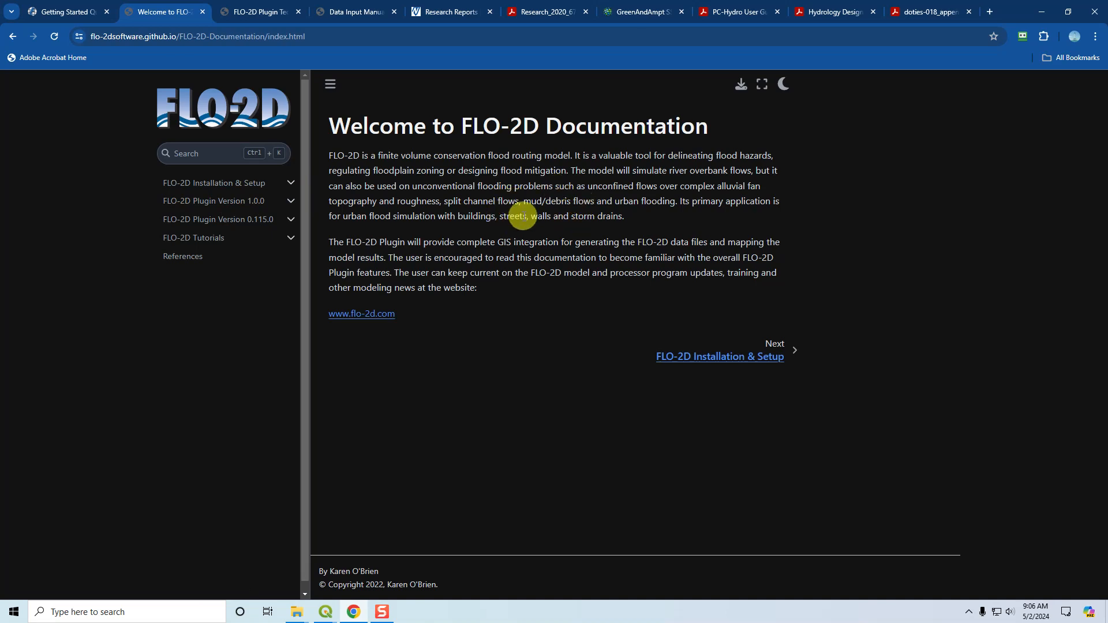
mouse_move(228, 200)
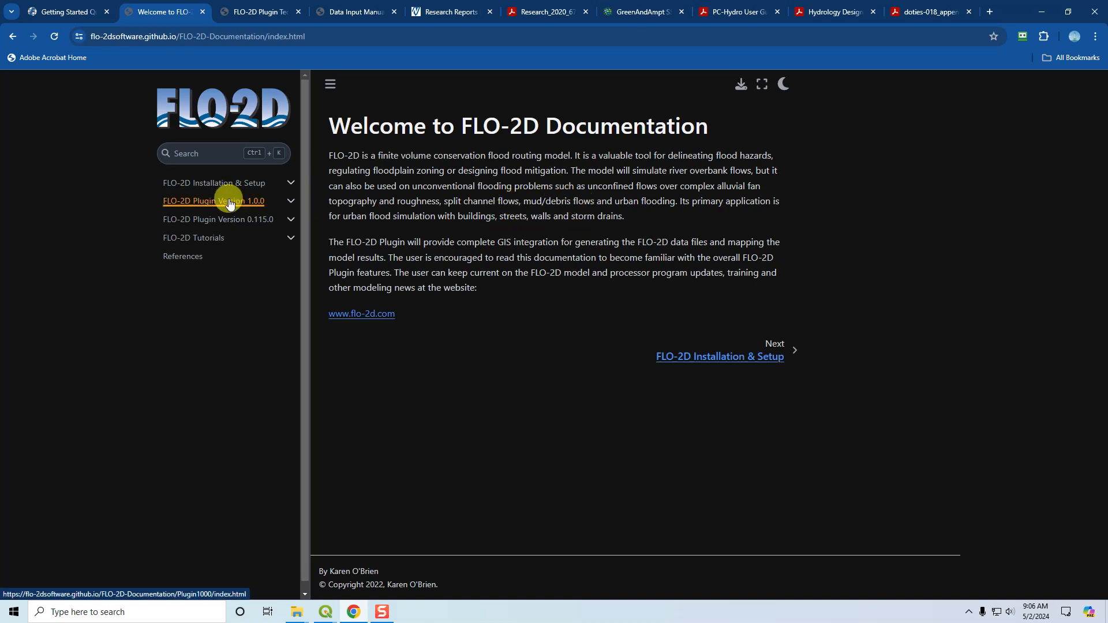
left_click(212, 200)
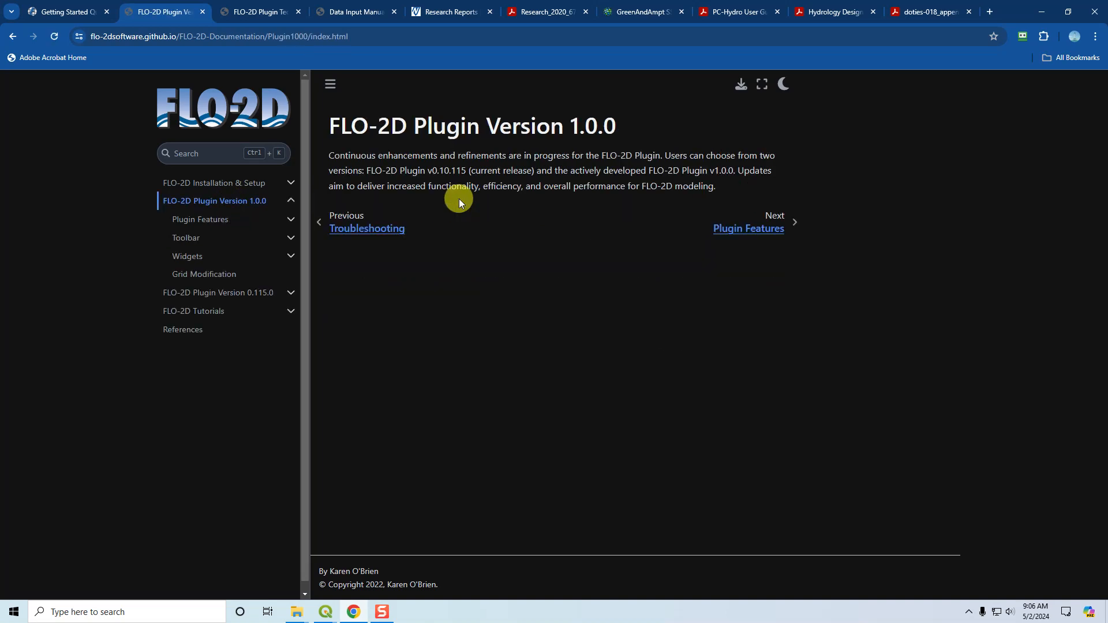
mouse_move(325, 196)
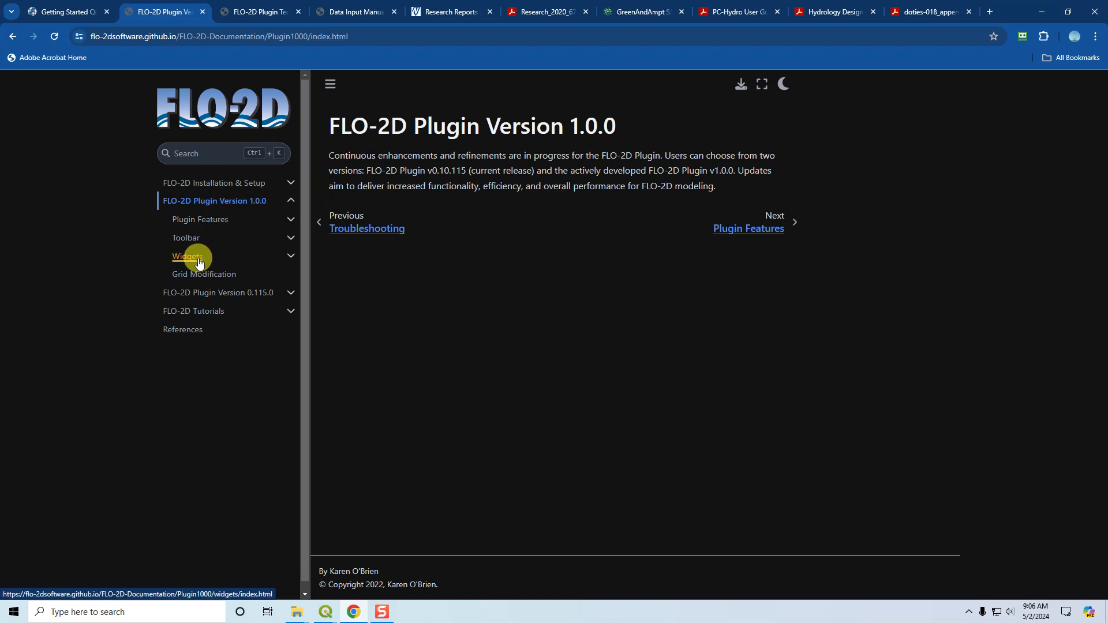
left_click(187, 256)
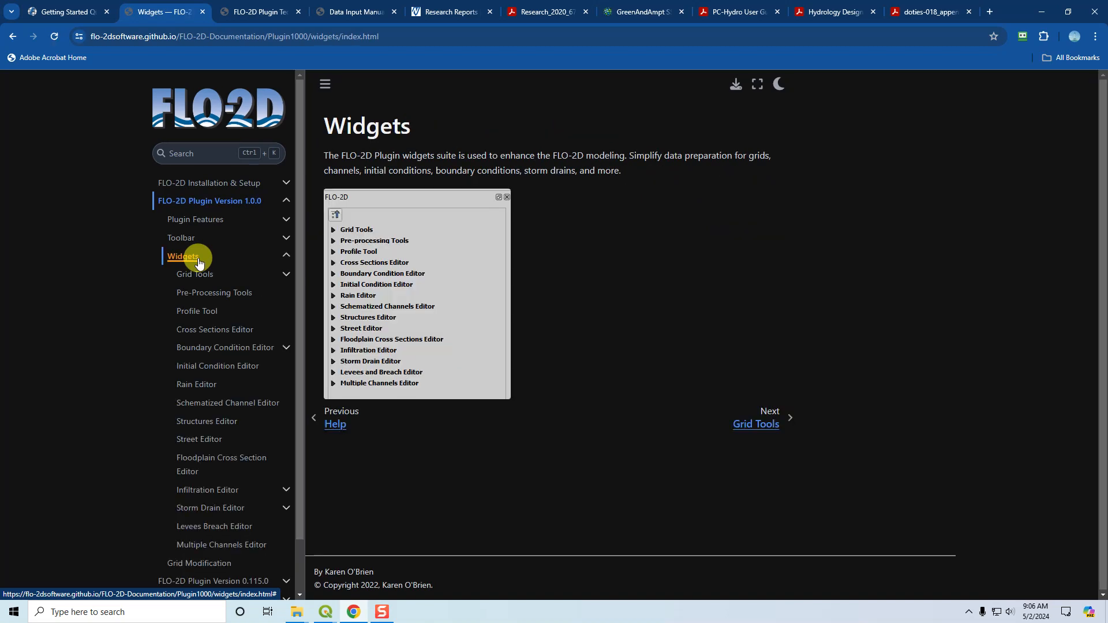
left_click(181, 237)
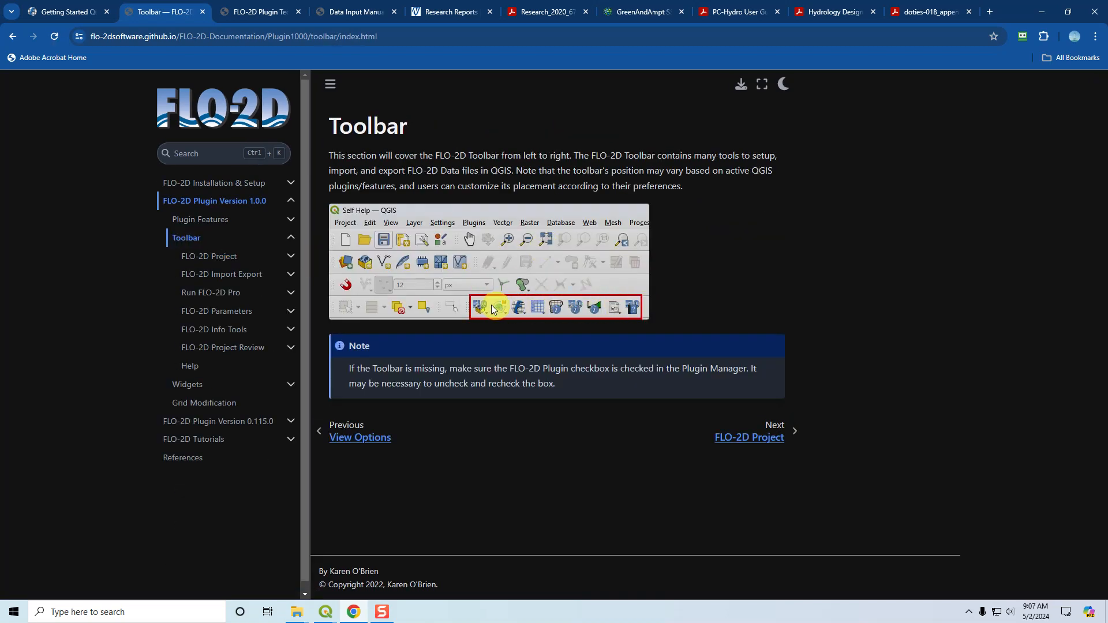
mouse_move(506, 304)
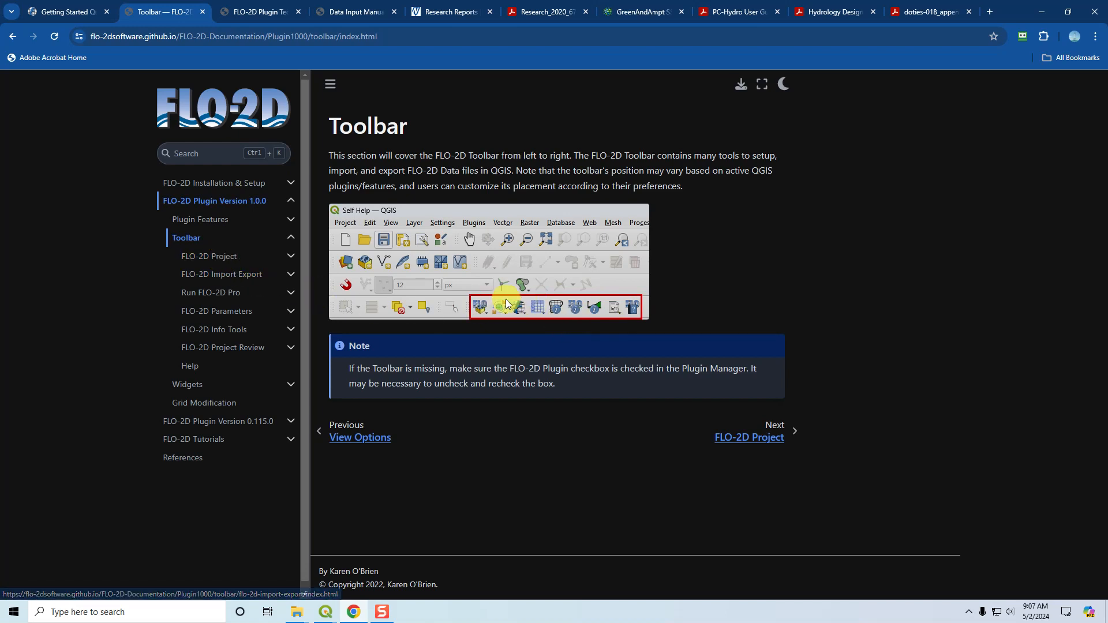
left_click(209, 256)
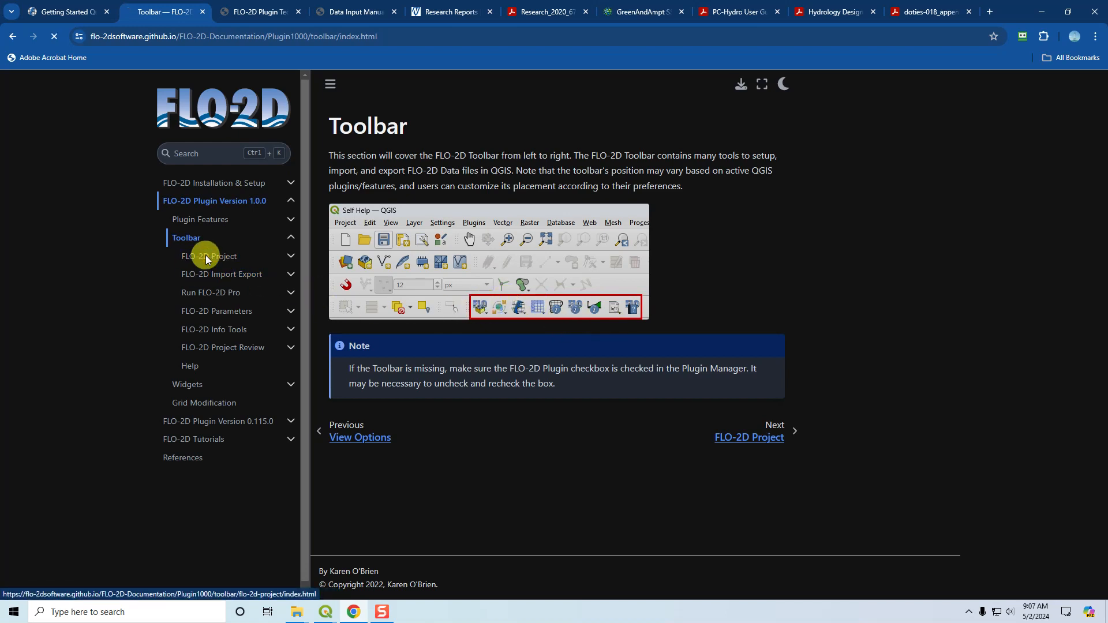
left_click(209, 256)
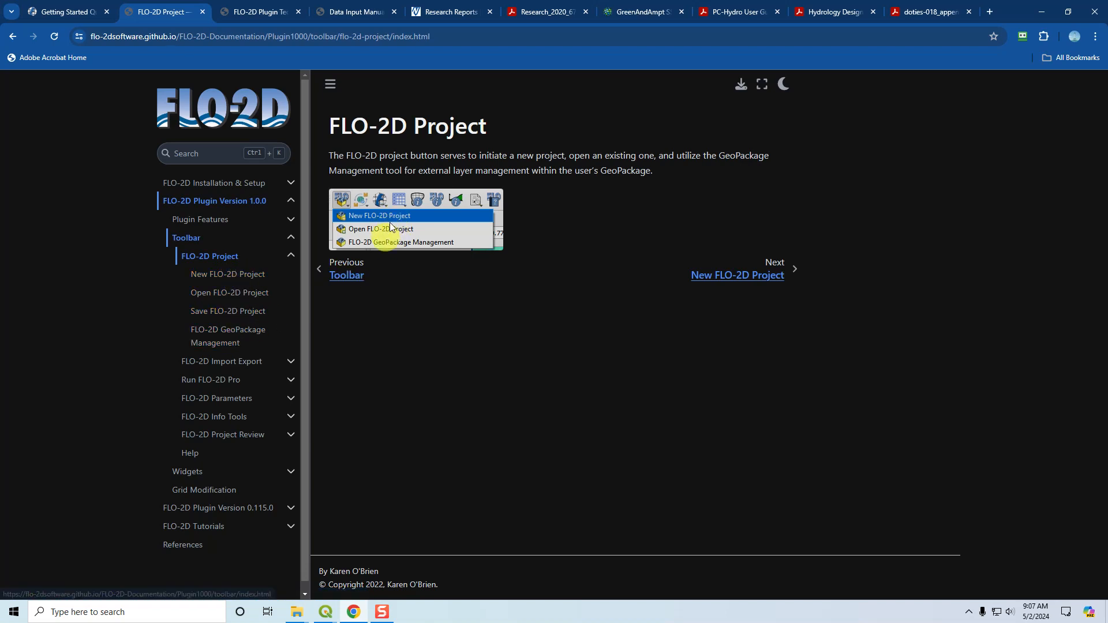
left_click(290, 254)
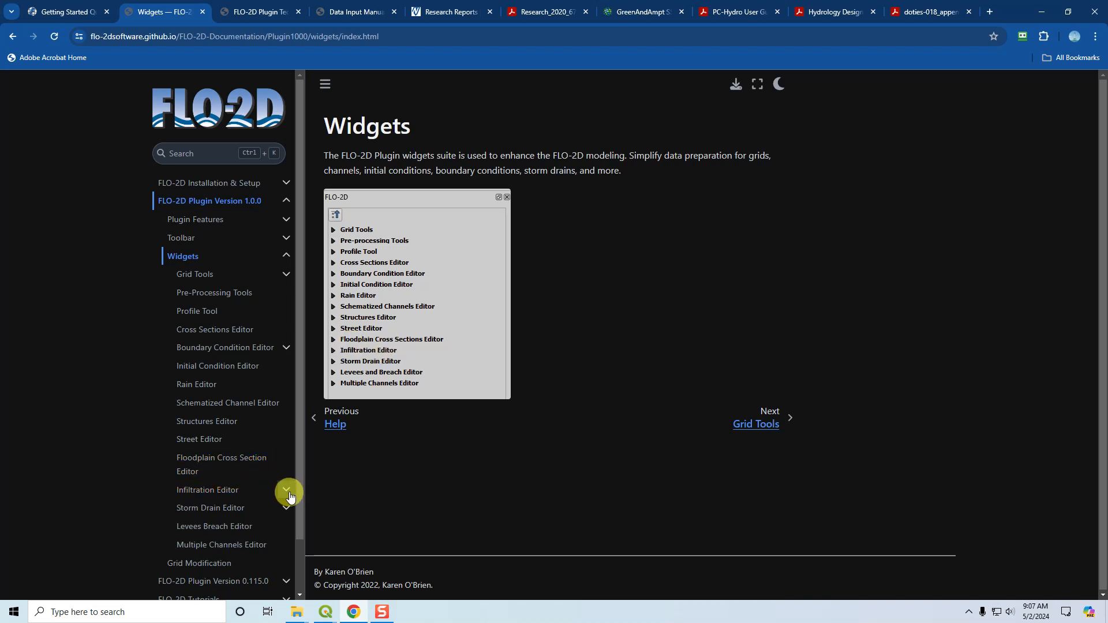
Step: Reach the Green Ampt page and jump through Global Uniform, Spatial Areas to the FCDMC Method 2023 section
left_click(286, 494)
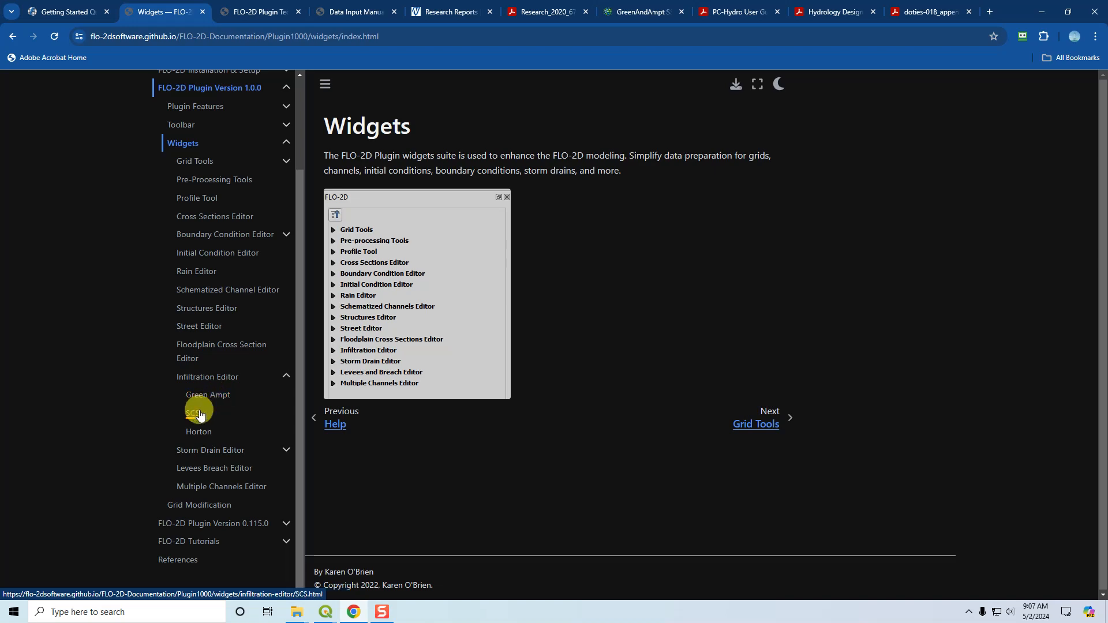
mouse_move(208, 395)
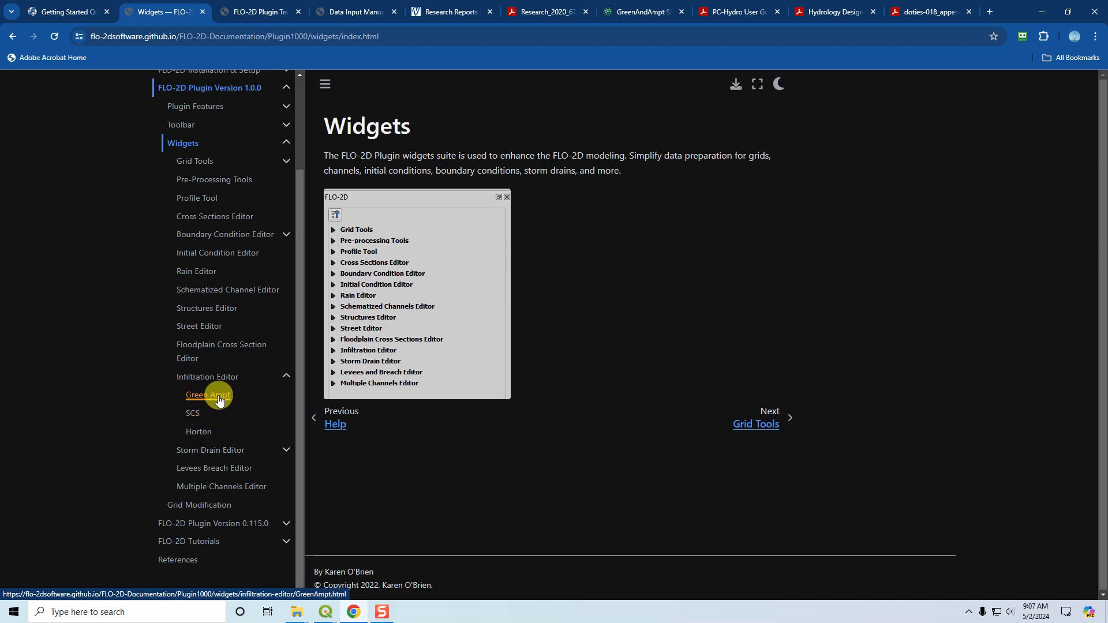
left_click(208, 395)
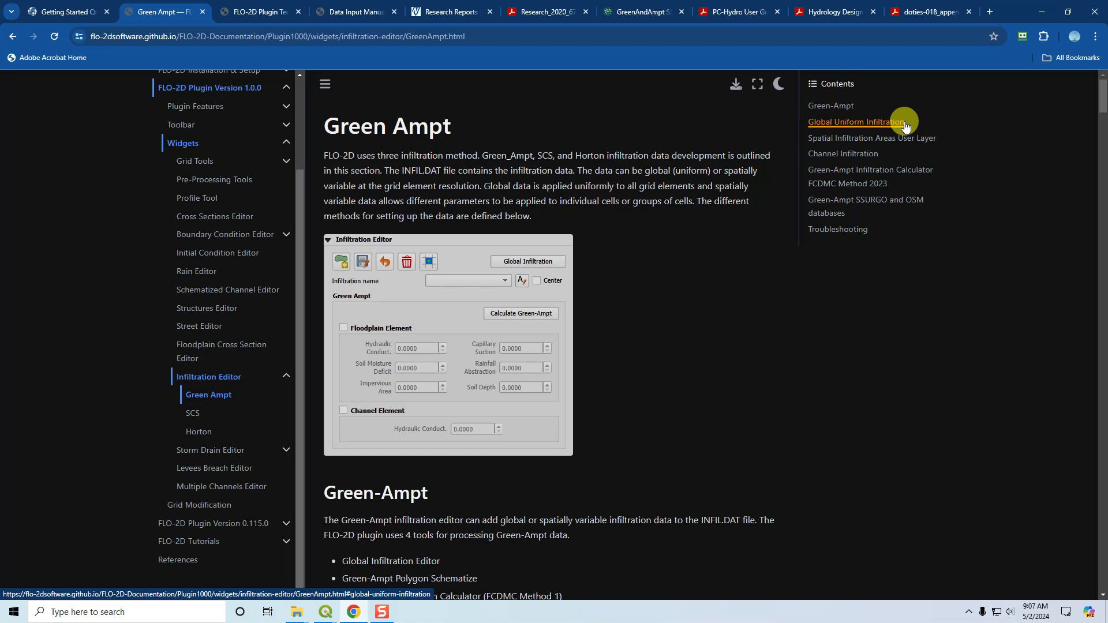
left_click(857, 121)
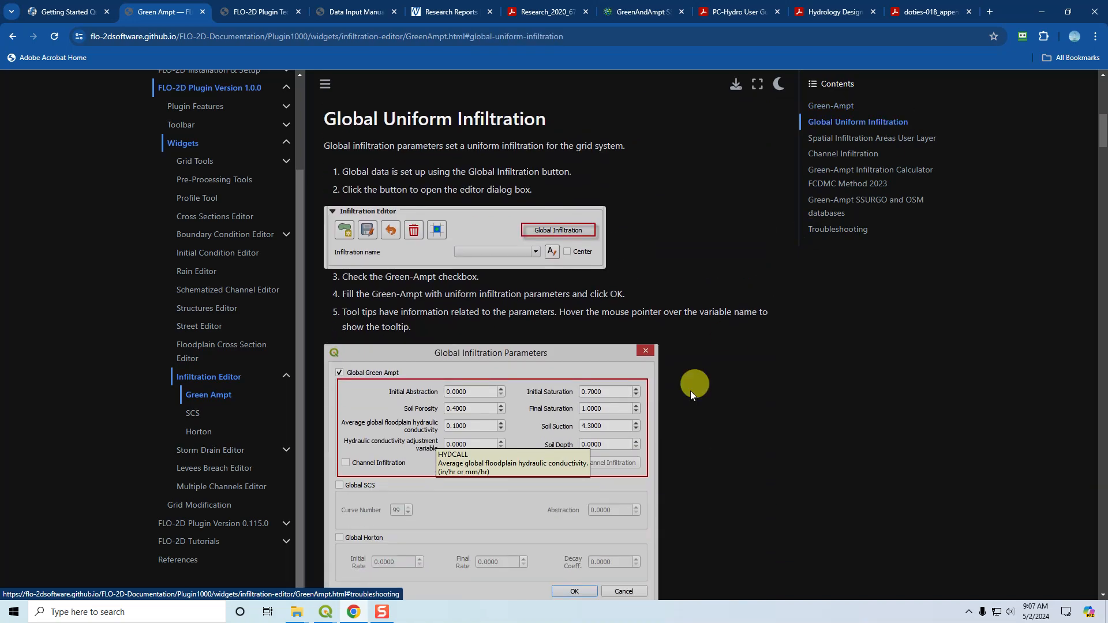
mouse_move(901, 206)
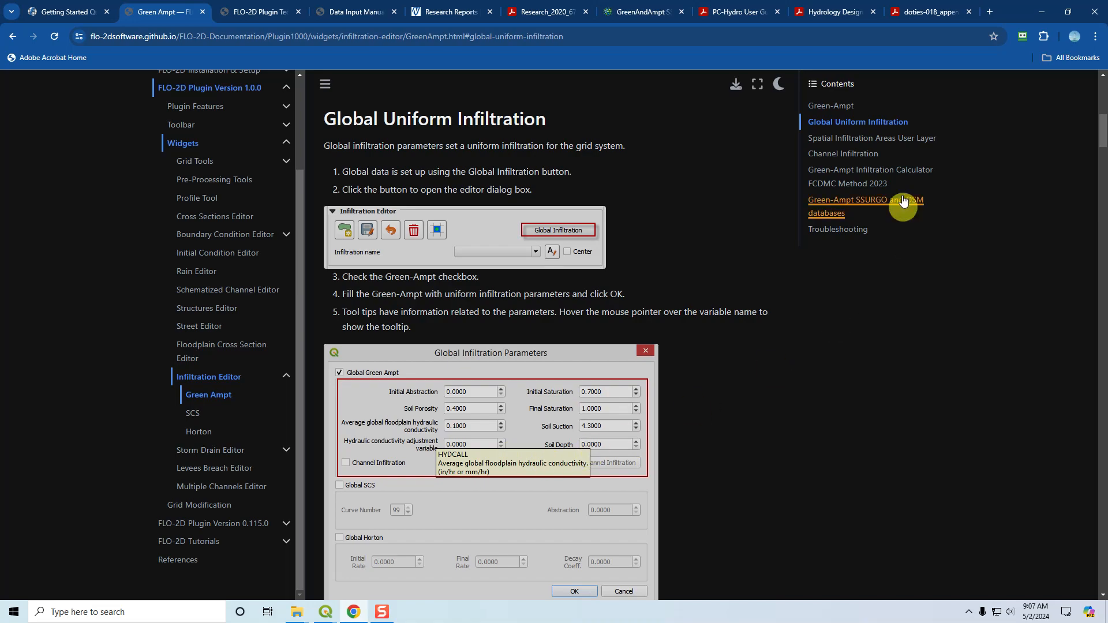
left_click(871, 137)
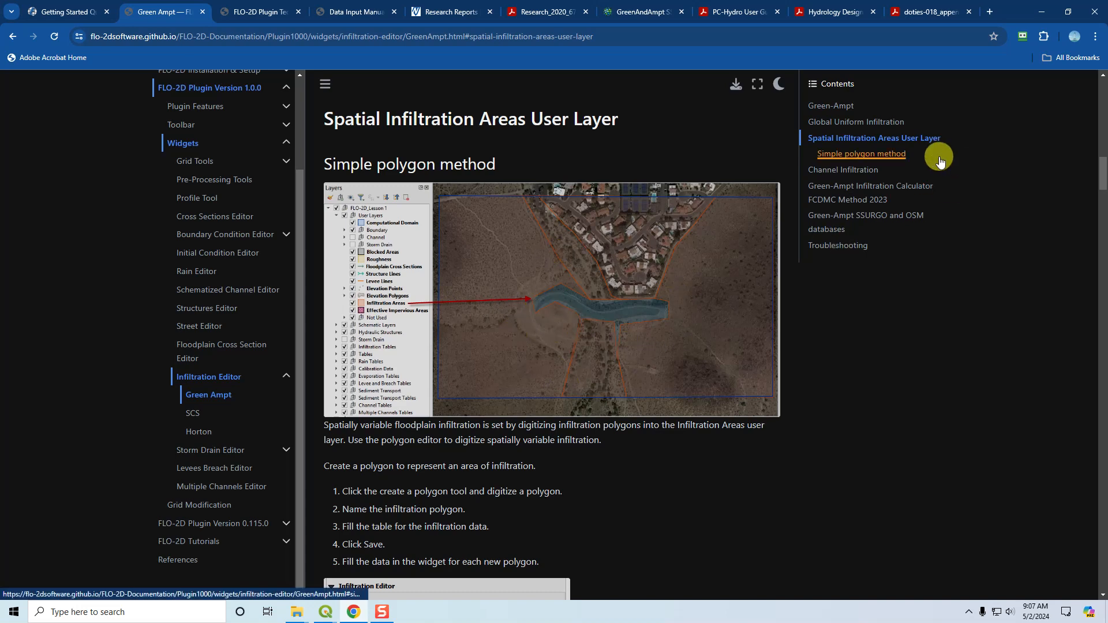
mouse_move(842, 170)
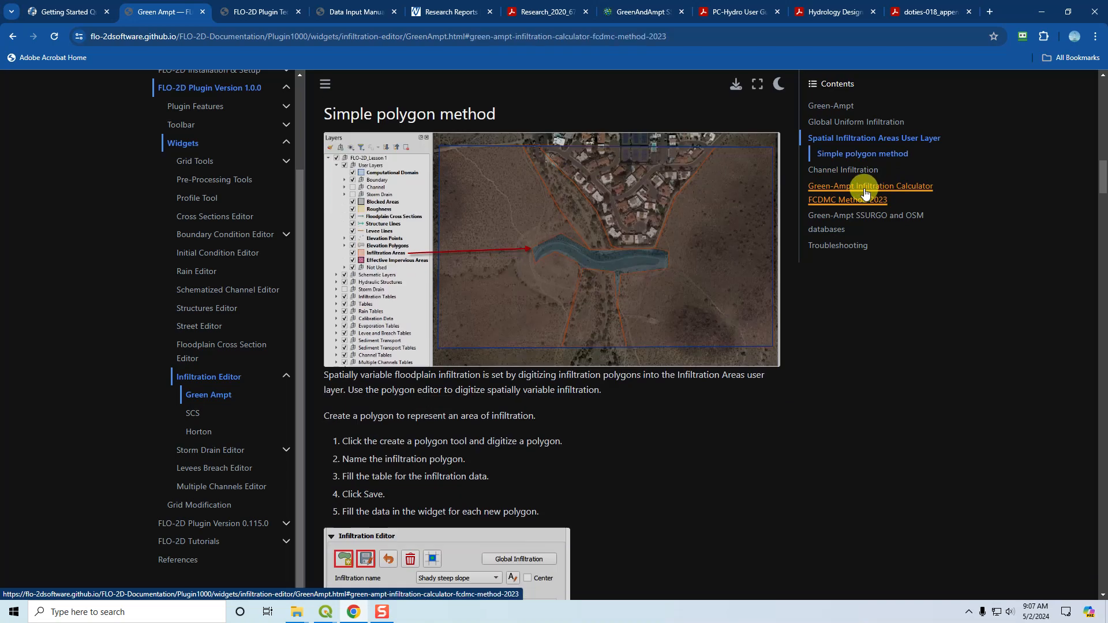
left_click(870, 186)
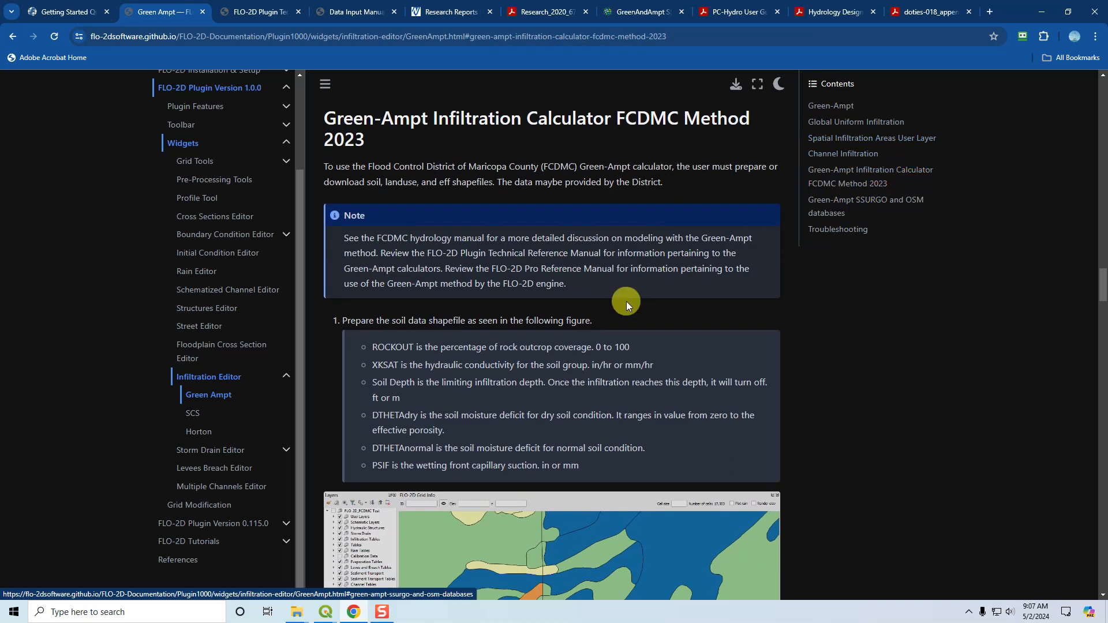
mouse_move(416, 172)
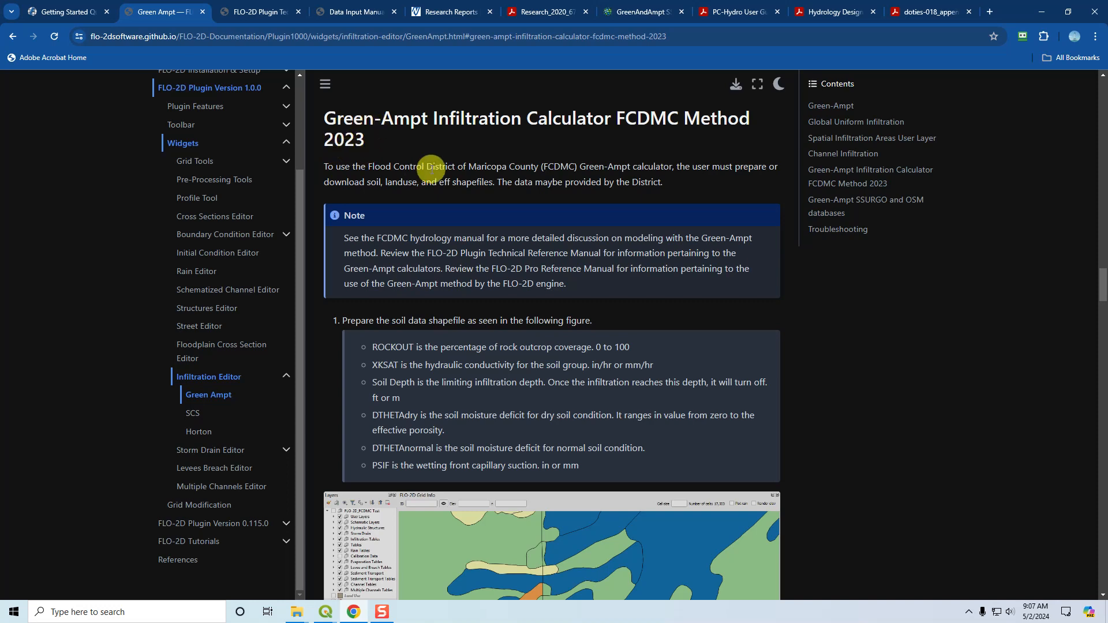
mouse_move(679, 180)
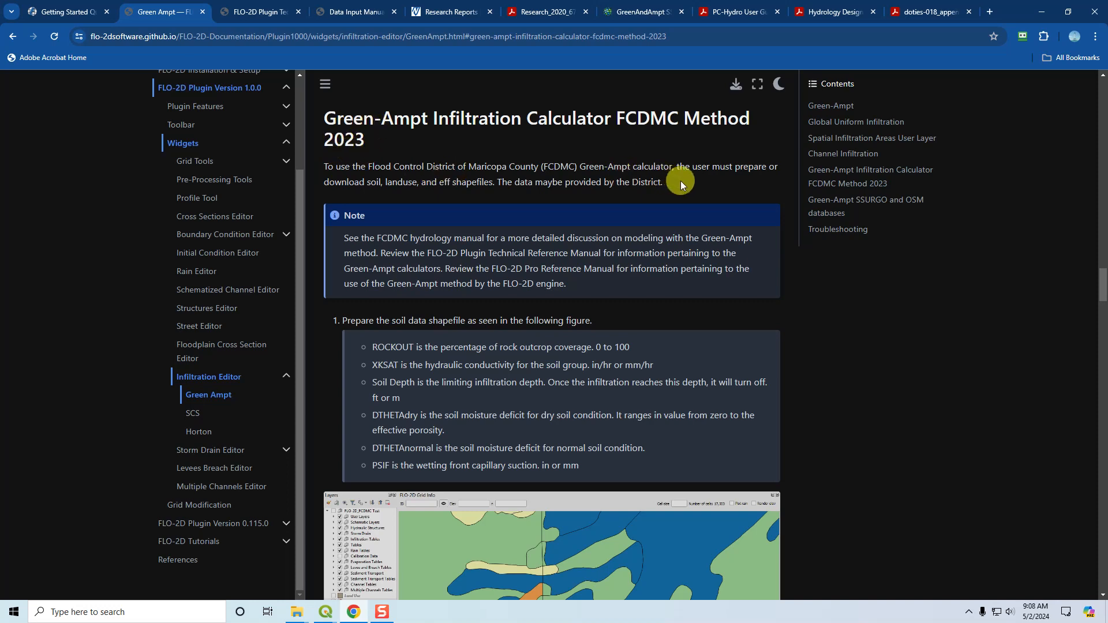
mouse_move(697, 288)
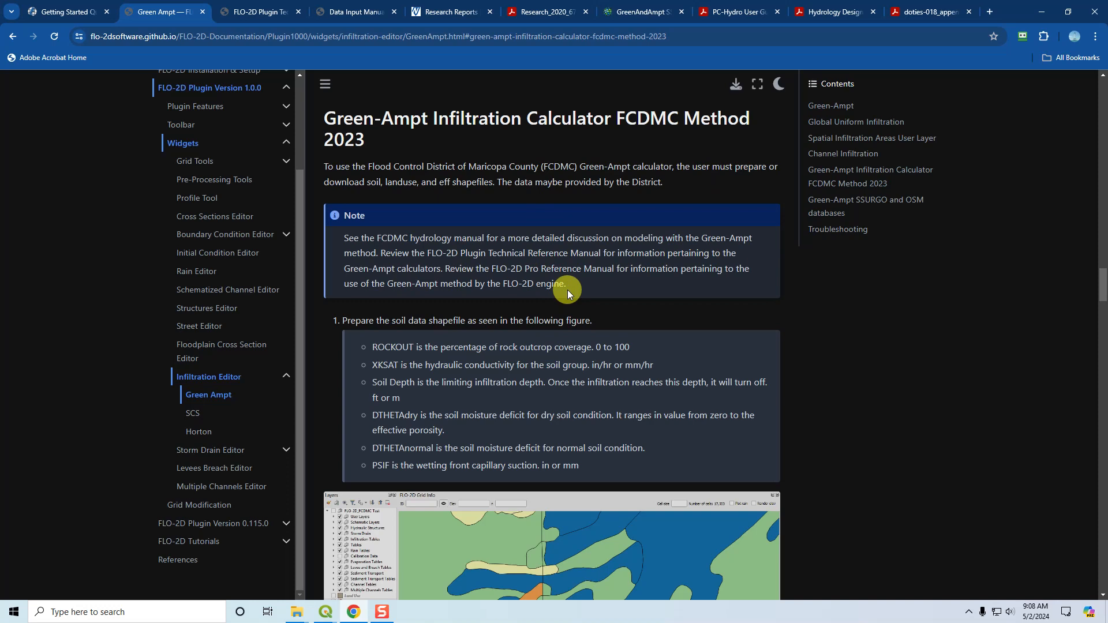
mouse_move(888, 205)
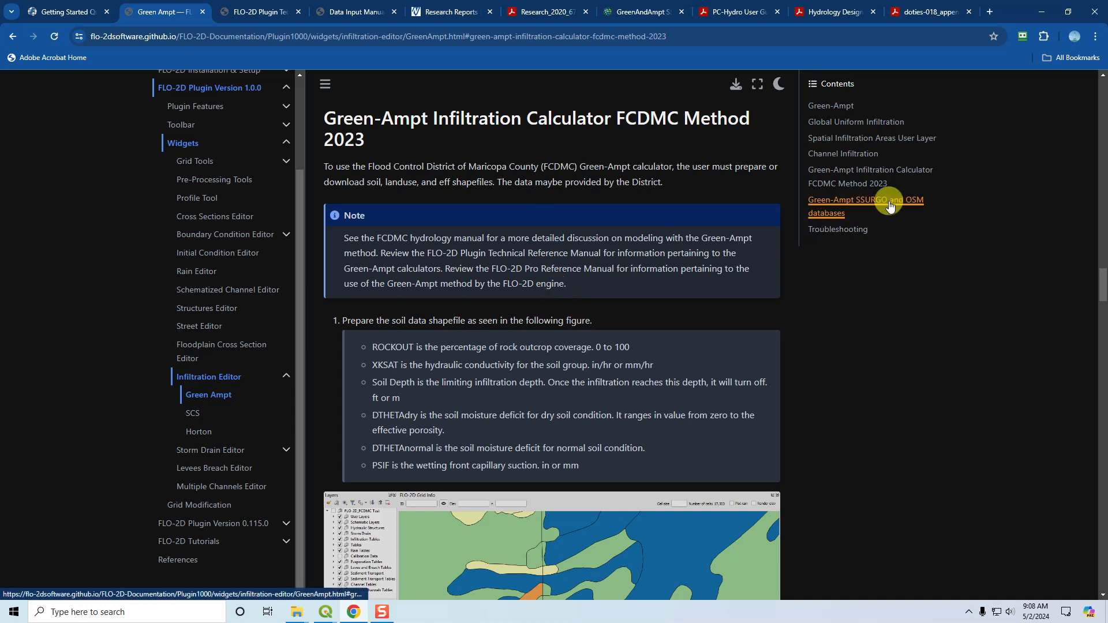
mouse_move(846, 204)
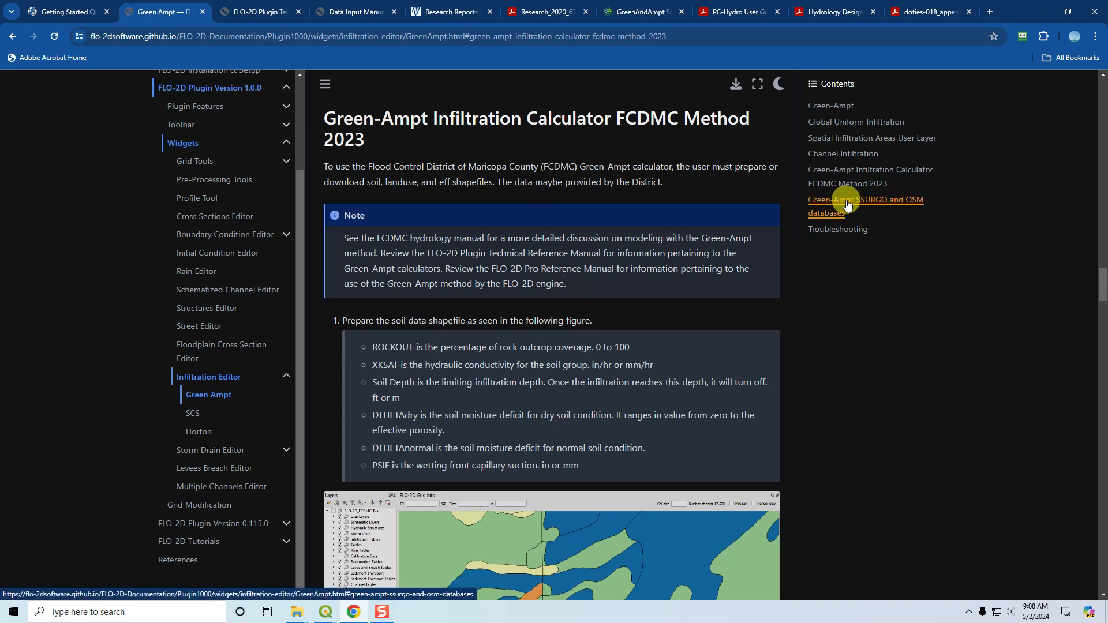
Step: Review the SSURGO and OSM section, then switch to the Plugin Technical Reference Manual PDF
left_click(864, 205)
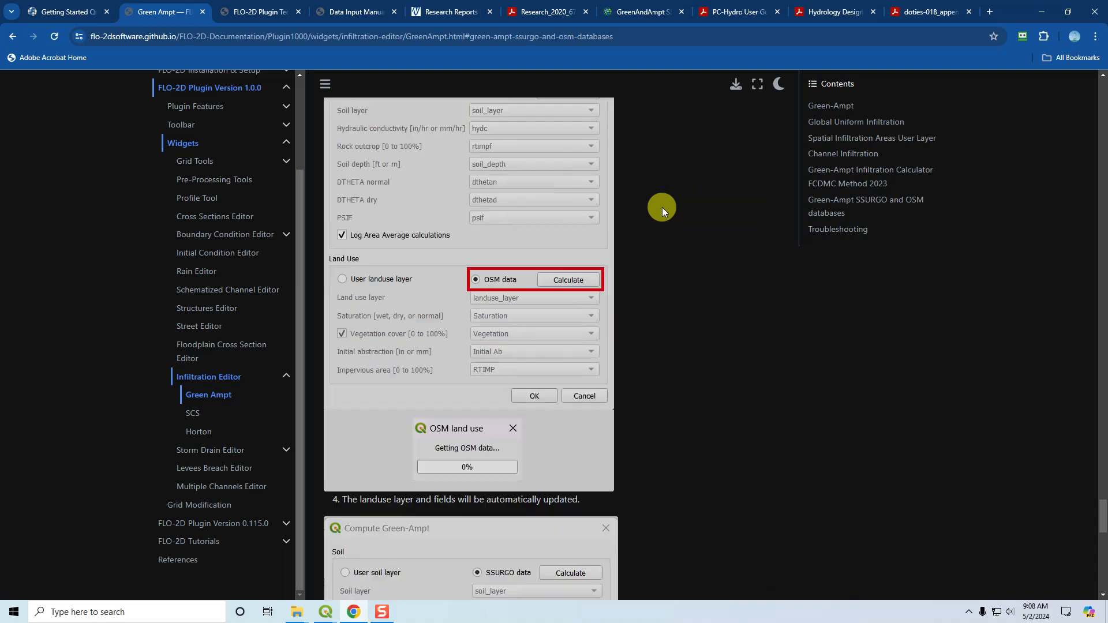
scroll("down", 3)
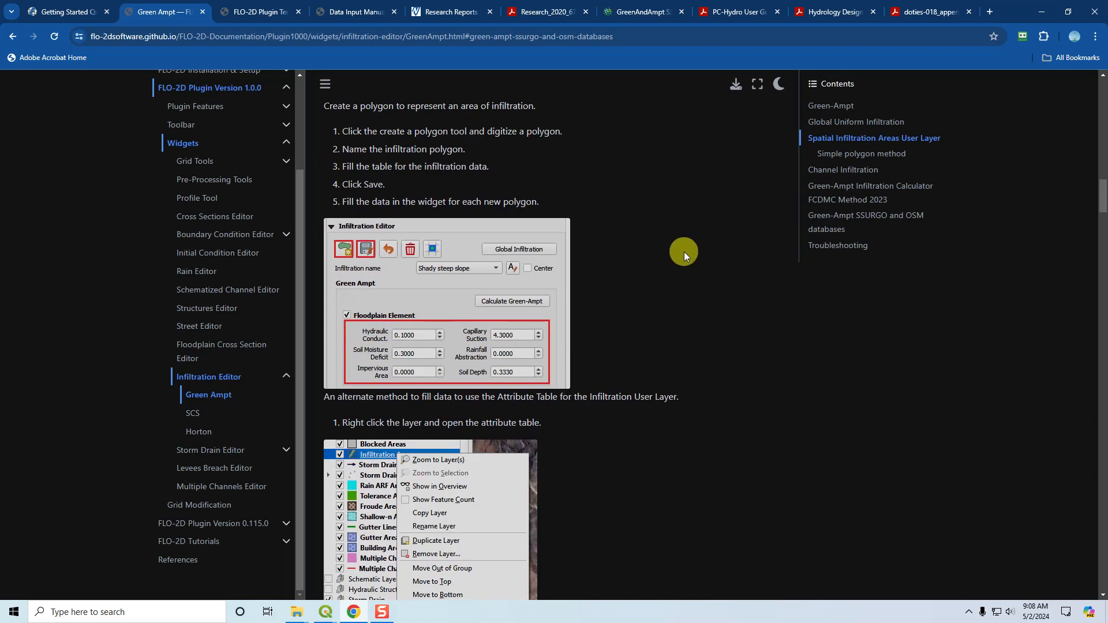
mouse_move(386, 218)
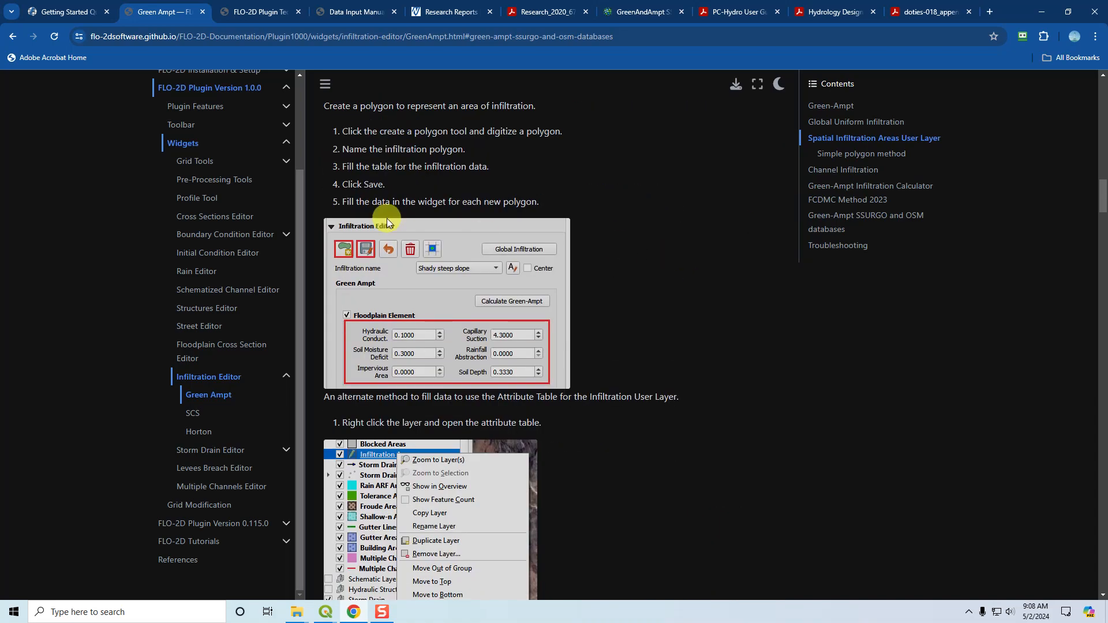
mouse_move(522, 129)
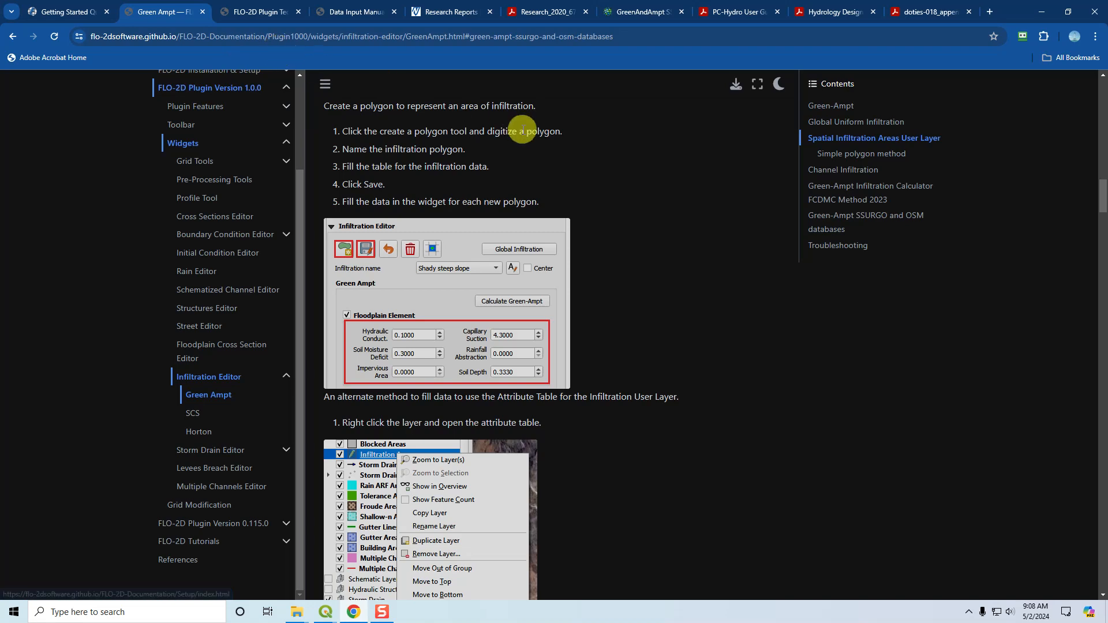
left_click(257, 12)
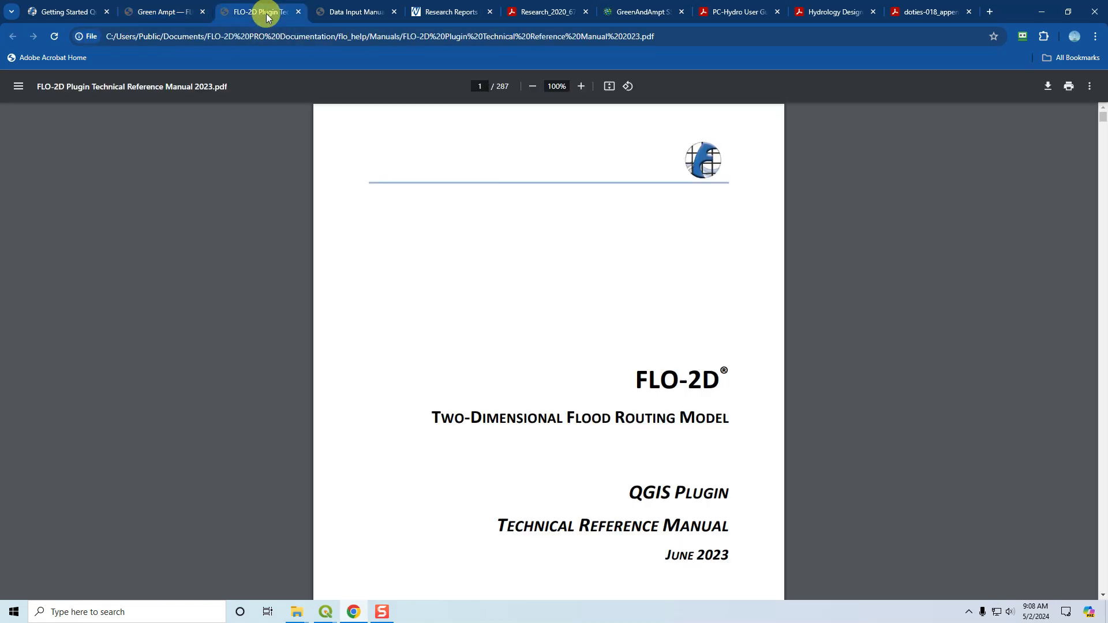
mouse_move(247, 216)
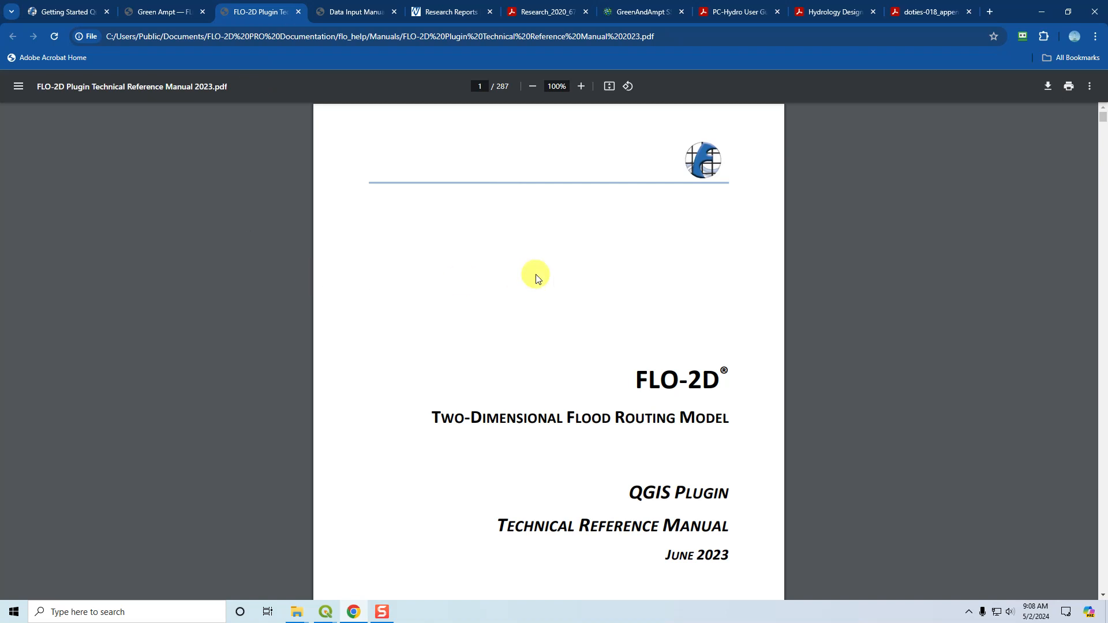
Step: Scroll to the table of contents listing Infiltration Development Tools and Green and Ampt topics
scroll("down", 3)
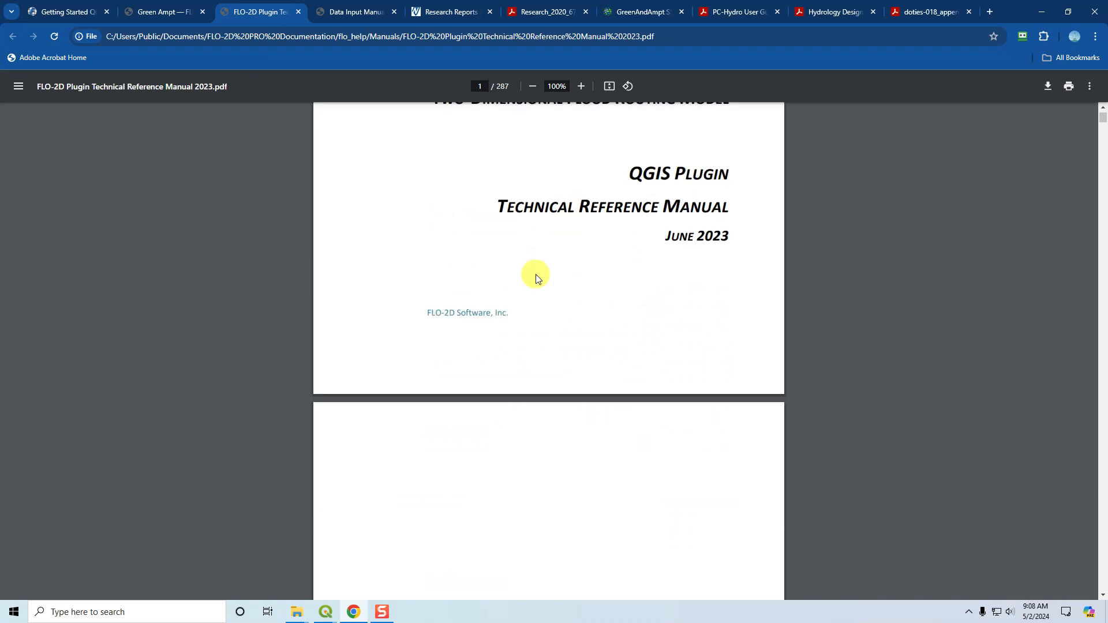
scroll("down", 3)
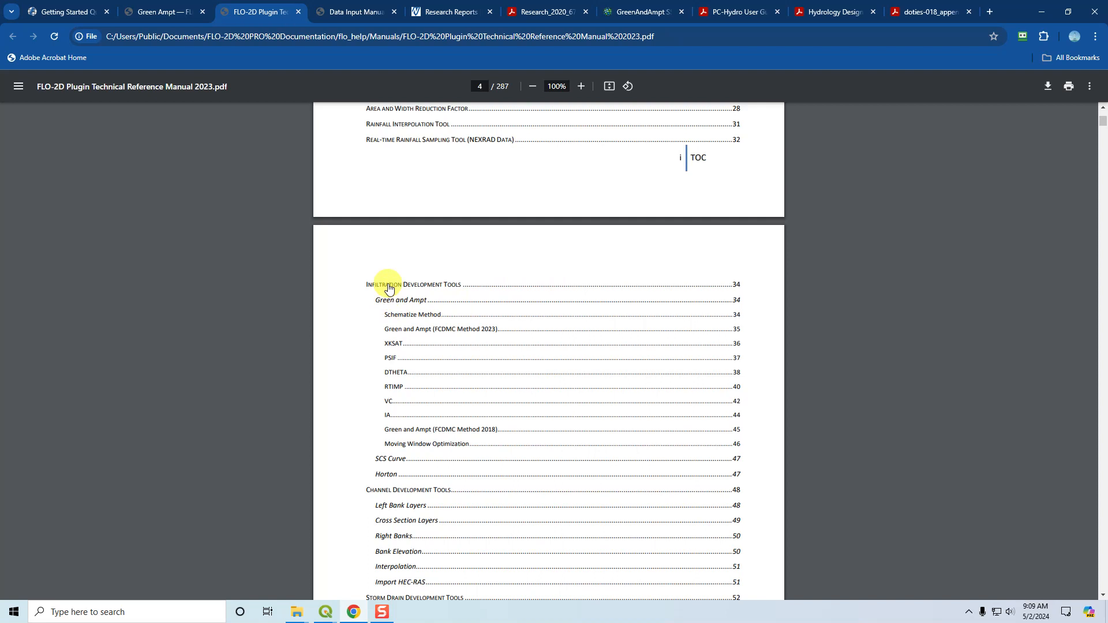
mouse_move(406, 305)
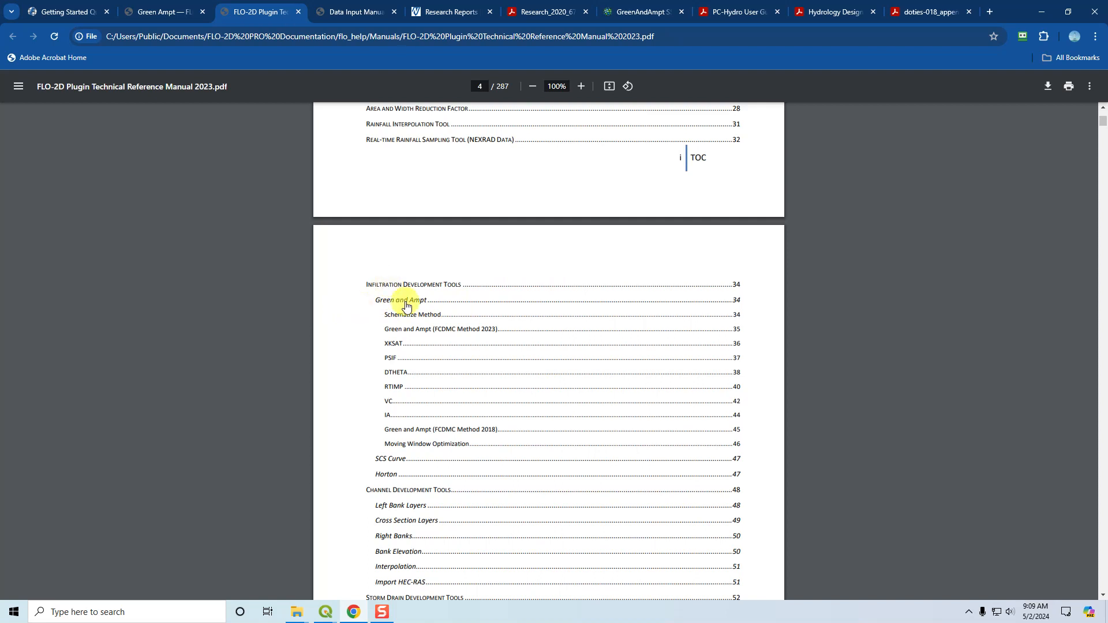
mouse_move(382, 318)
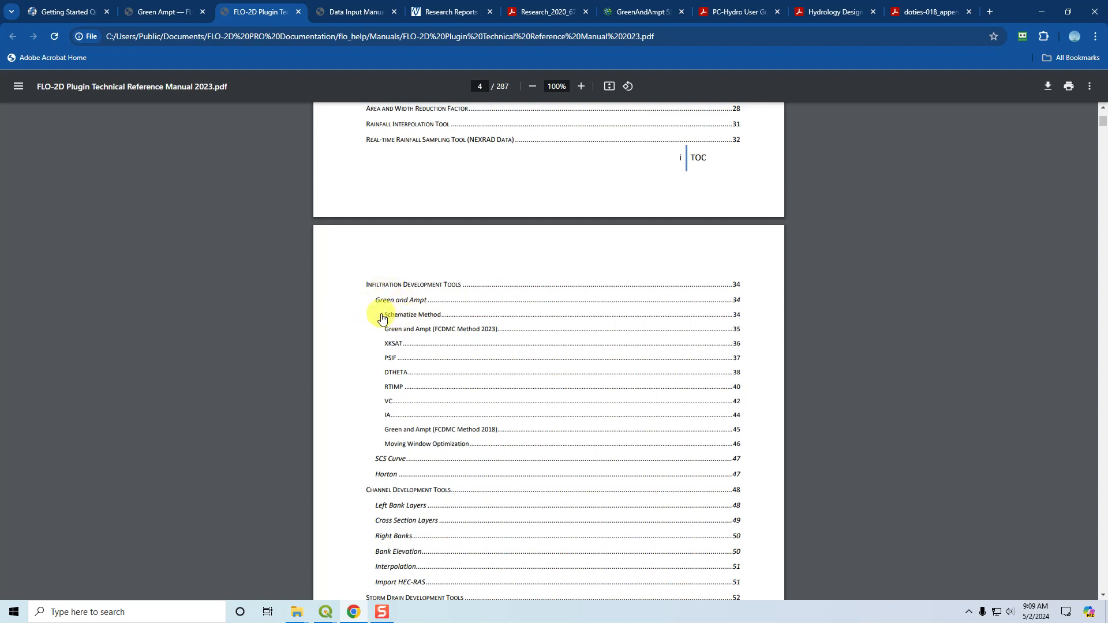
mouse_move(380, 335)
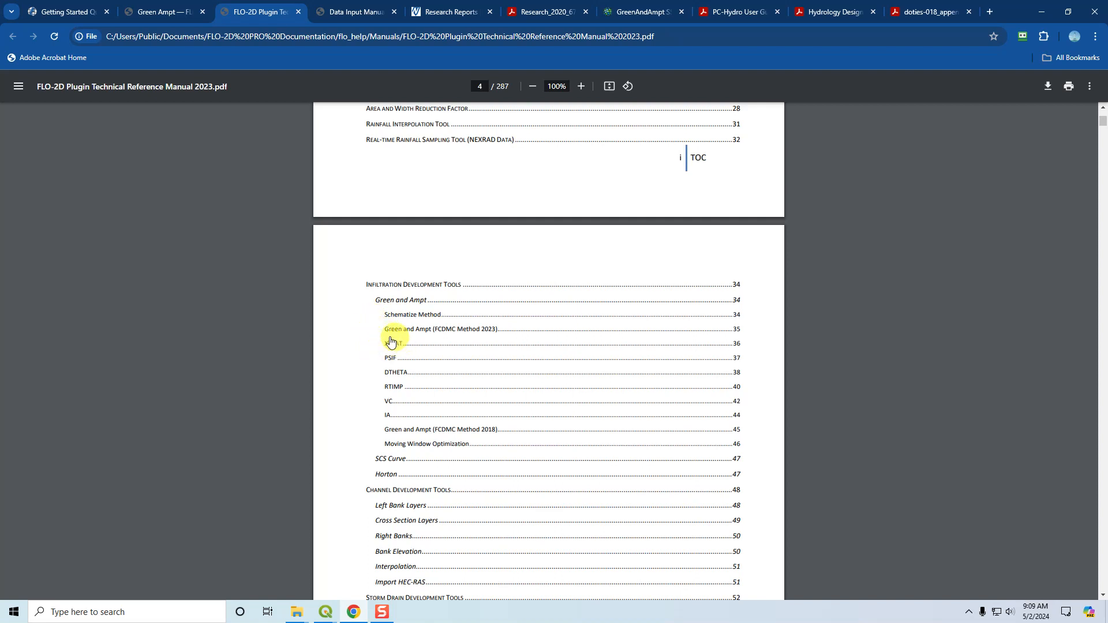
mouse_move(387, 363)
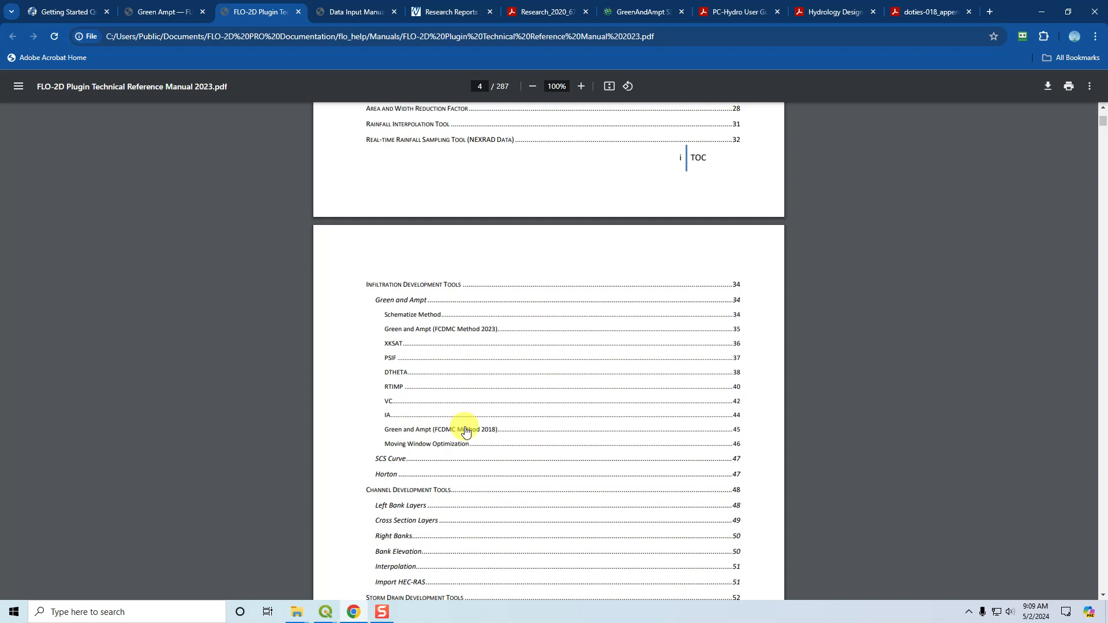
mouse_move(443, 448)
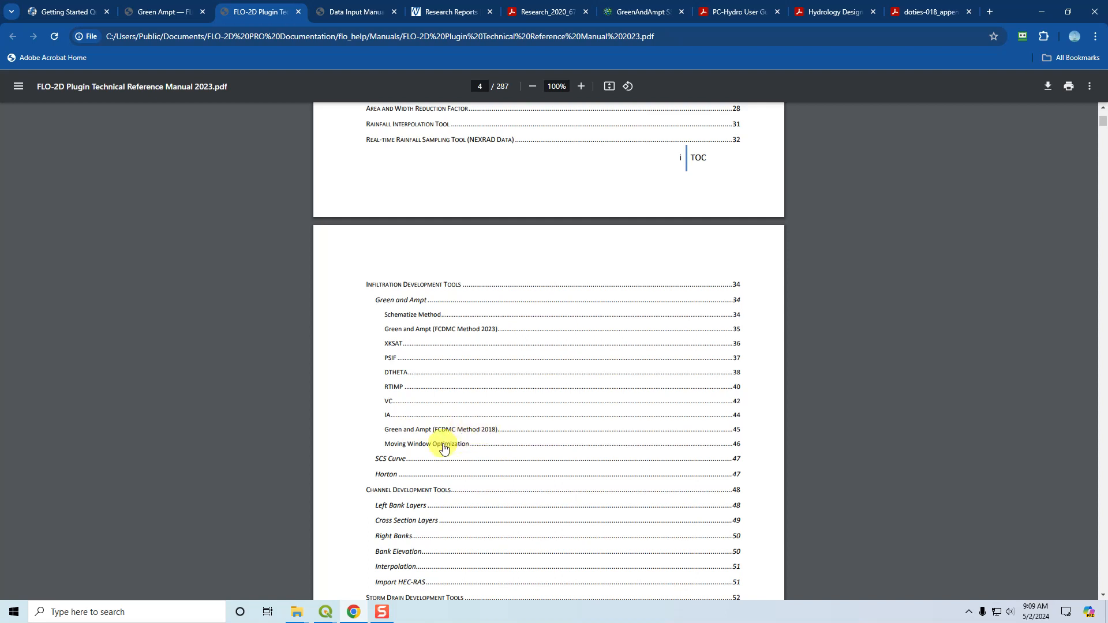
mouse_move(389, 459)
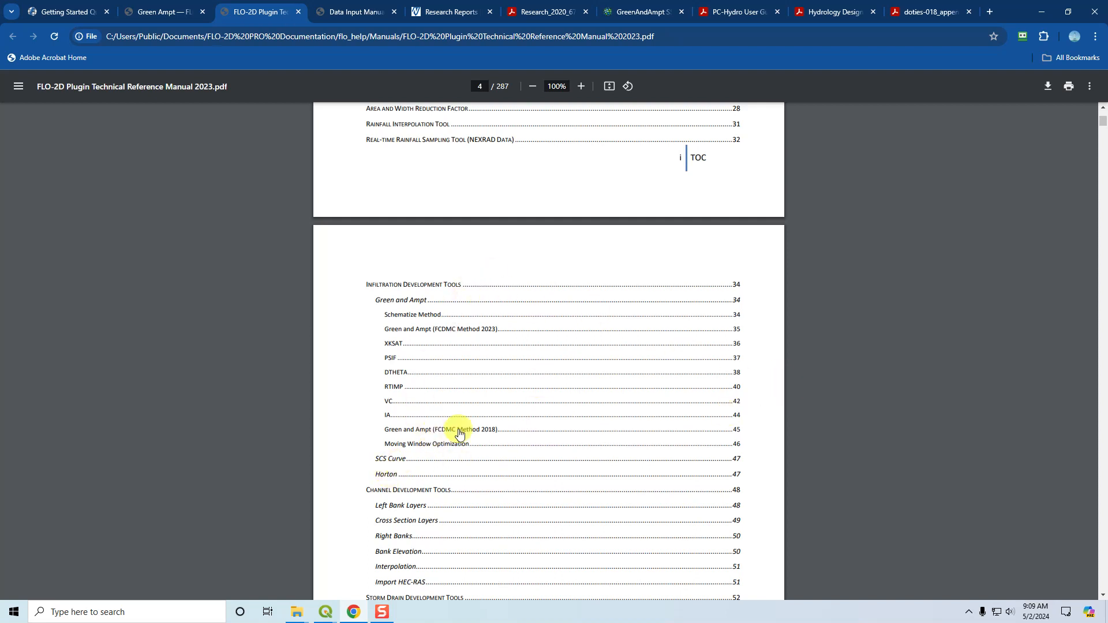
mouse_move(414, 342)
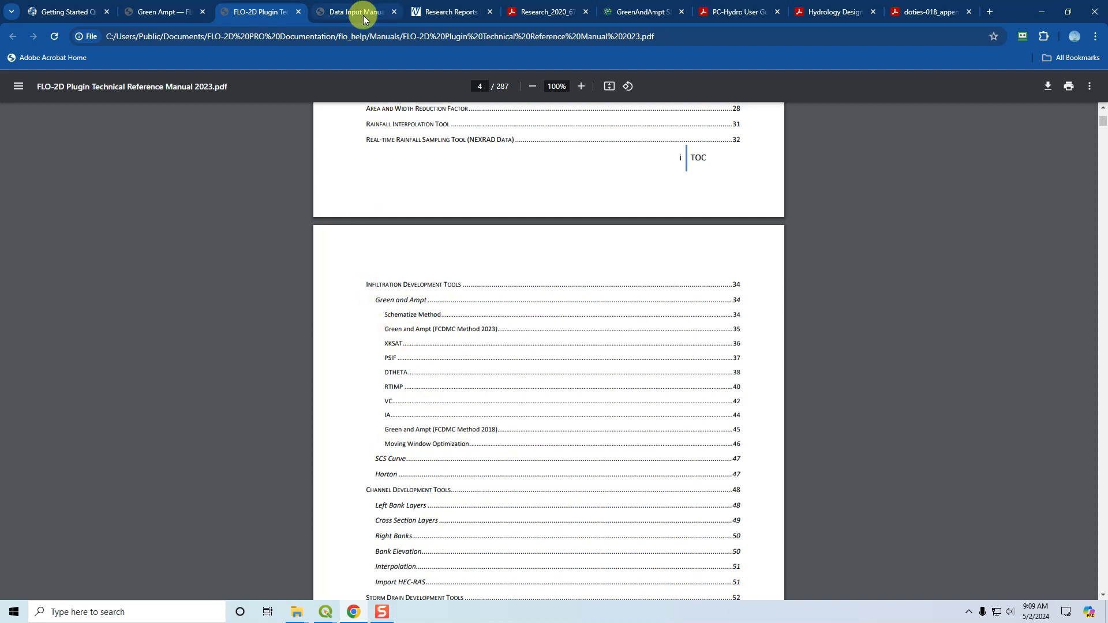
Step: Switch to the Data Input Manual PRO 2023 at its INFIL.DAT page and bring up File Explorer
left_click(353, 11)
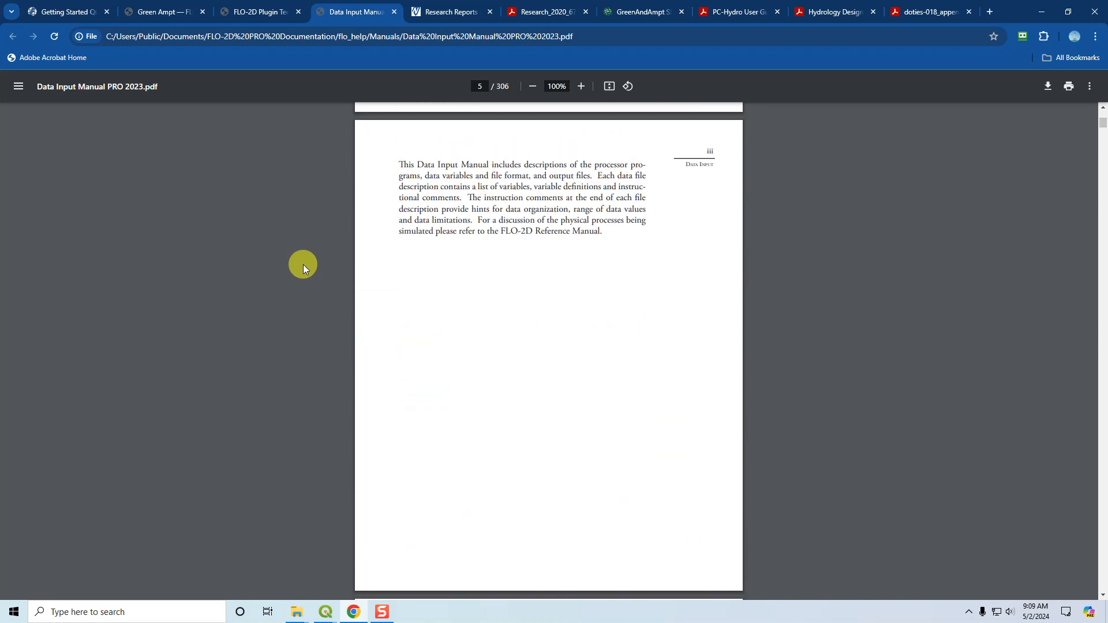
scroll("down", 3)
type("78")
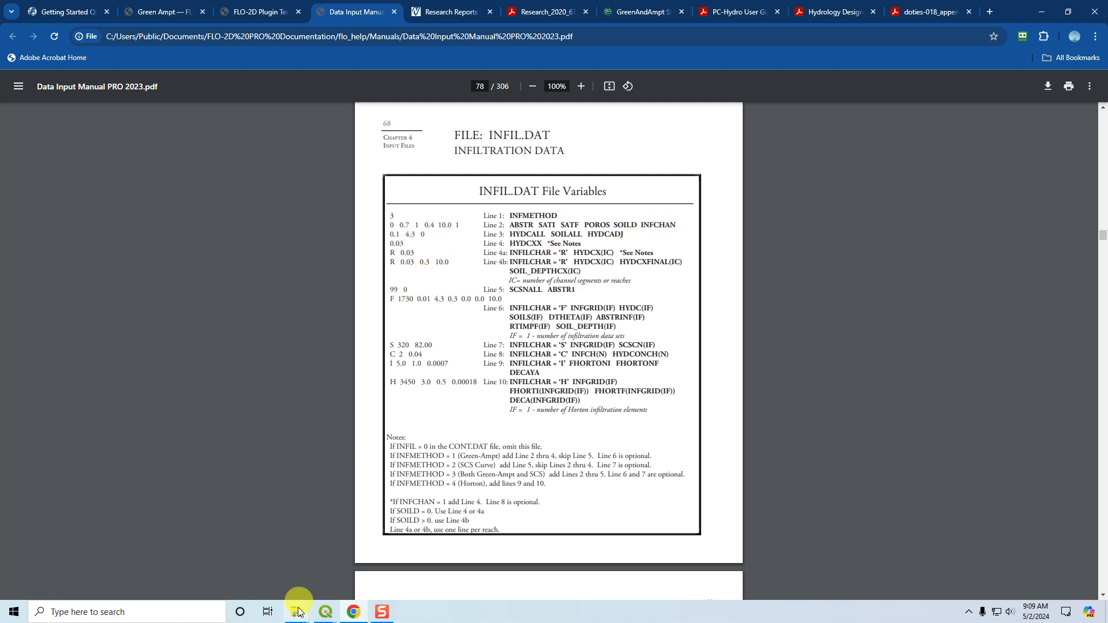
left_click(297, 616)
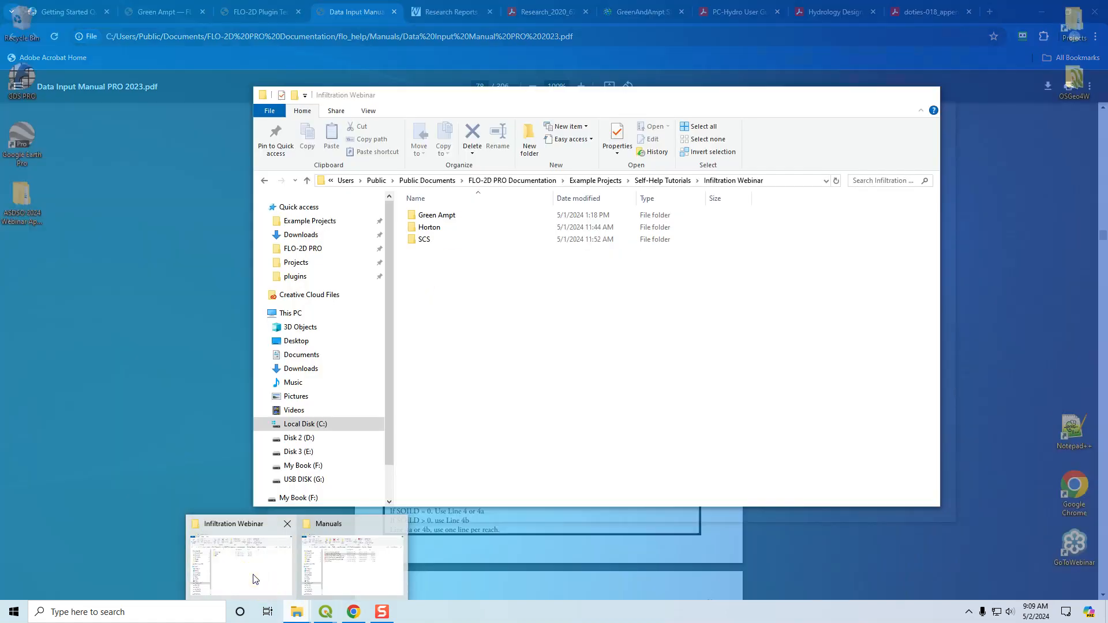
Step: Open INFIL.DAT from the Green Ampt example folder in Notepad
double_click(436, 215)
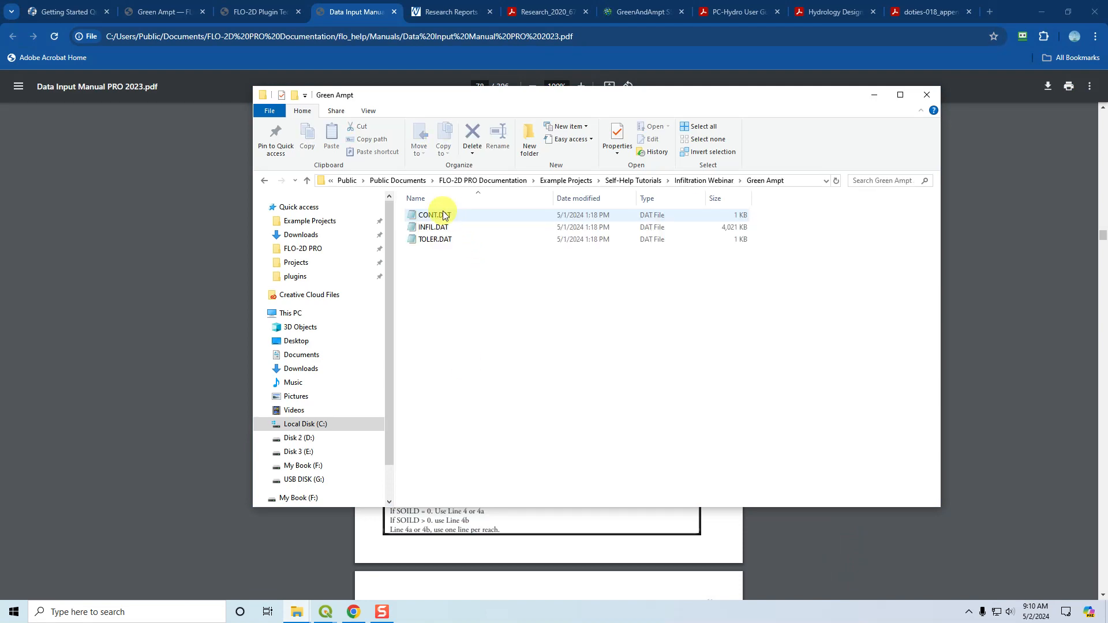
double_click(433, 227)
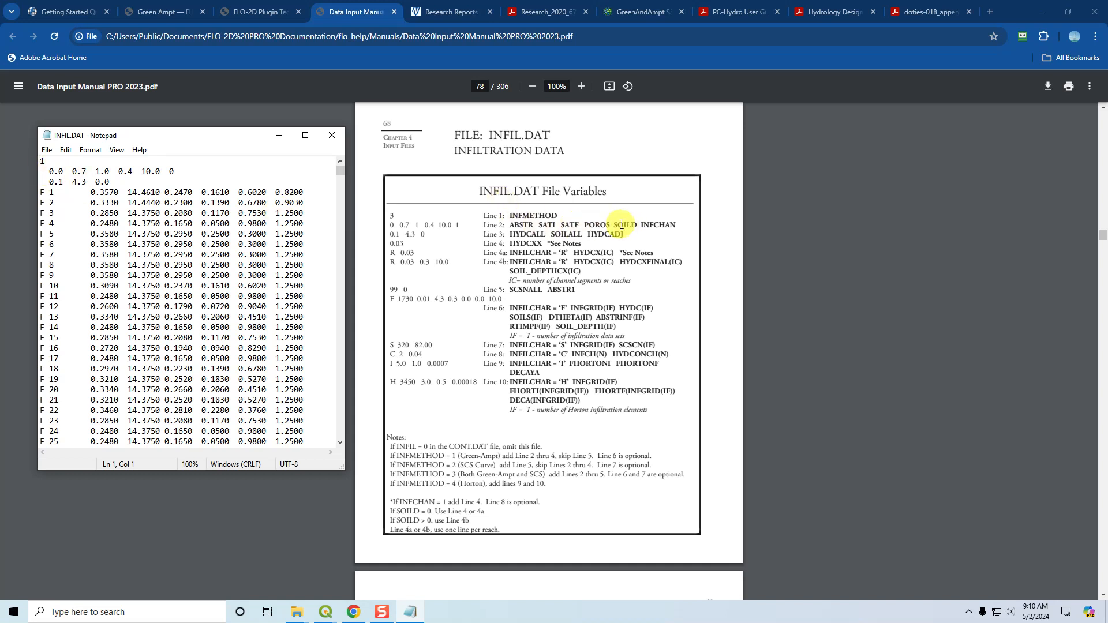
Step: Bring the manual forward to compare, then return INFIL.DAT in Notepad to the front
left_click(162, 171)
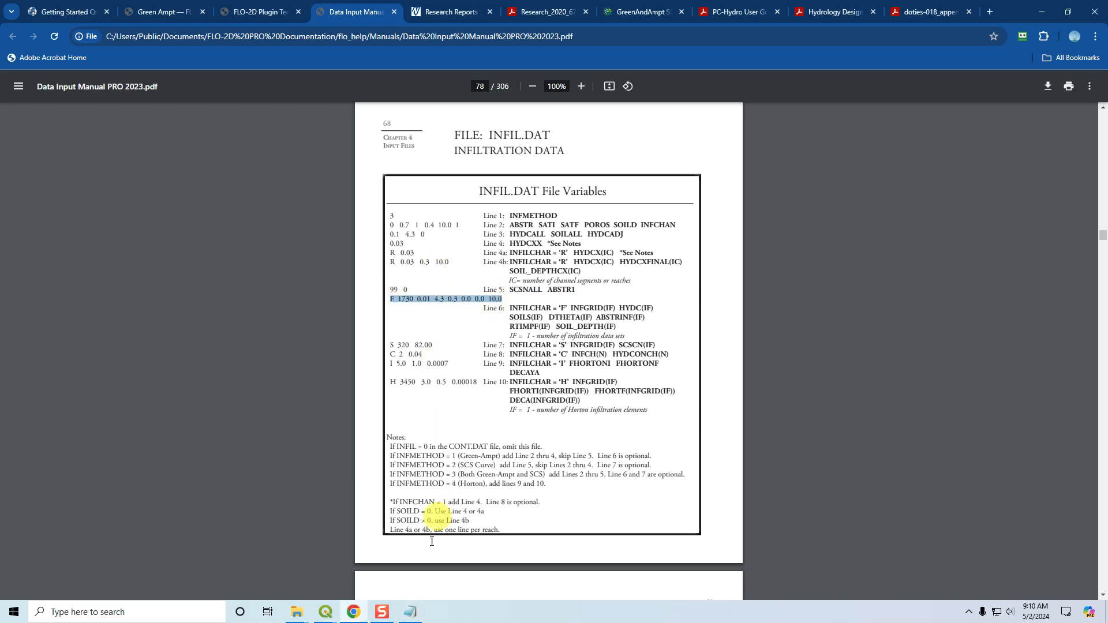
left_click(409, 611)
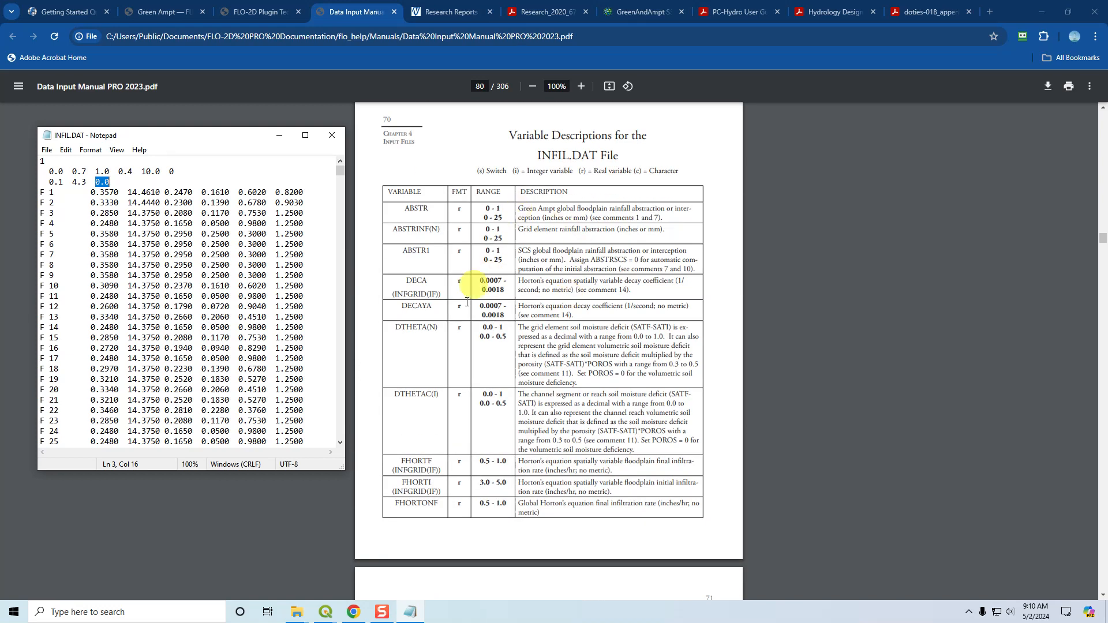
Step: Scroll through the INFIL.DAT example and variable descriptions, then return to the Starter Course tab
scroll("down", 3)
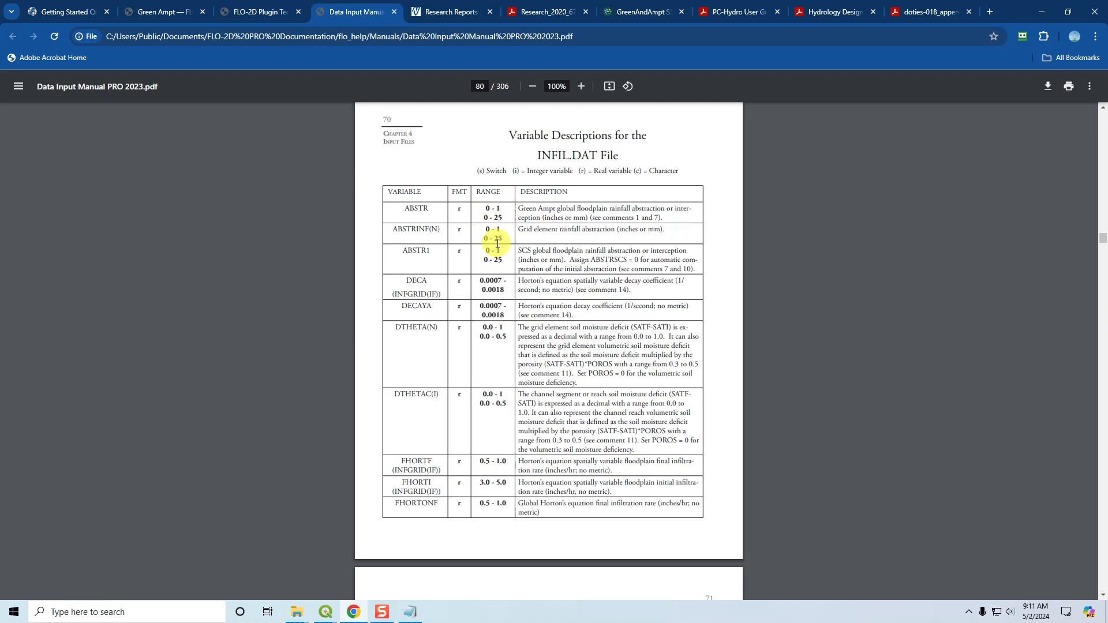
scroll("down", 3)
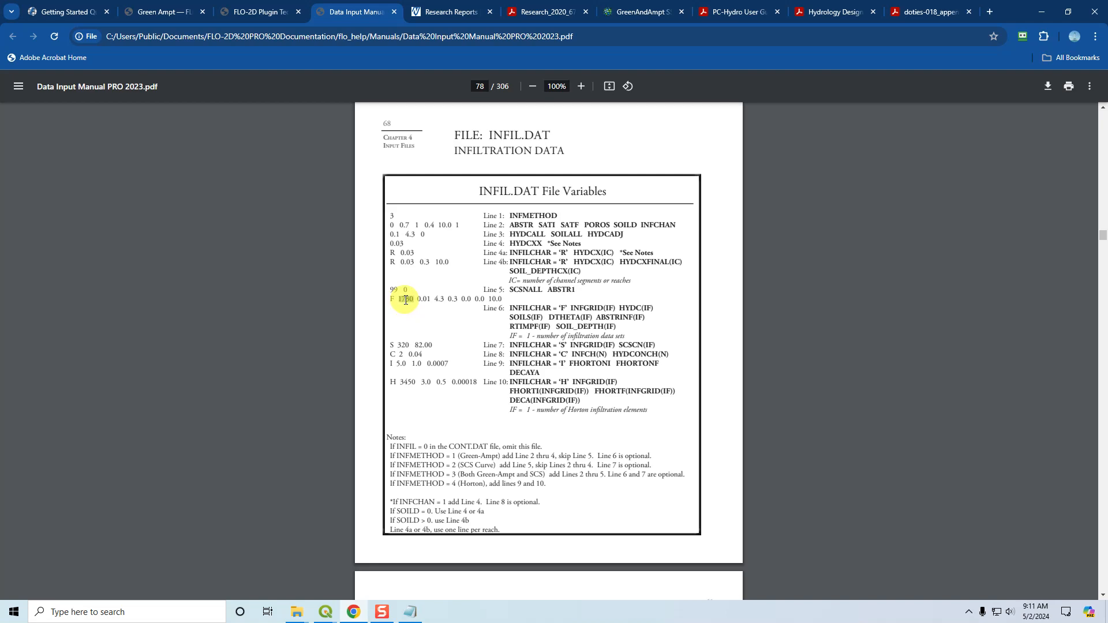
scroll("down", 3)
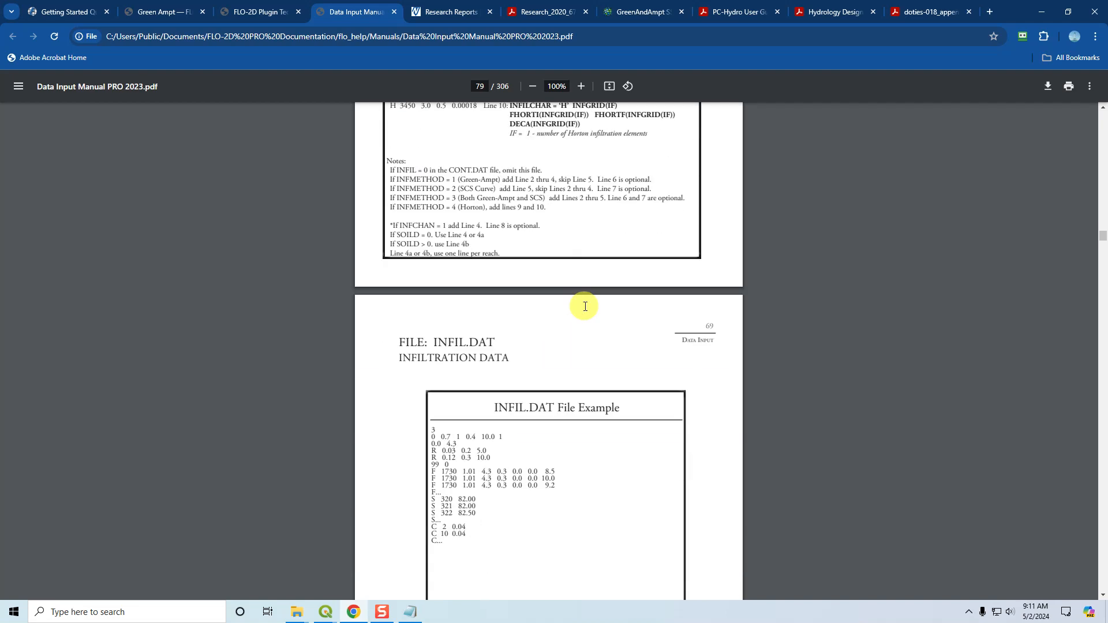
scroll("down", 3)
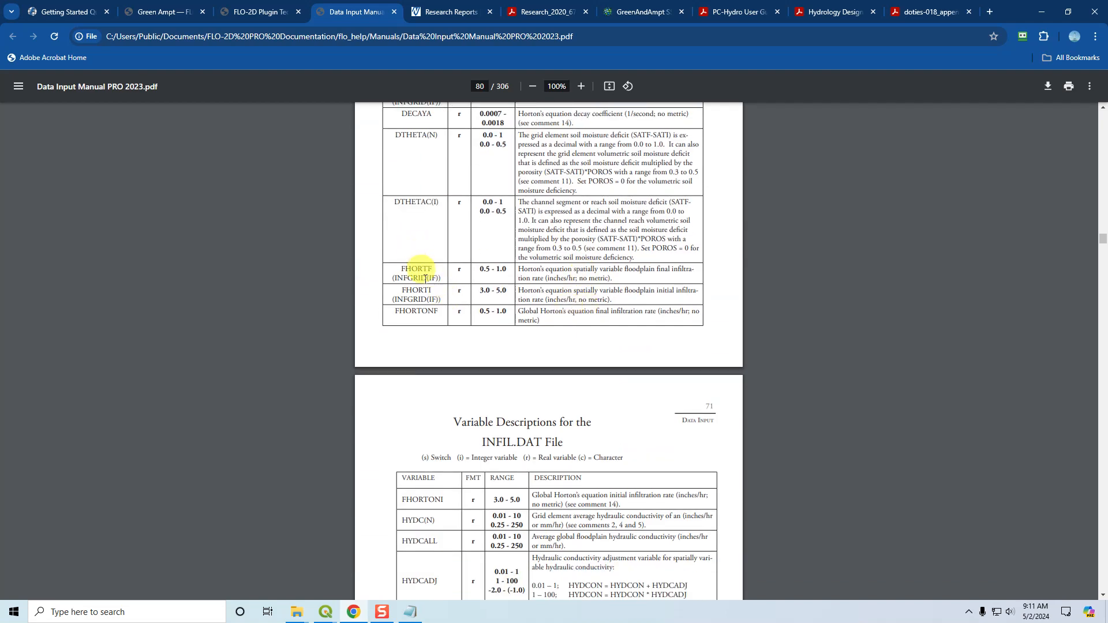
scroll("down", 3)
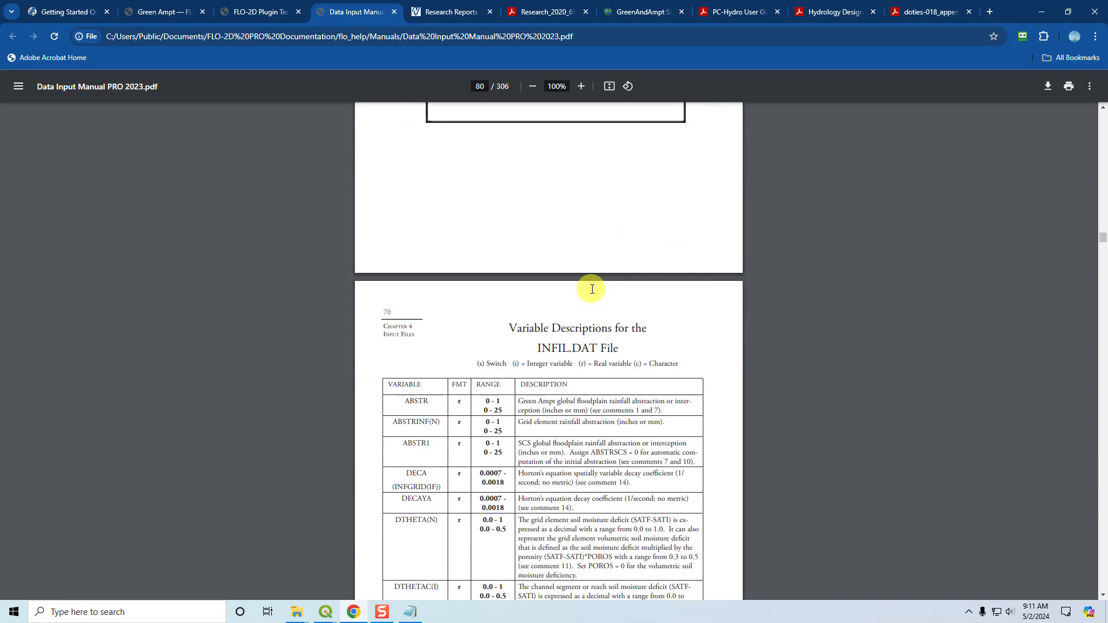
mouse_move(278, 226)
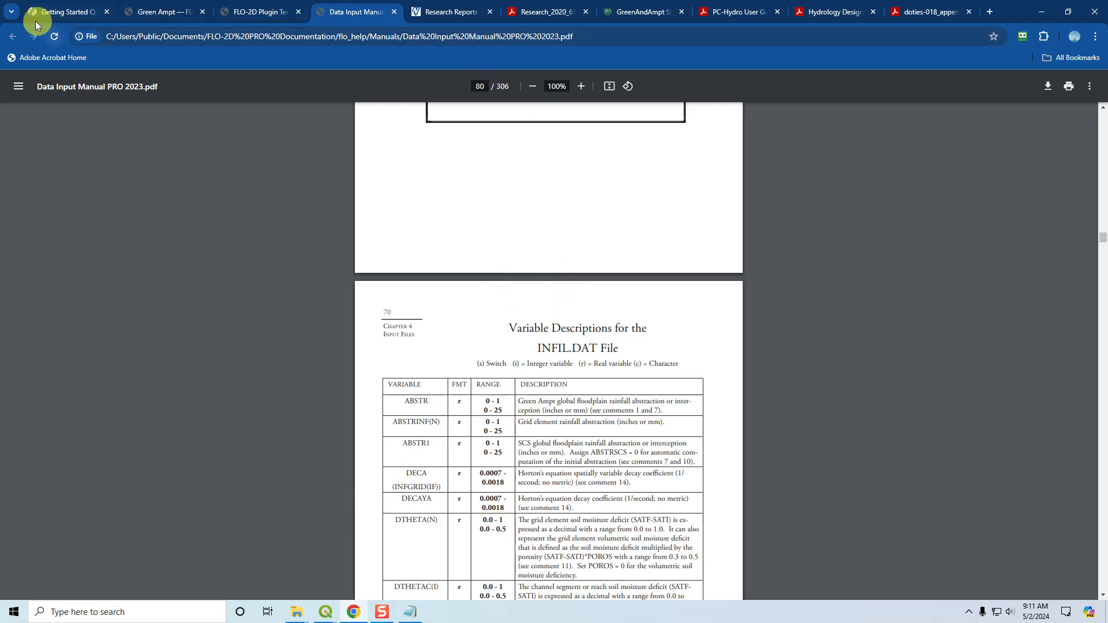
mouse_move(355, 11)
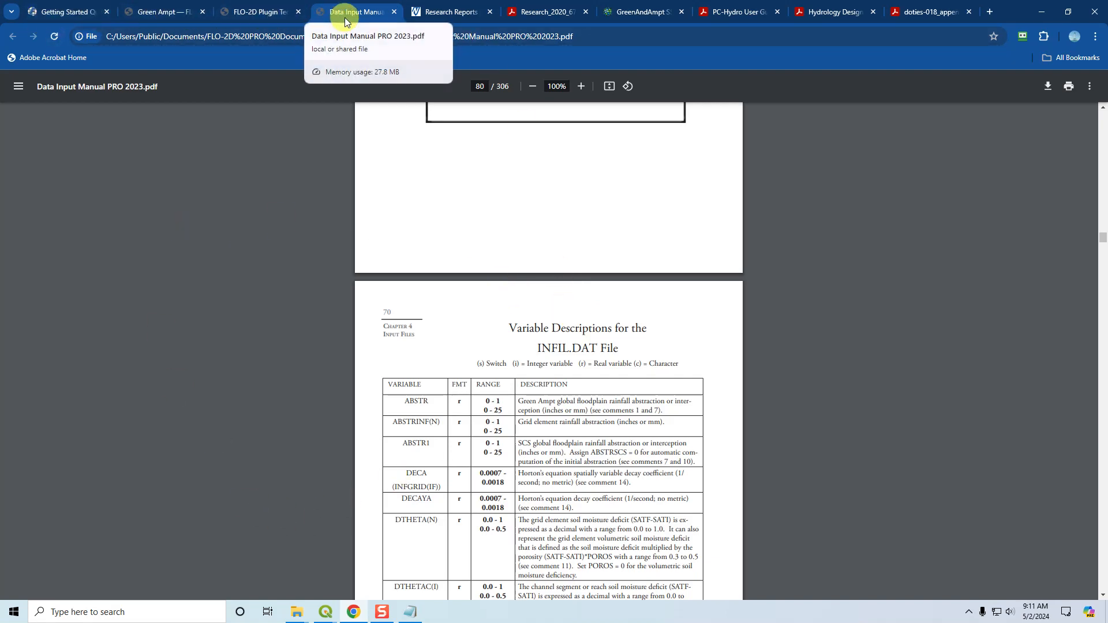
left_click(64, 12)
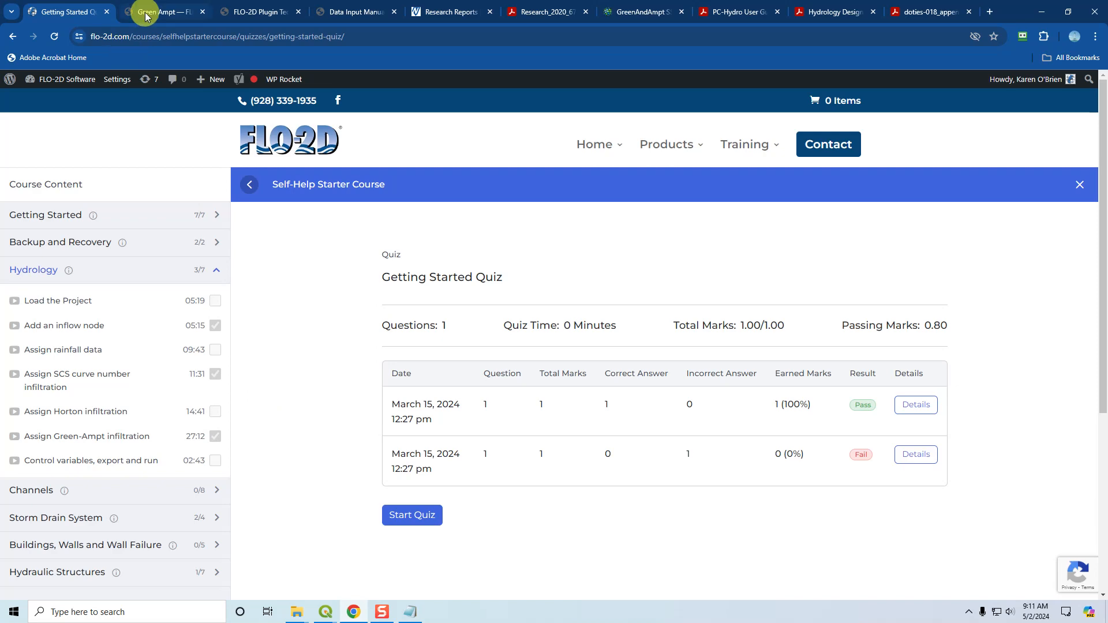
Step: Step through the Green-Ampt docs and Plugin Technical Reference tabs to the Data Input Manual INFIL.DAT page
left_click(163, 11)
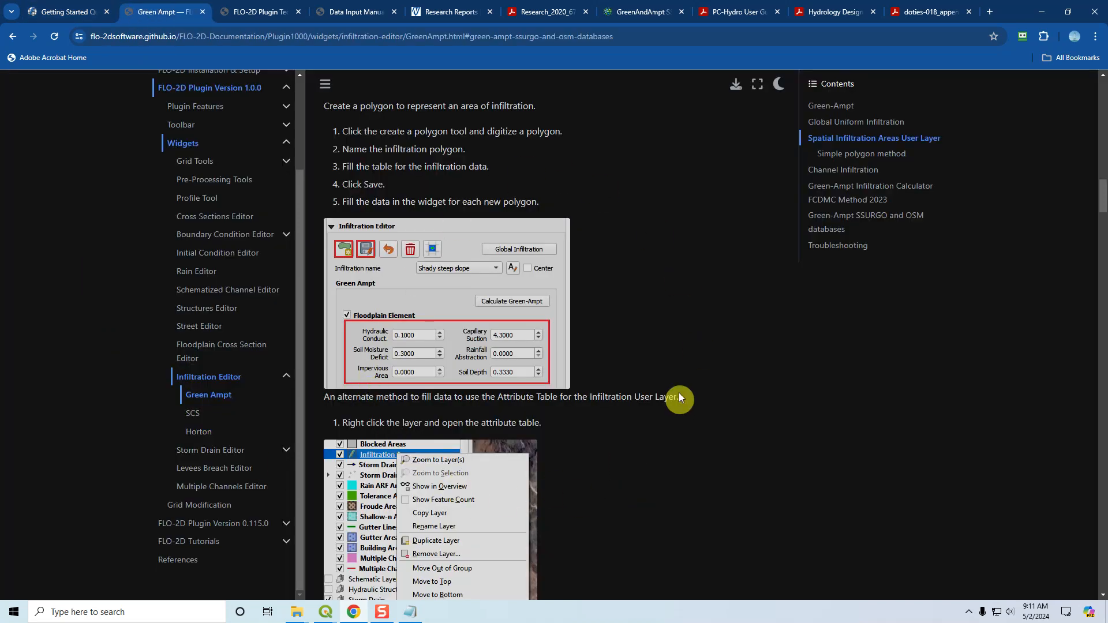
mouse_move(677, 392)
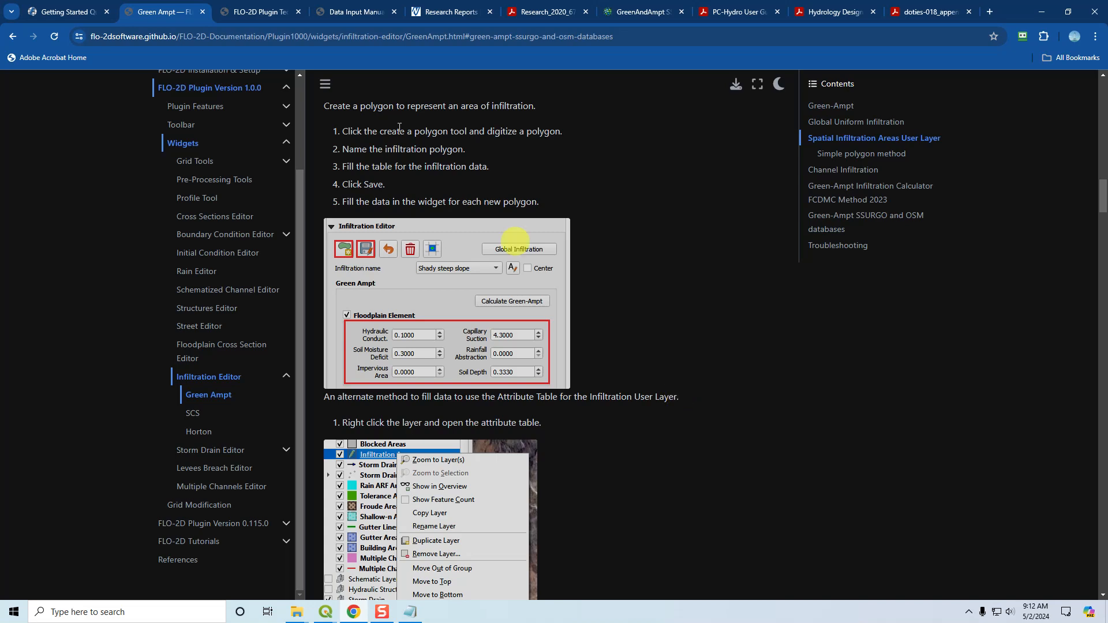
left_click(260, 11)
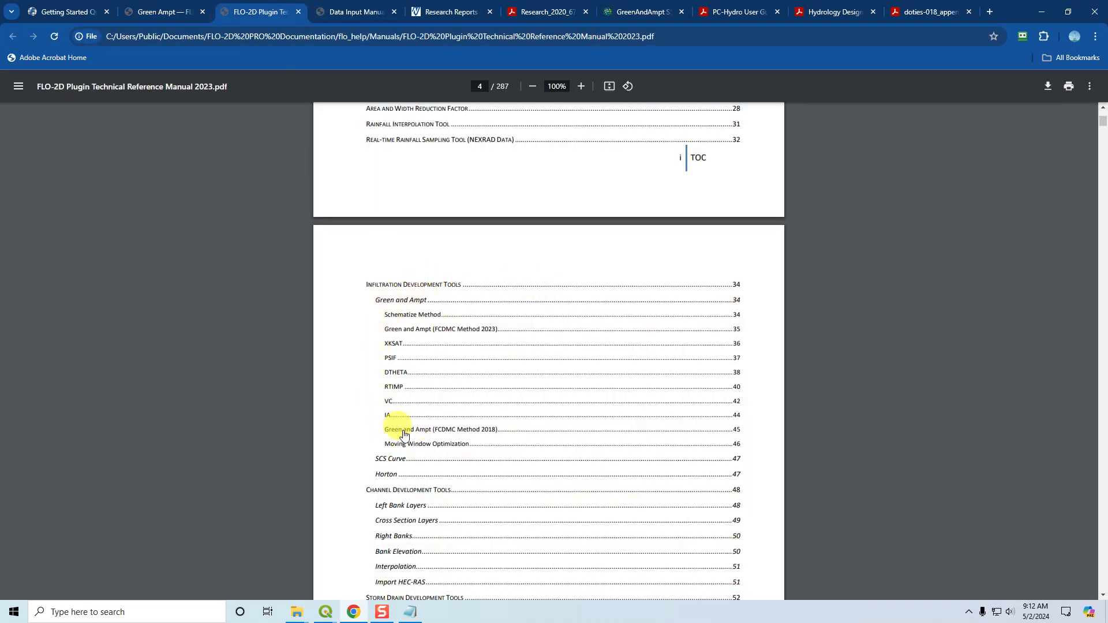
mouse_move(392, 127)
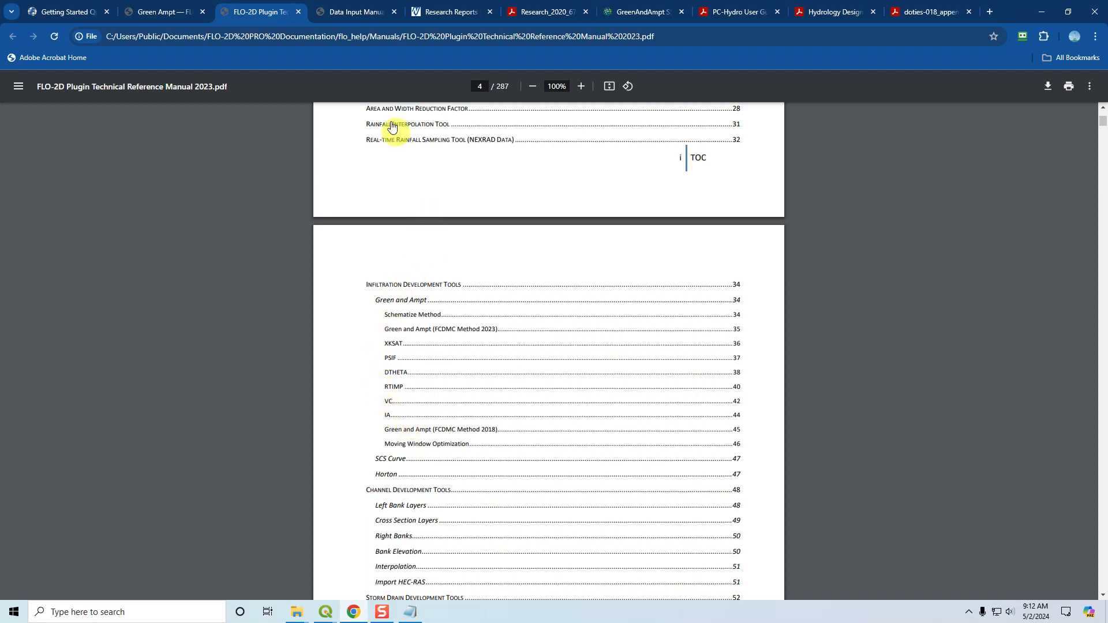
left_click(355, 12)
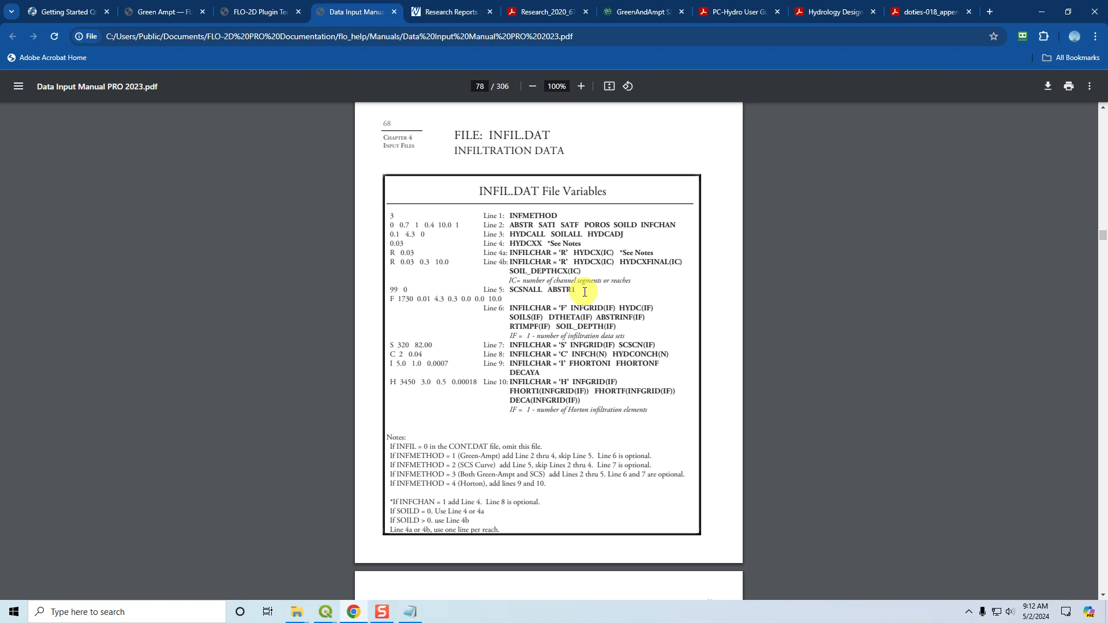
mouse_move(746, 234)
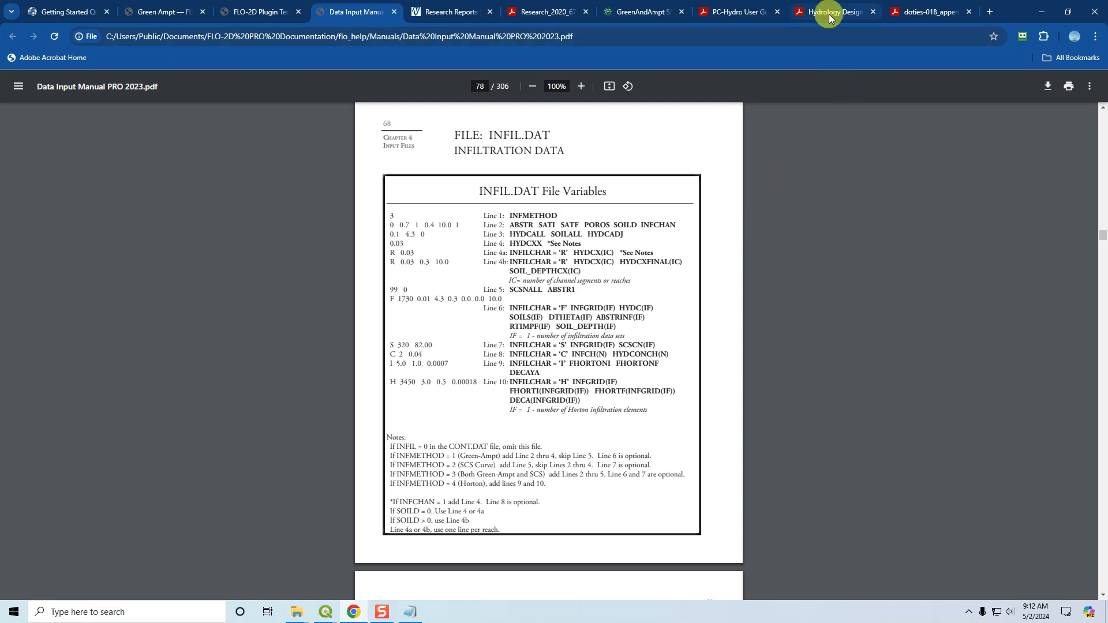
Step: Switch to the Maricopa County Hydrology manual and scroll past its cover to the Table of Contents
left_click(833, 11)
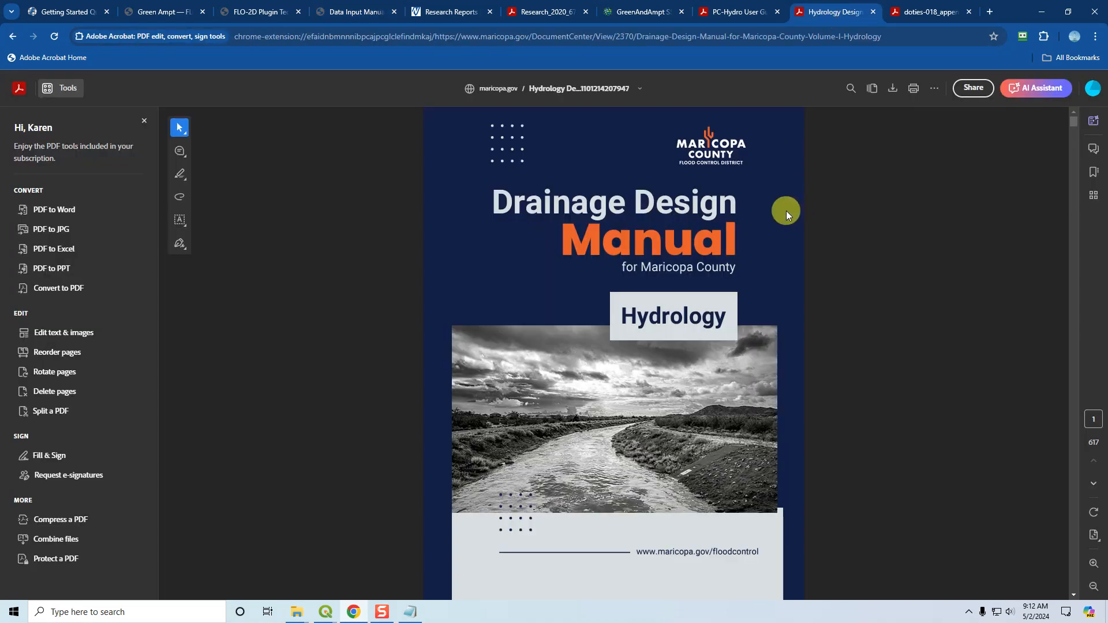
mouse_move(421, 310)
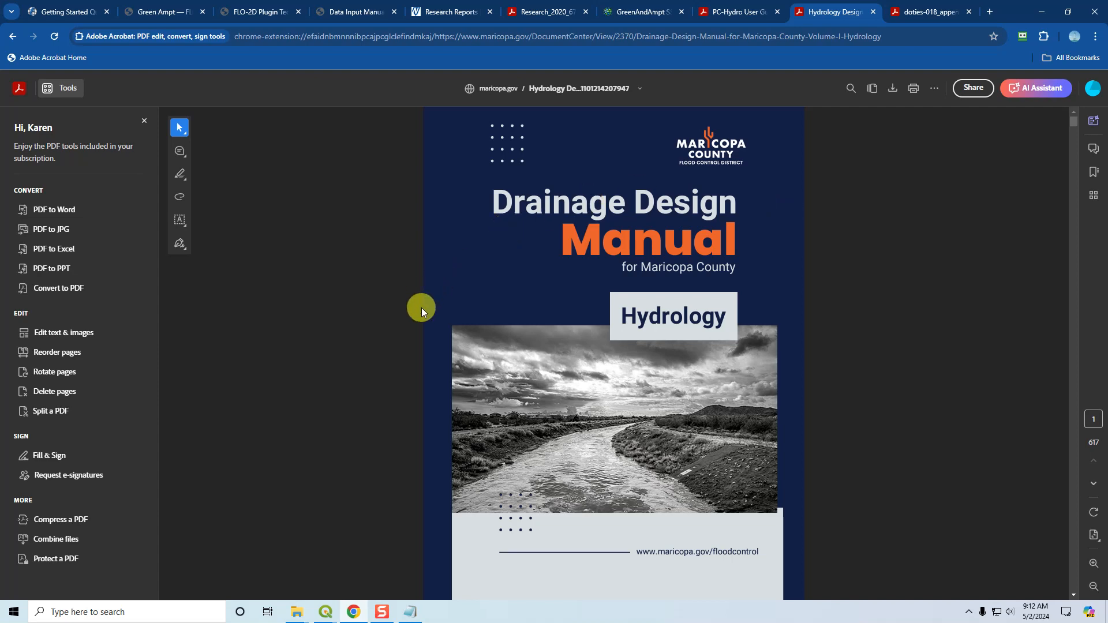
mouse_move(369, 330)
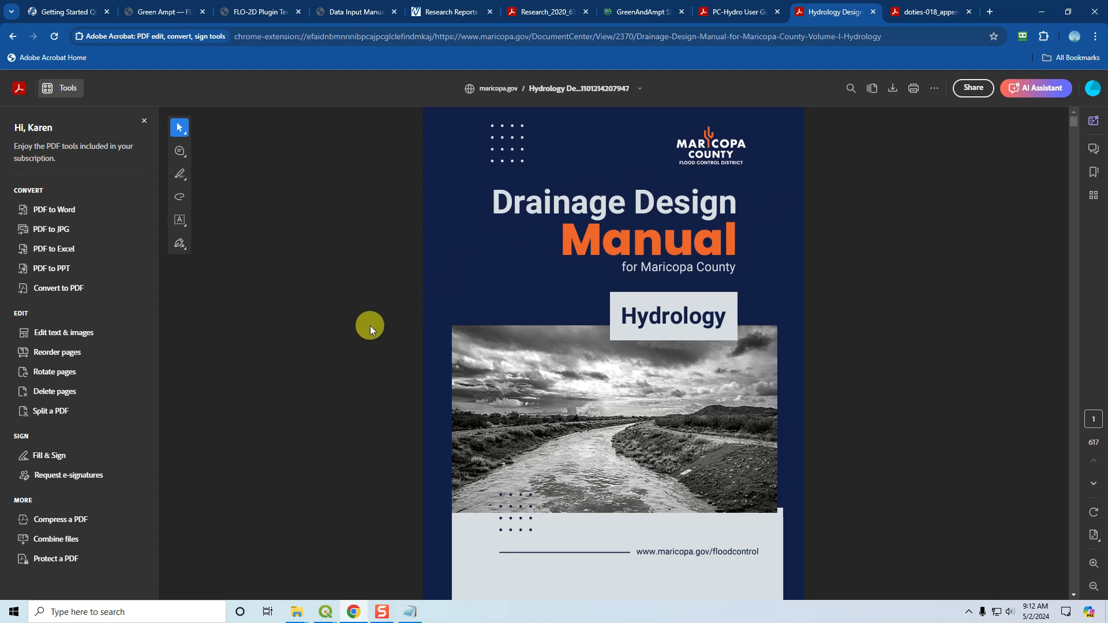
mouse_move(729, 296)
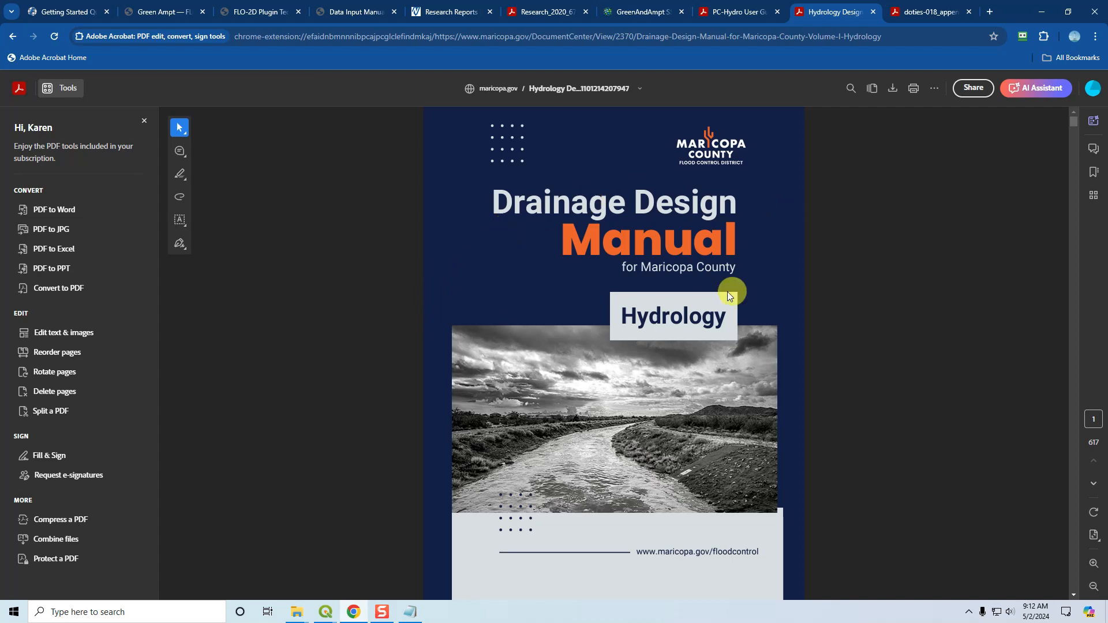
mouse_move(369, 256)
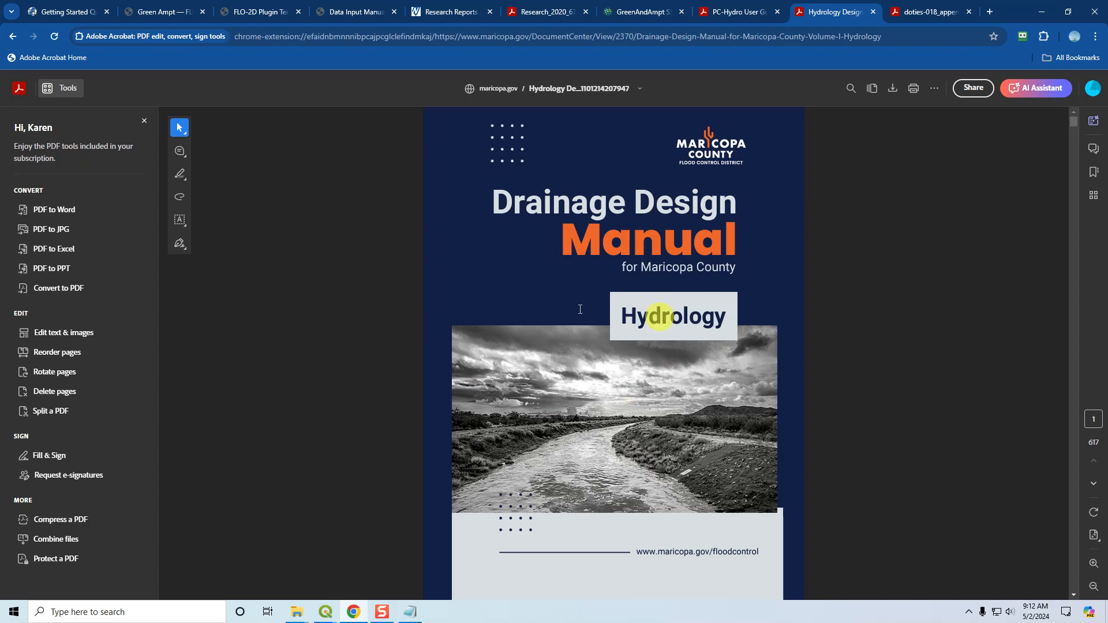
scroll("down", 3)
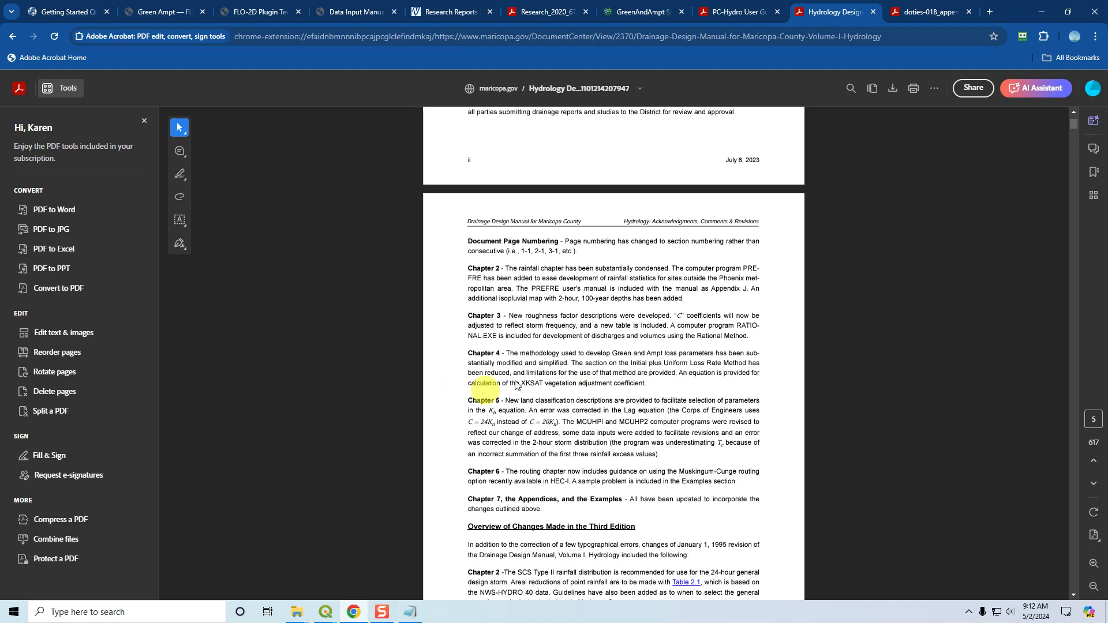
scroll("down", 3)
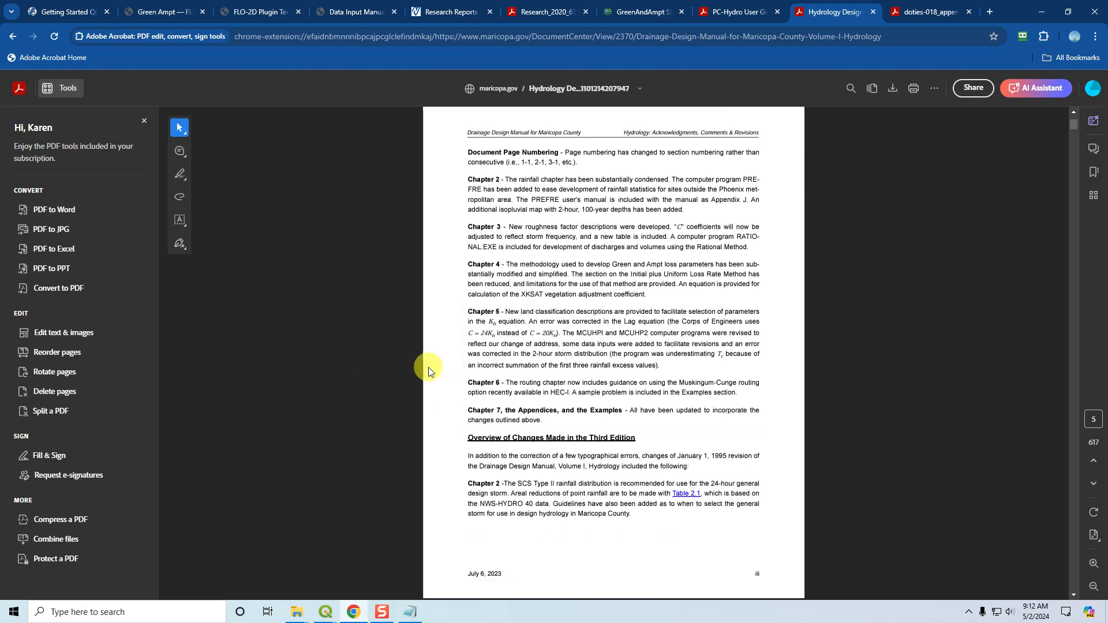
scroll("down", 3)
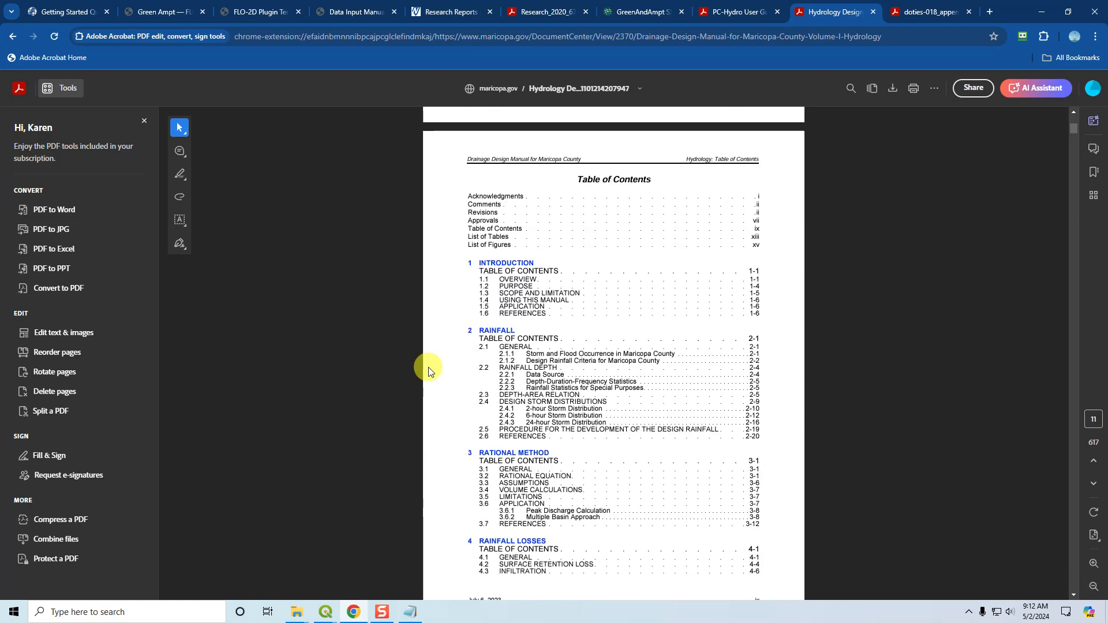
Step: Jump to section 4.4.1 Green and Ampt Infiltration Equation and scroll to Figure 4.3, the XKSAT map
scroll("down", 3)
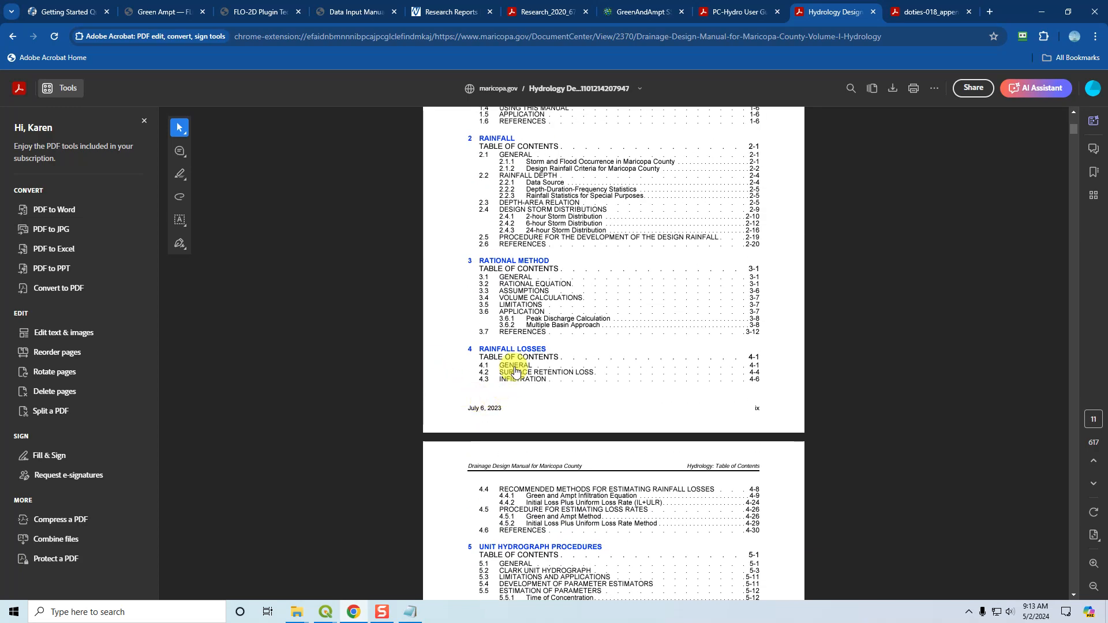
scroll("down", 3)
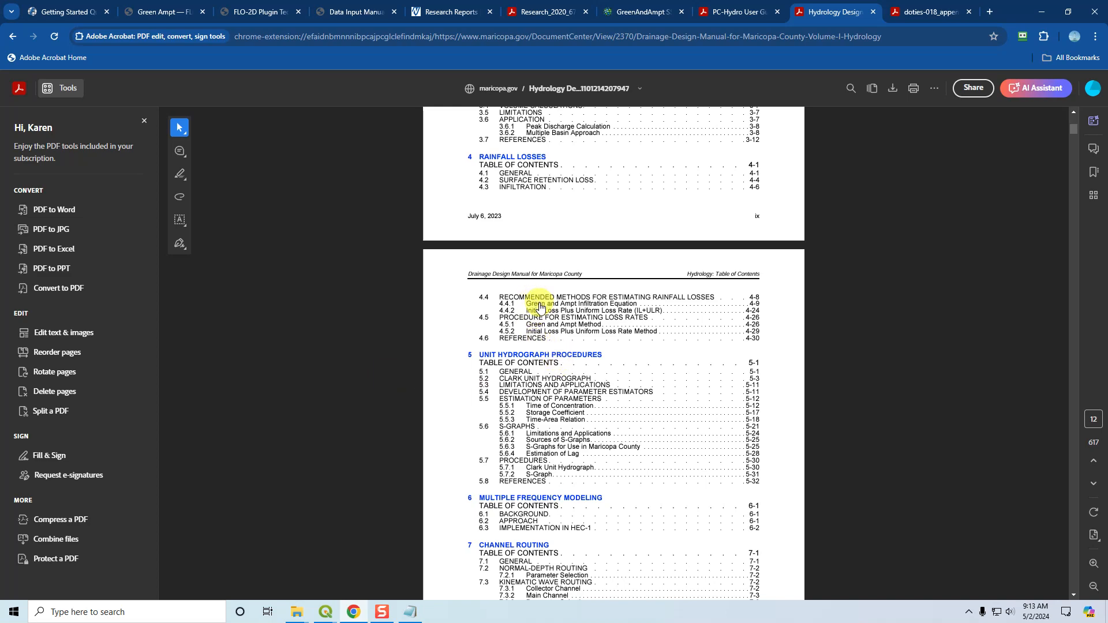
left_click(547, 303)
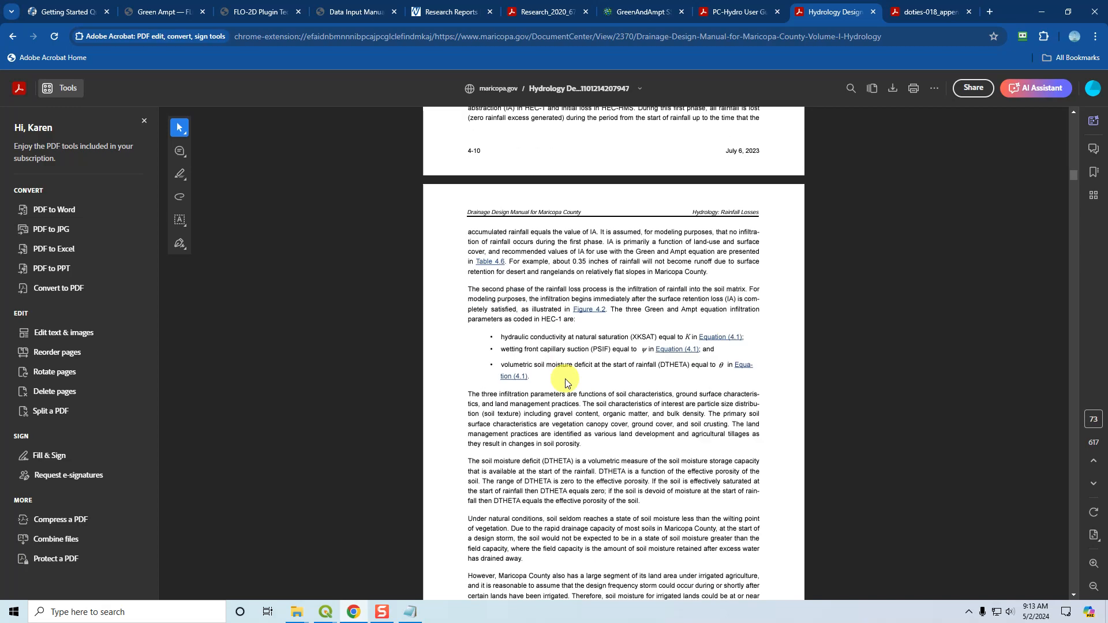
scroll("down", 3)
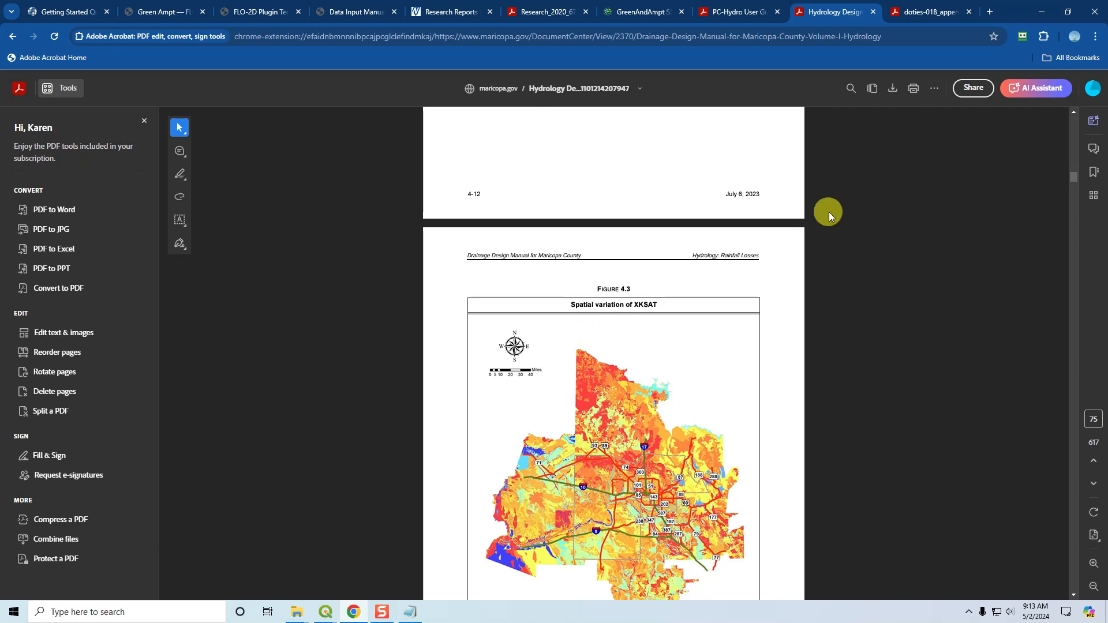
mouse_move(677, 198)
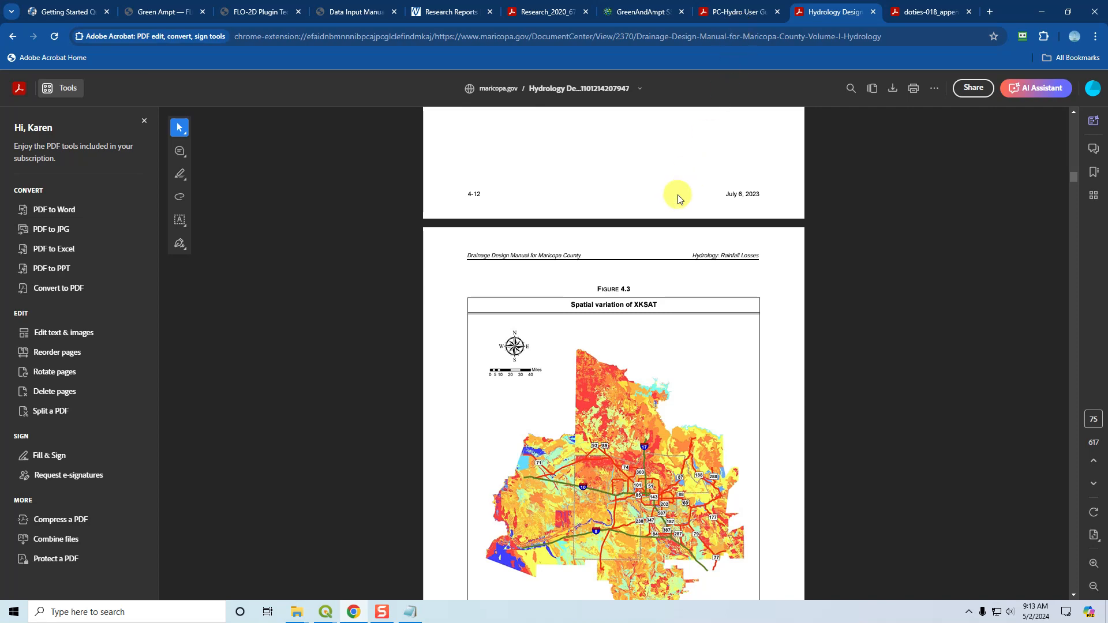
mouse_move(735, 12)
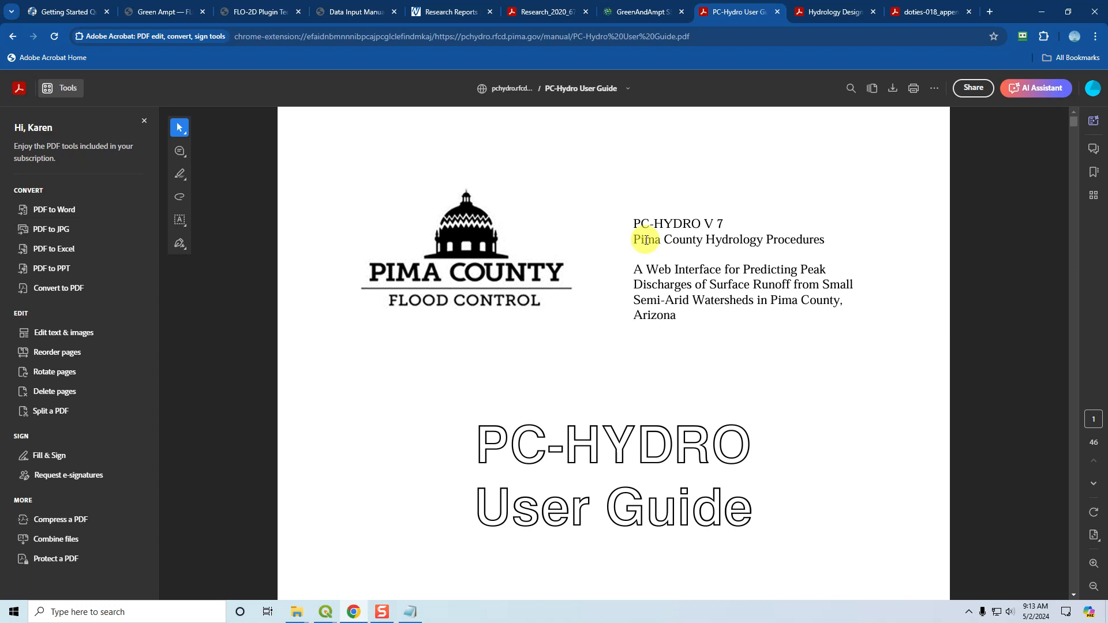
mouse_move(657, 312)
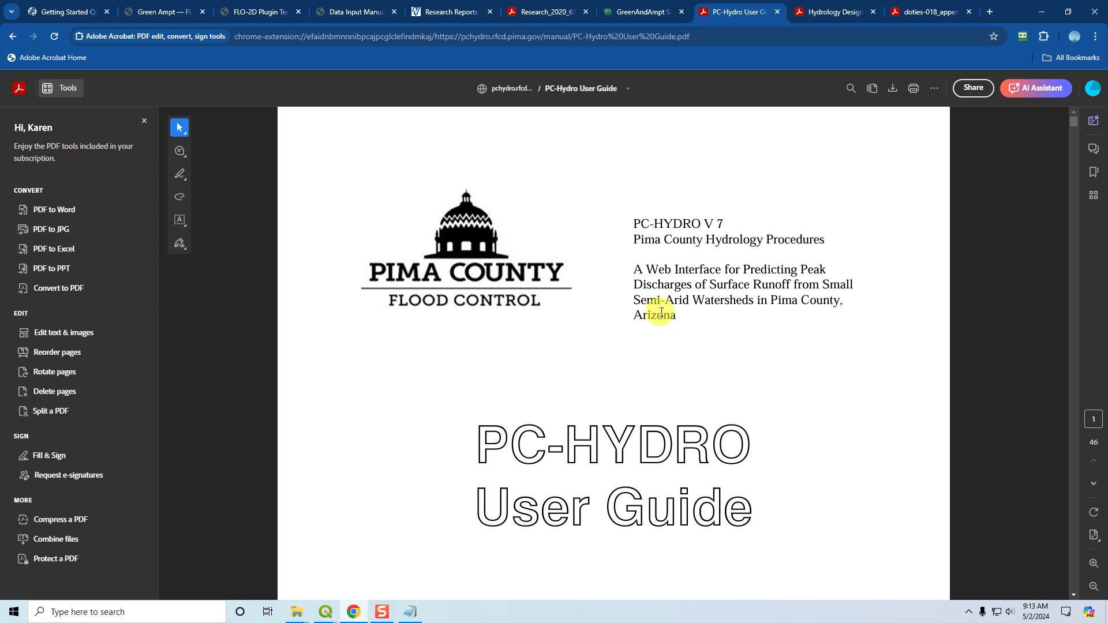
Step: Scroll the PC-Hydro User Guide to its List of Tables, then switch to the Denver Levels of Green appendix
scroll("down", 3)
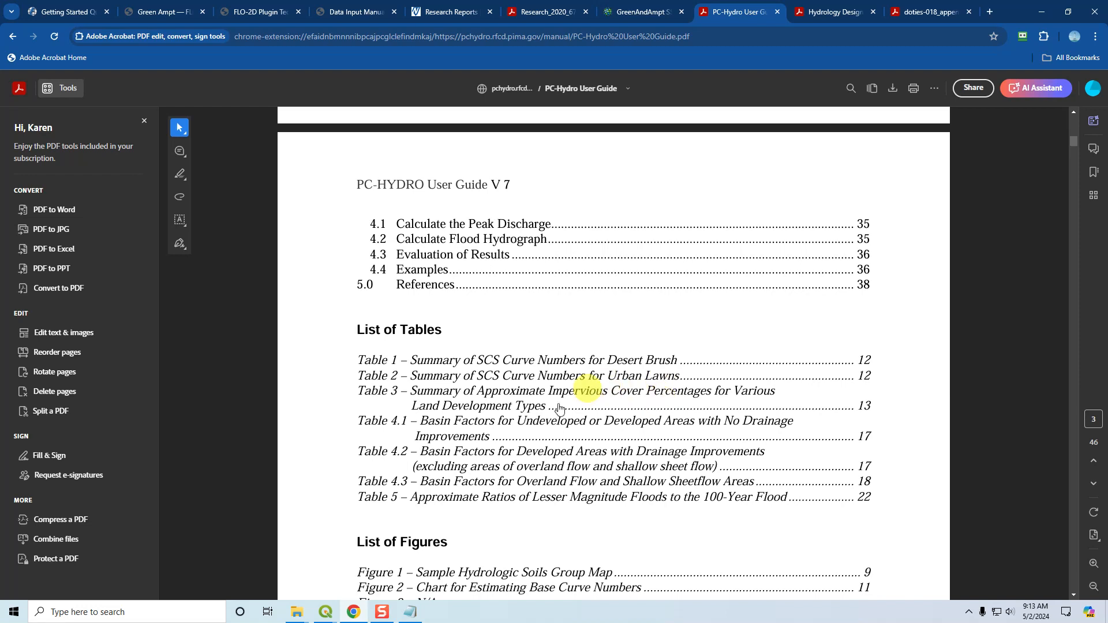
mouse_move(647, 463)
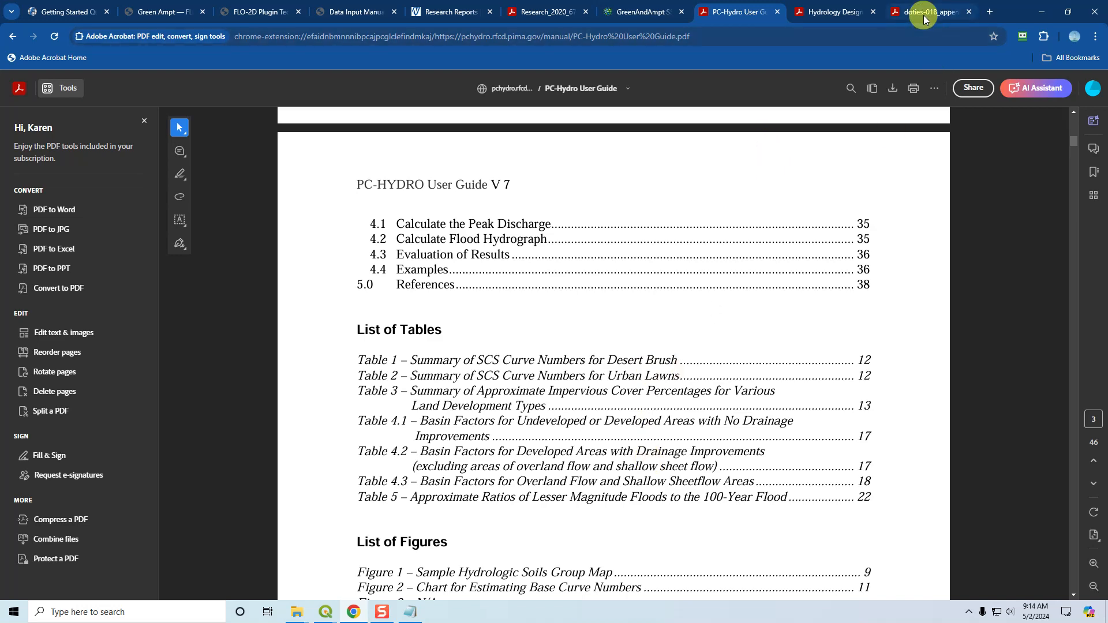
left_click(928, 11)
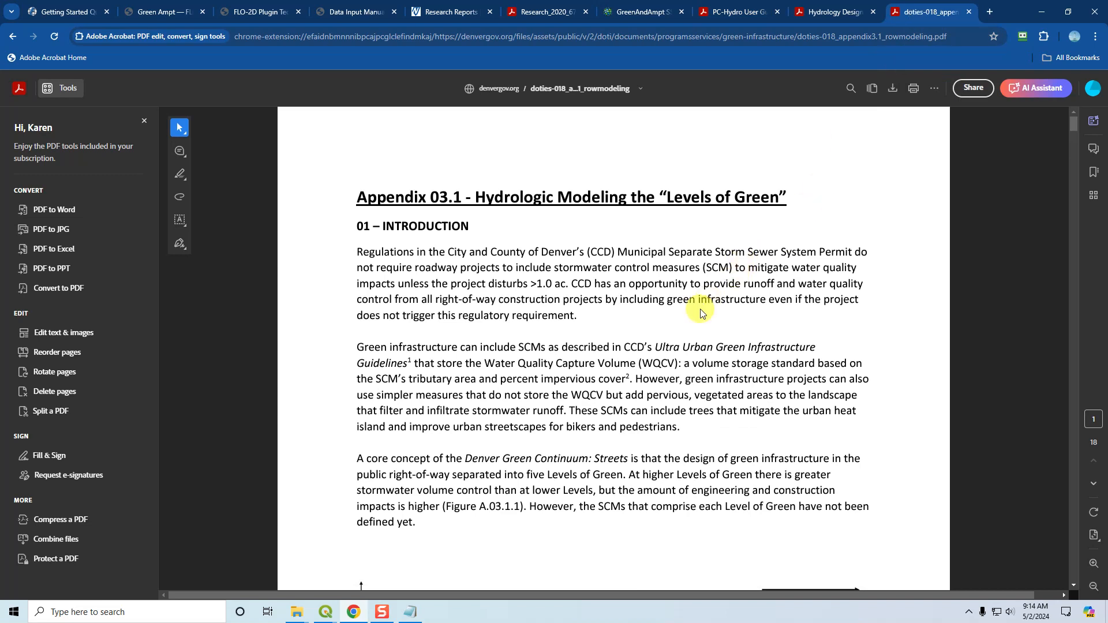
mouse_move(703, 329)
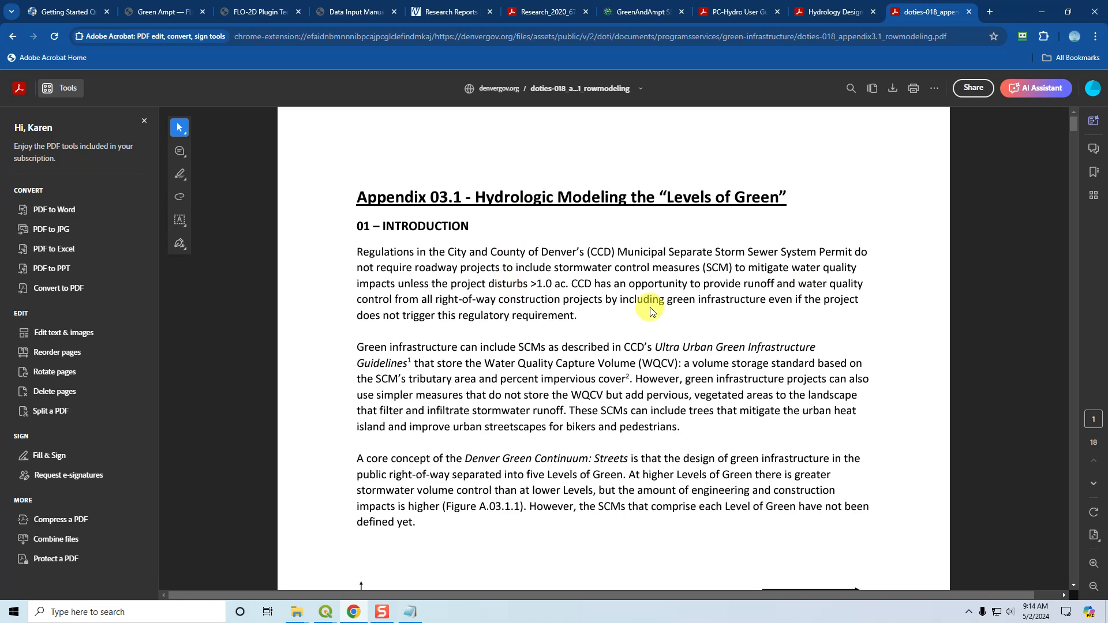
Step: Scroll the Denver appendix to section 02.04.05, the notes justifying the SCM simulations with Horton infiltration
scroll("down", 3)
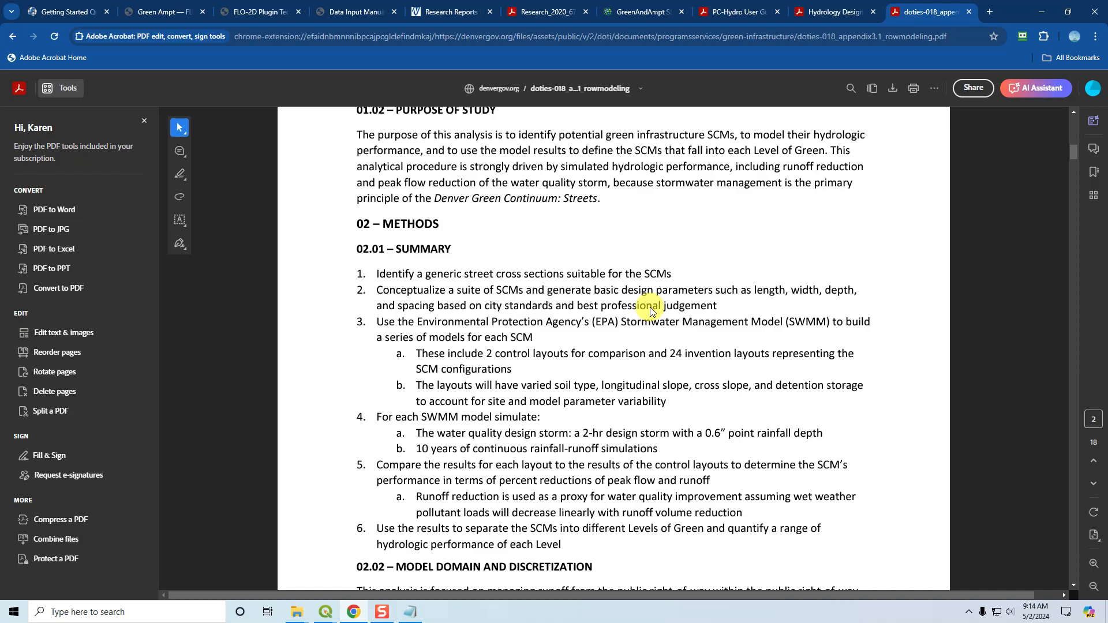
scroll("down", 3)
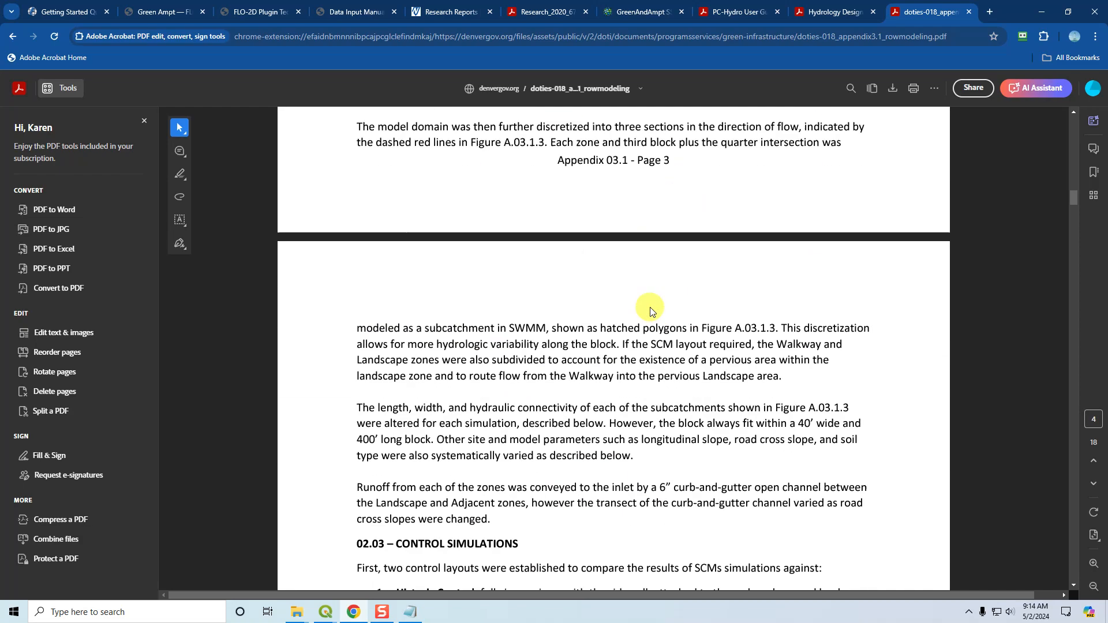
scroll("down", 3)
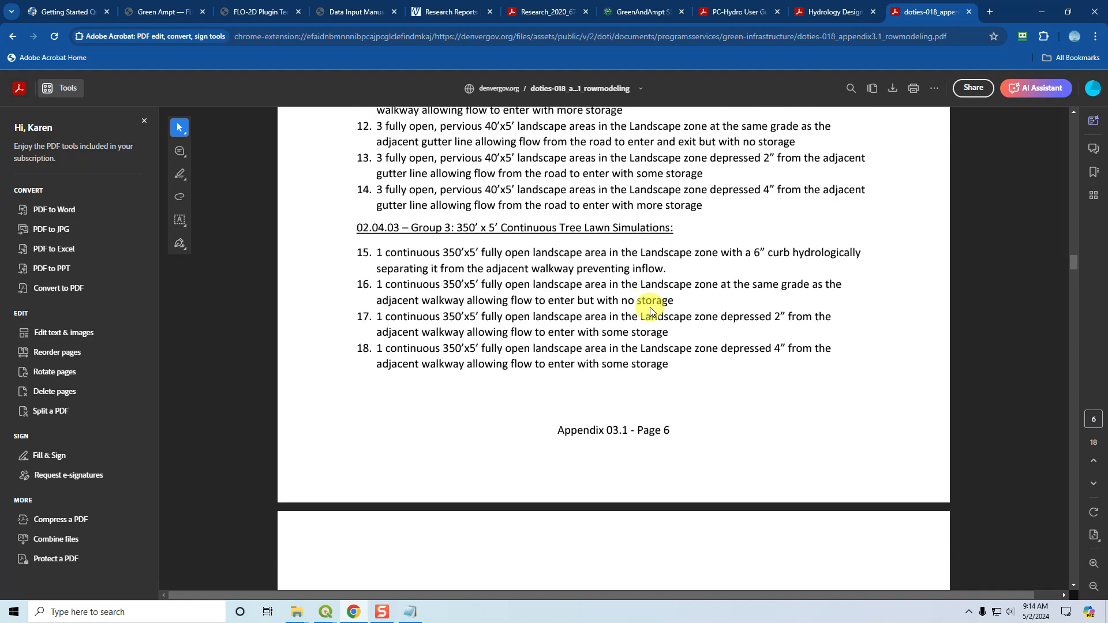
scroll("down", 3)
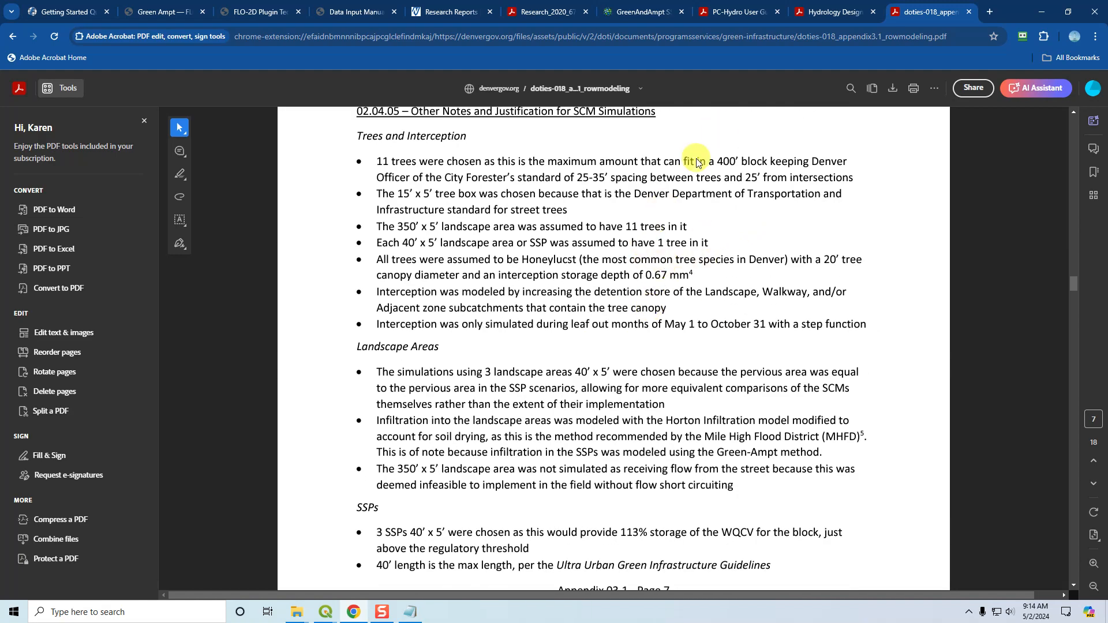
mouse_move(529, 210)
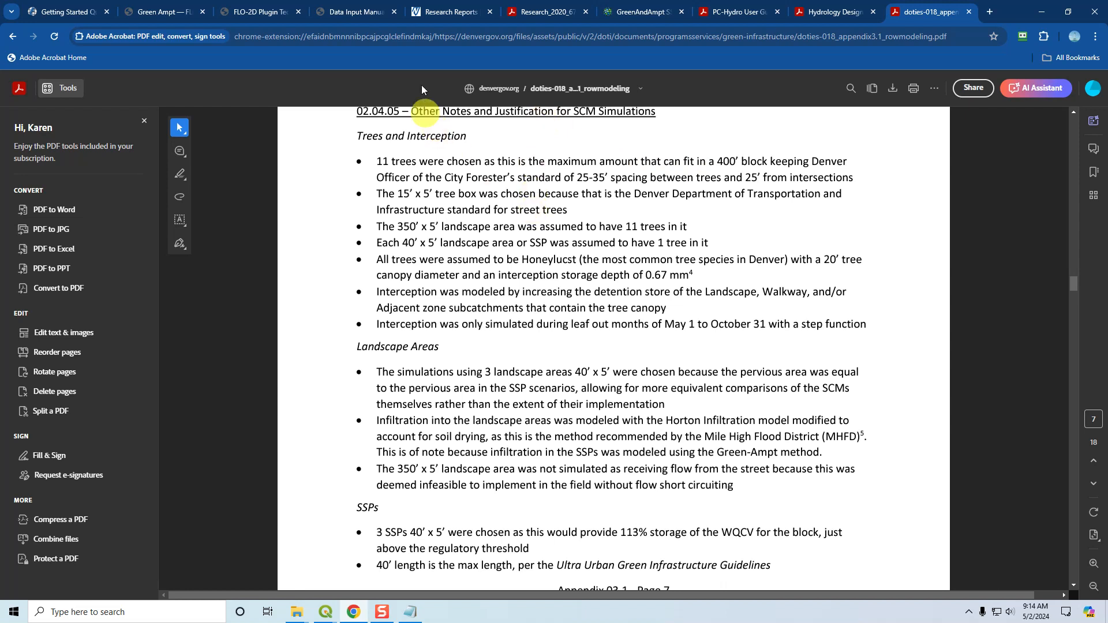
mouse_move(450, 11)
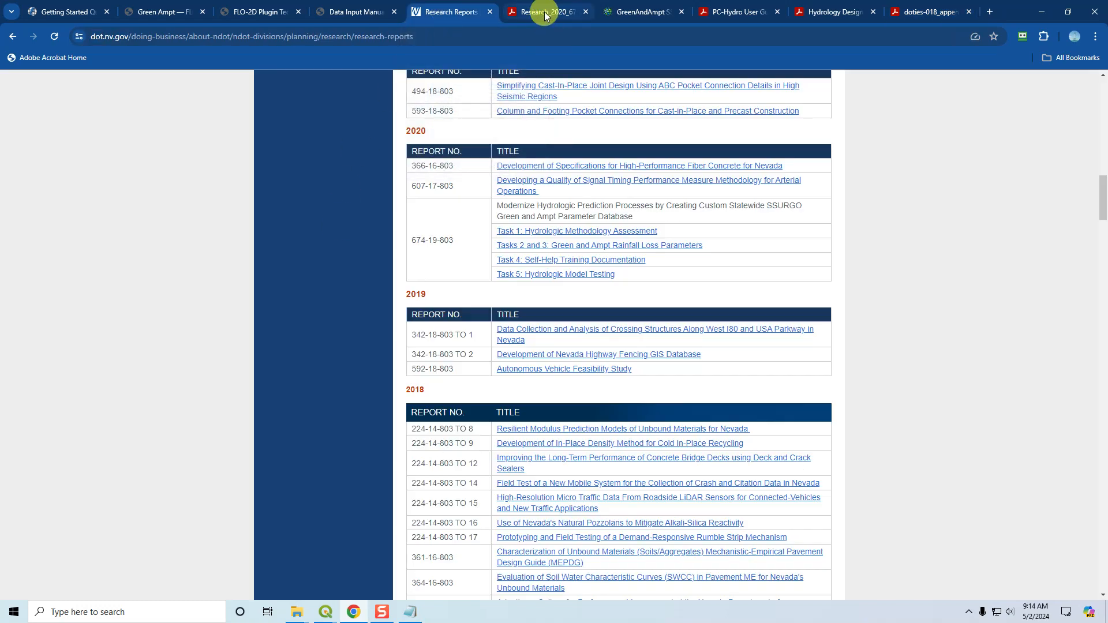
Step: Switch from the NDOT research reports to the GreenAndAmpt SSURGO GeoHub map tab
left_click(639, 11)
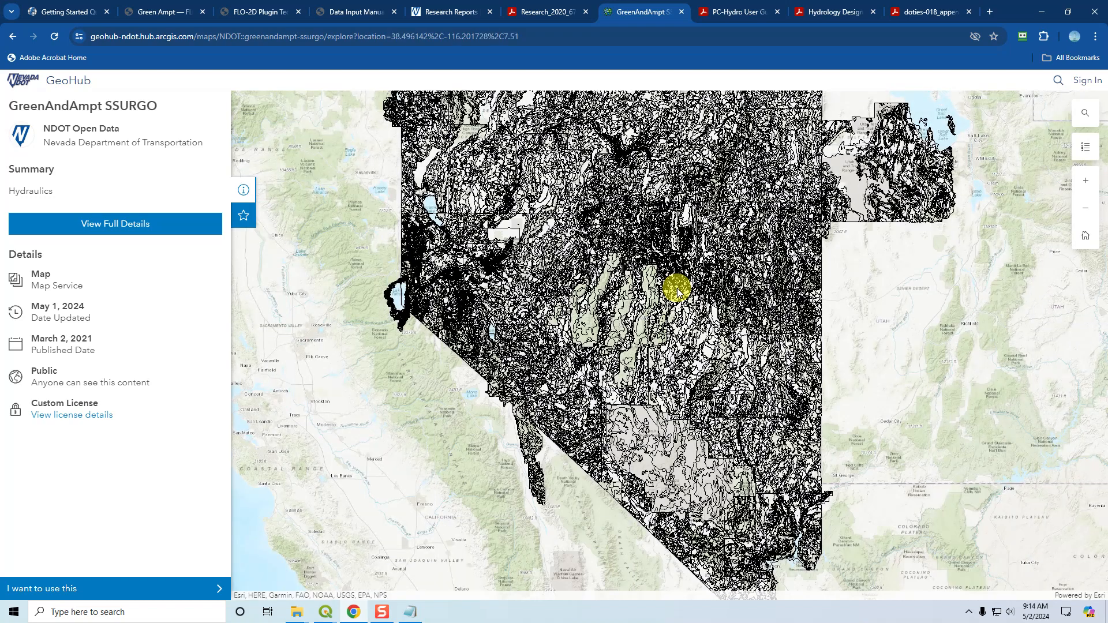
Step: Zoom the GeoHub map into the GreenAndAmpt SSURGO soil layer over central Nevada
scroll("down", 3)
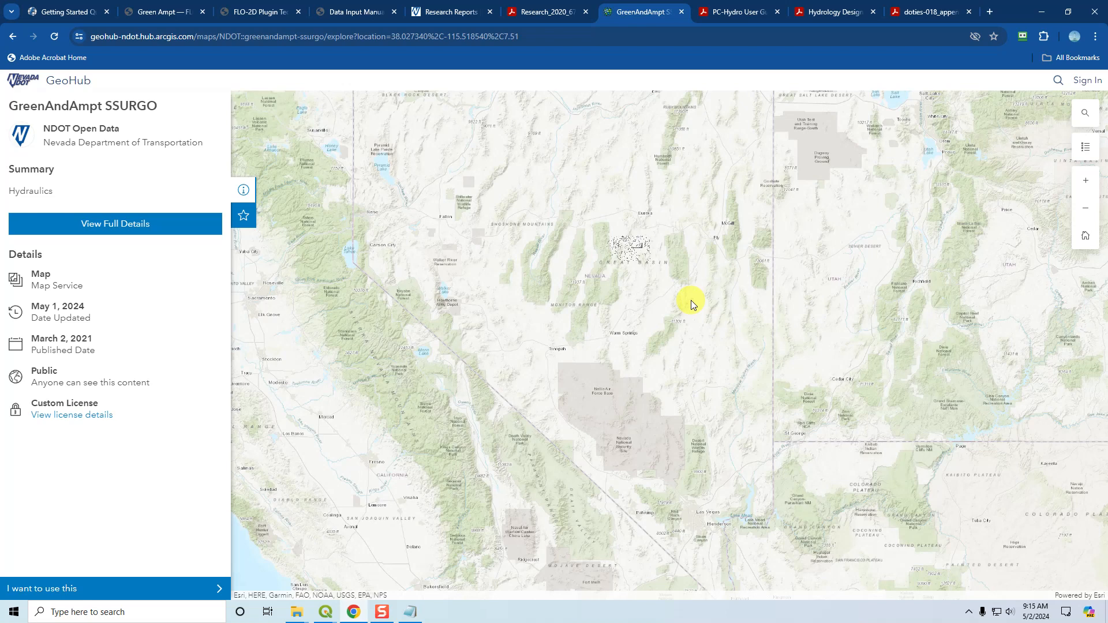
mouse_move(715, 265)
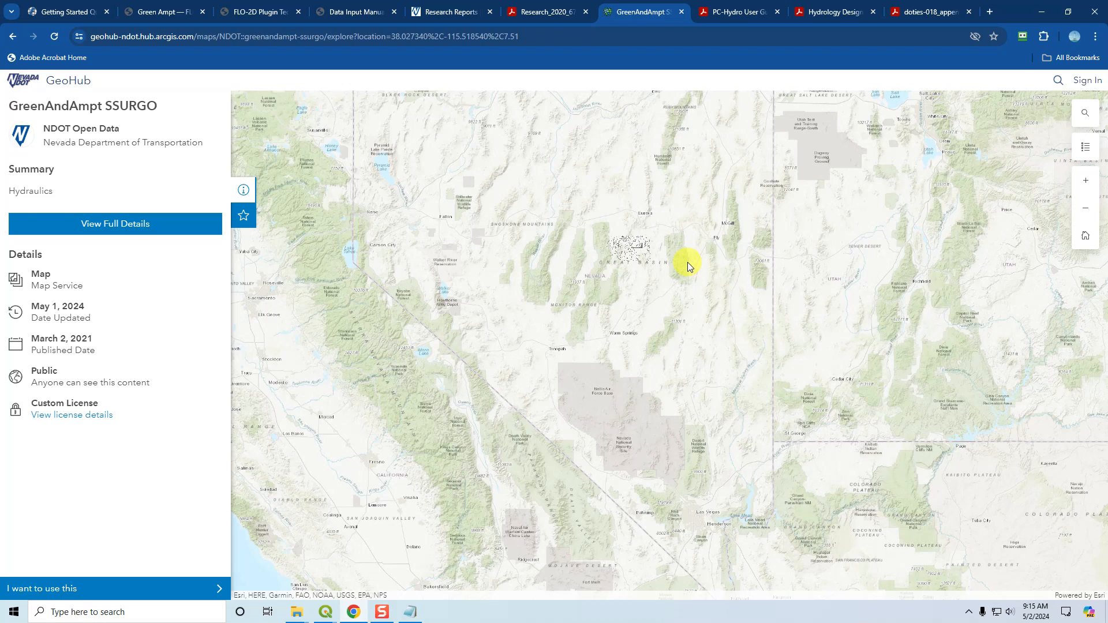
mouse_move(673, 285)
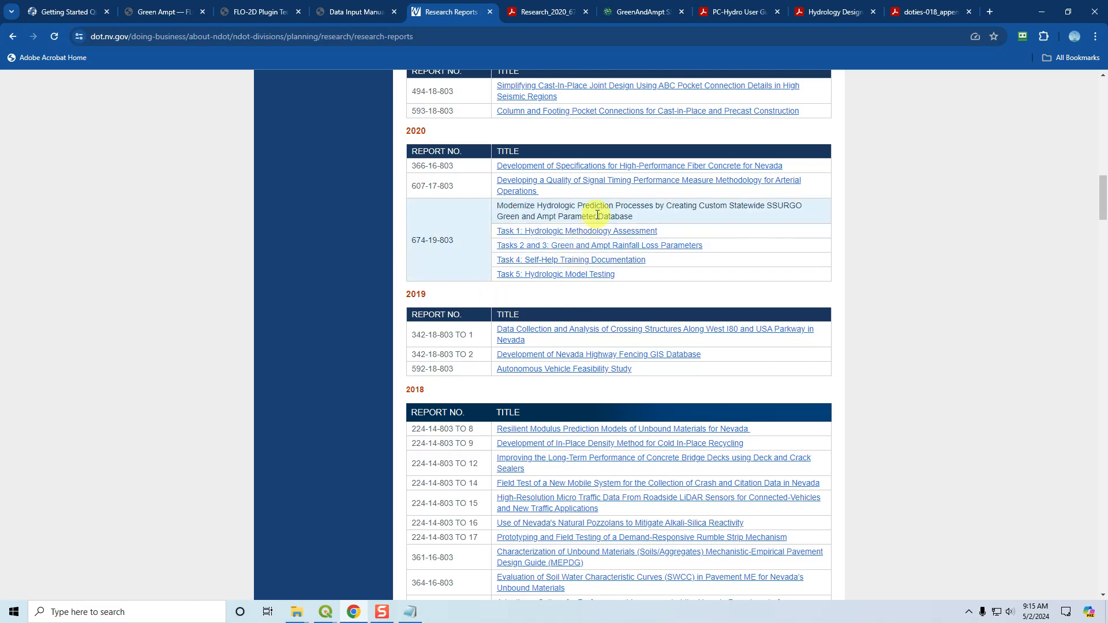
mouse_move(599, 231)
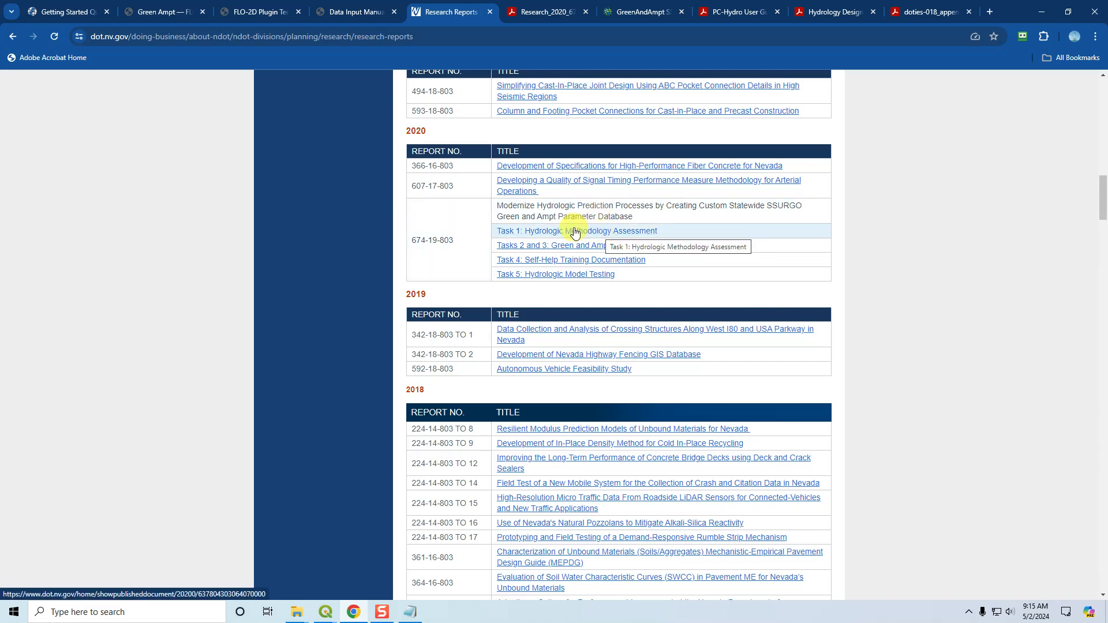
mouse_move(577, 244)
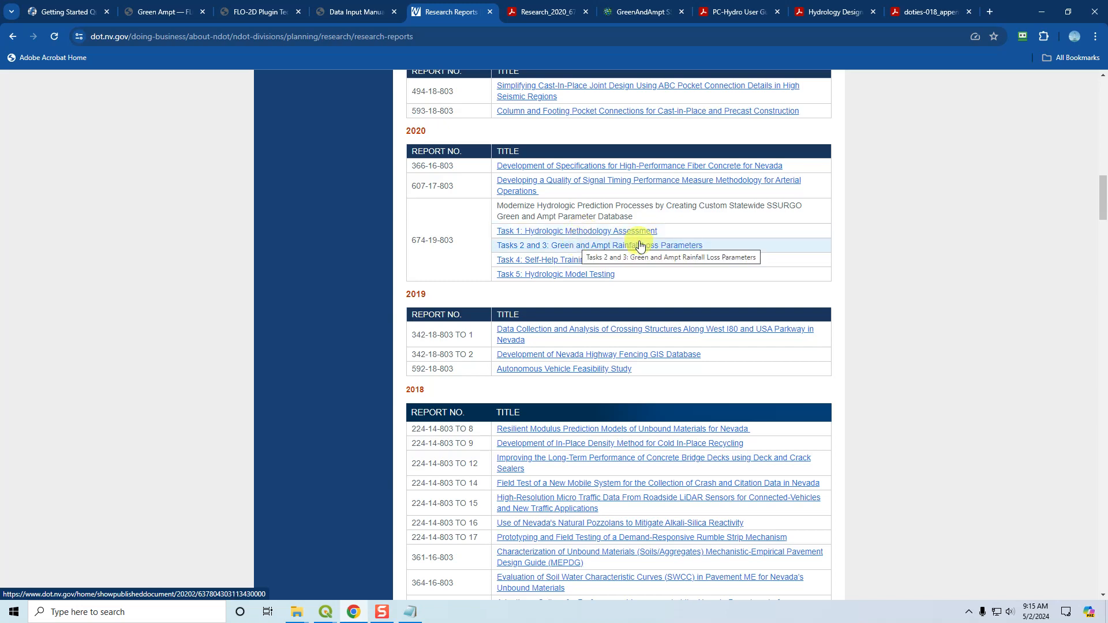
mouse_move(539, 277)
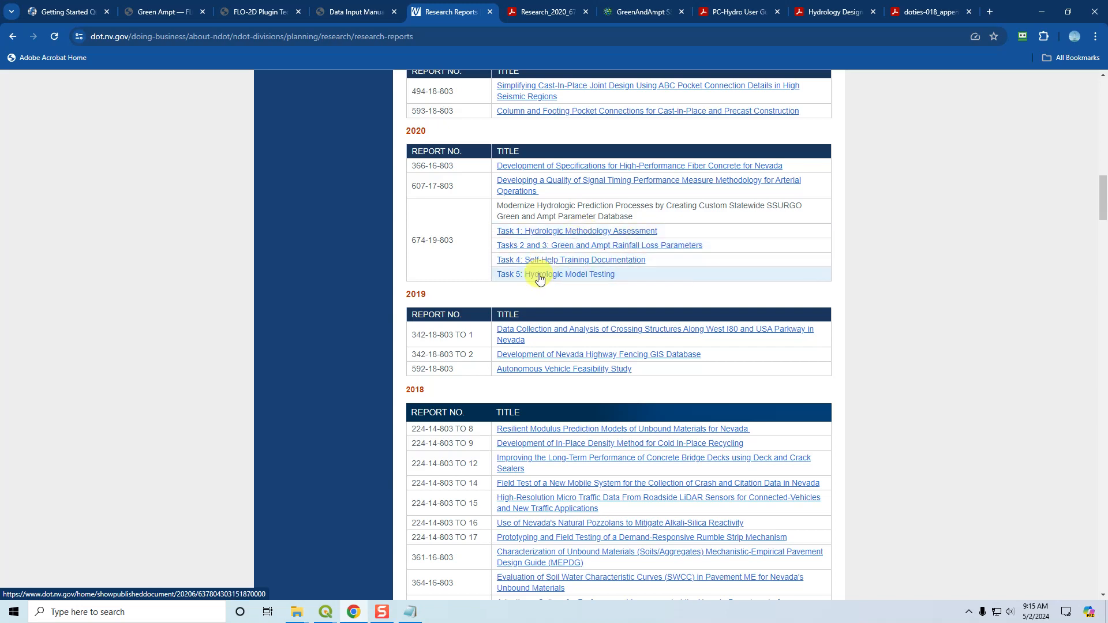
mouse_move(642, 220)
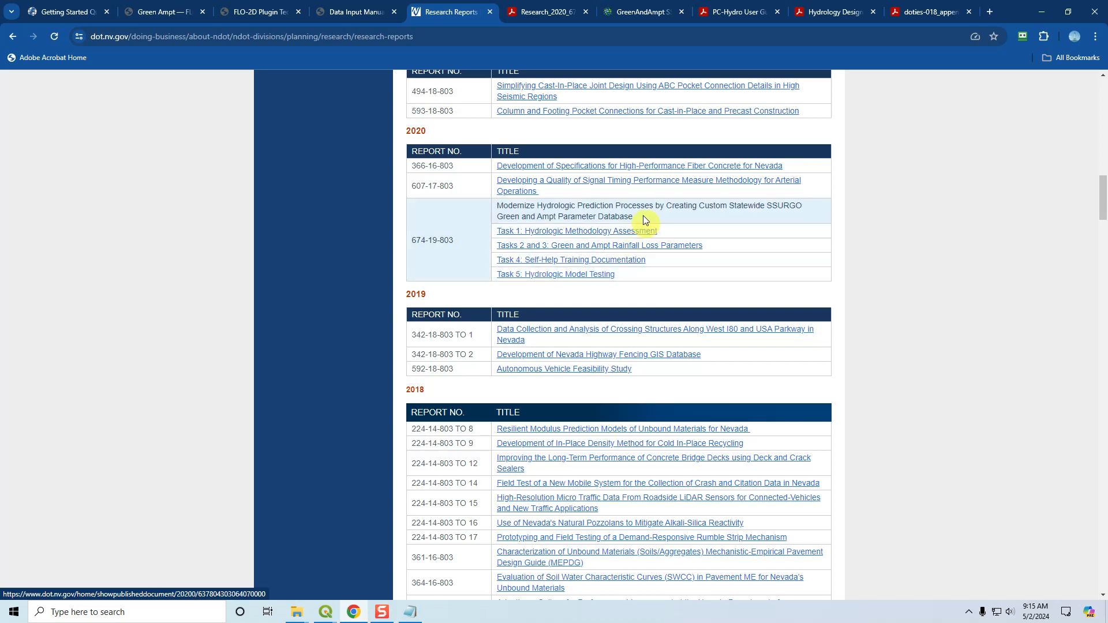
mouse_move(594, 297)
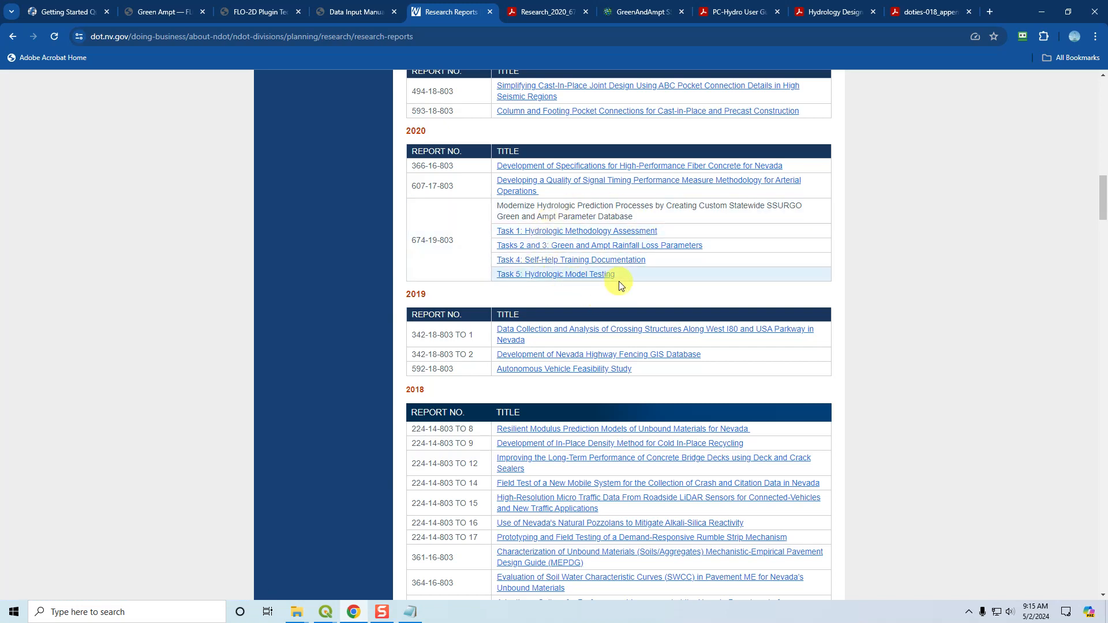
mouse_move(578, 271)
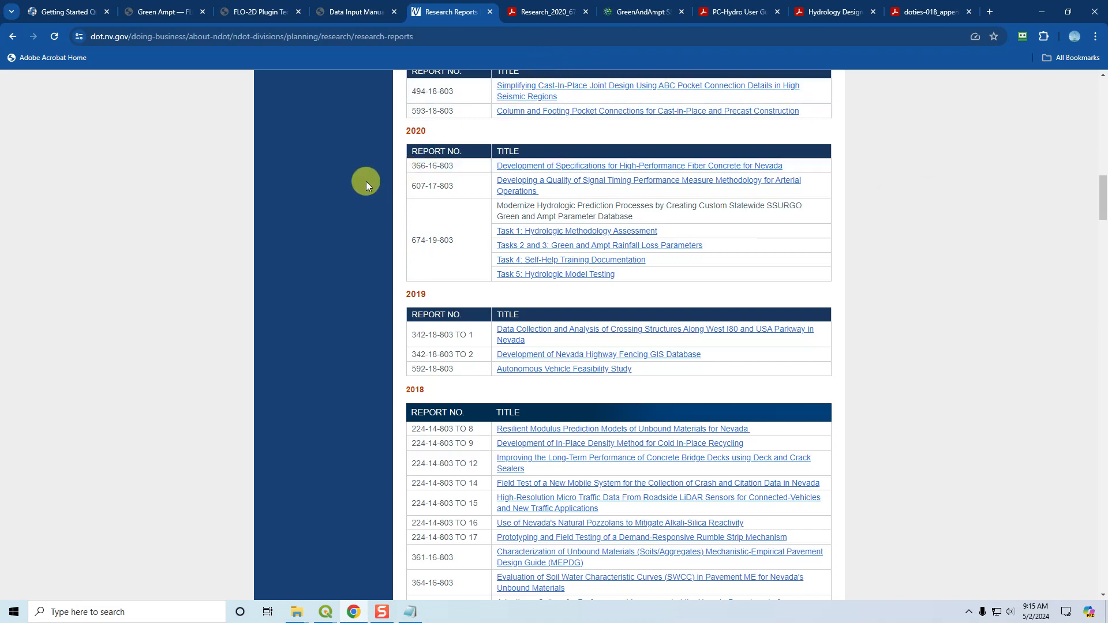
mouse_move(543, 11)
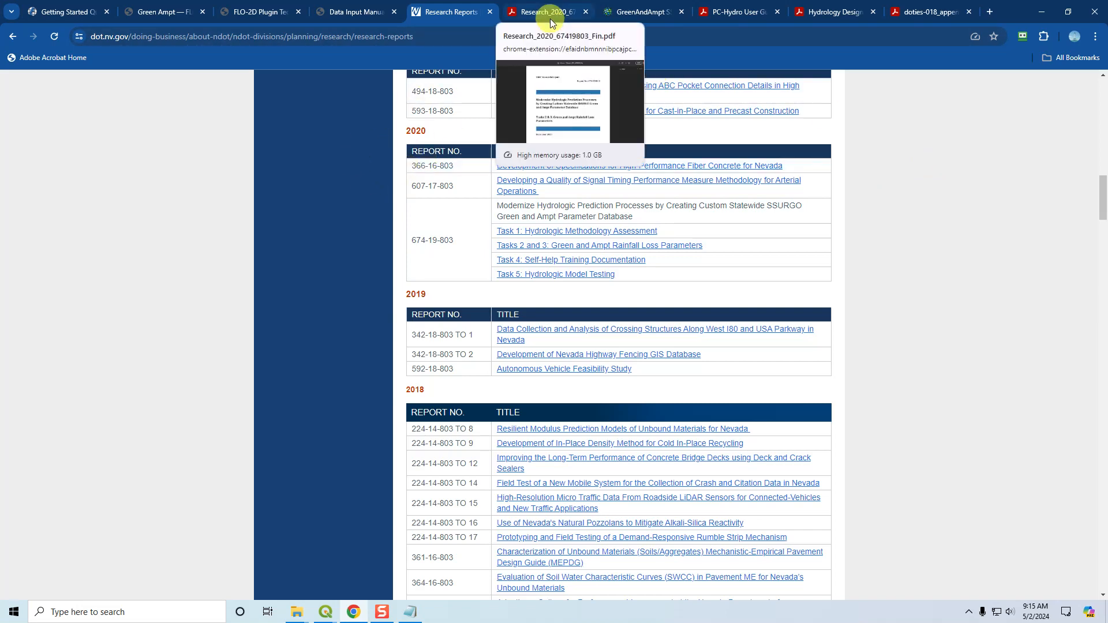
Step: Switch to the NDOT Report 674-19-803 Tasks 2 & 3 Green and Ampt rainfall loss PDF
left_click(543, 11)
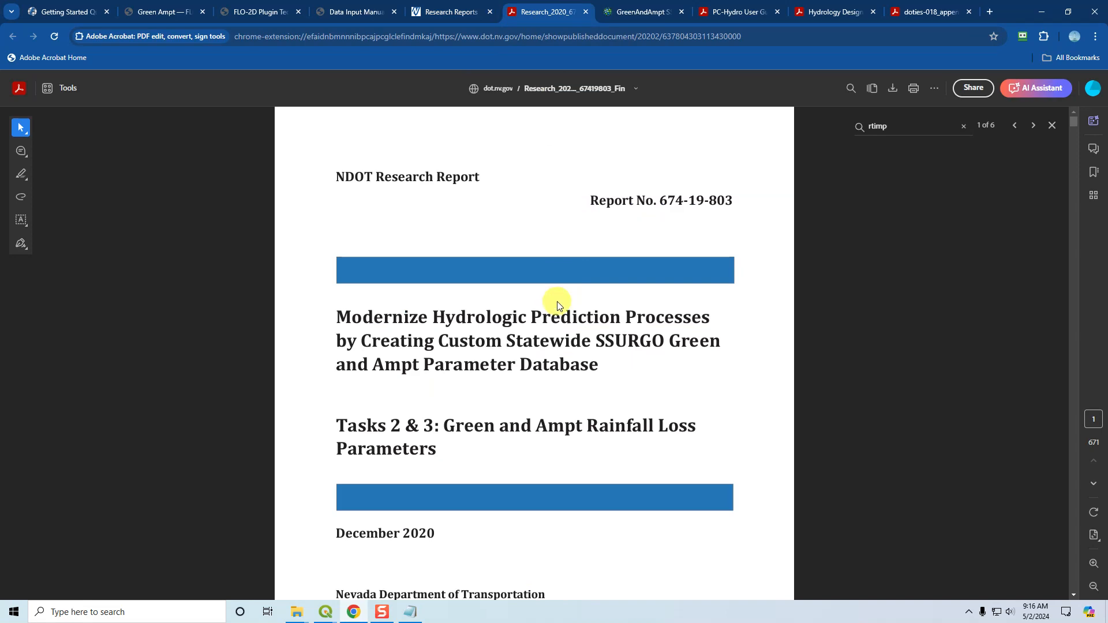
Step: Scroll the Green and Ampt report from its title page down to the table of contents
scroll("down", 3)
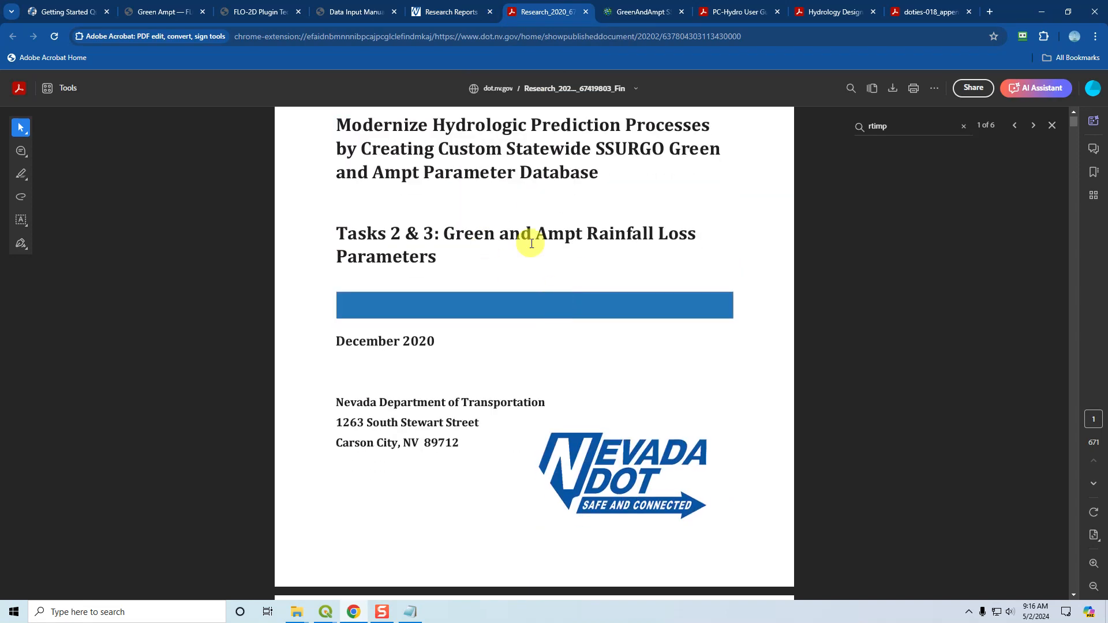
scroll("down", 3)
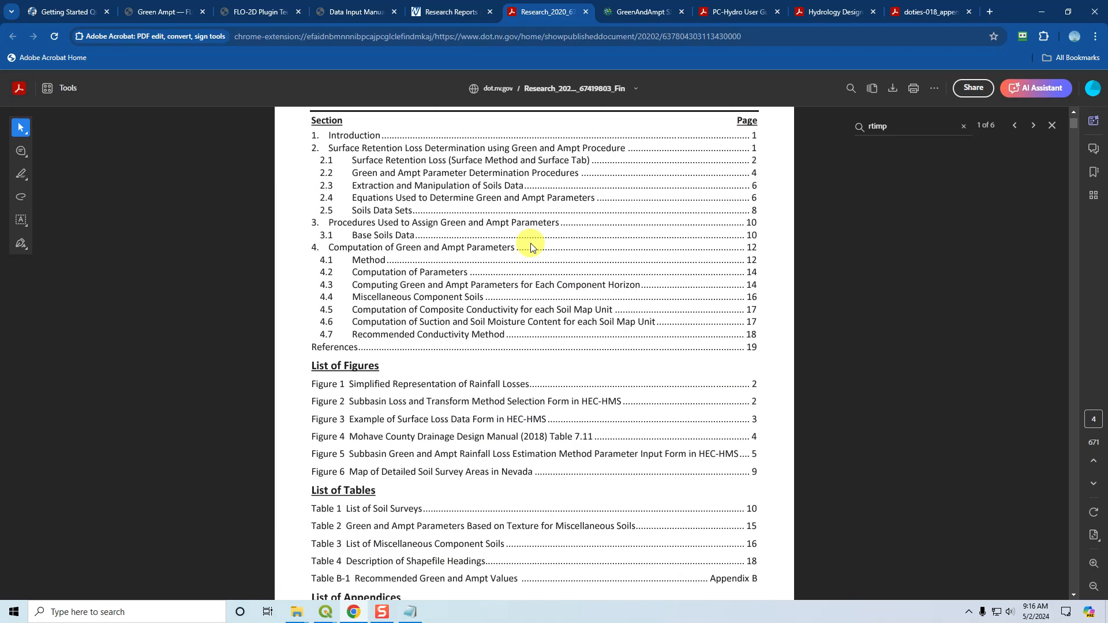
type("r")
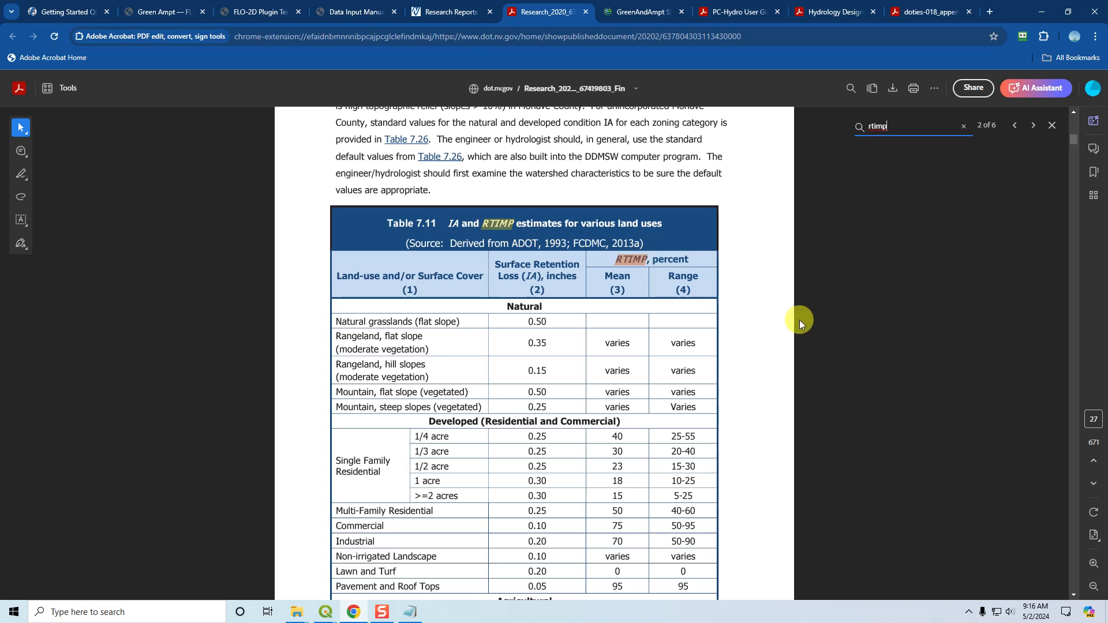
mouse_move(568, 227)
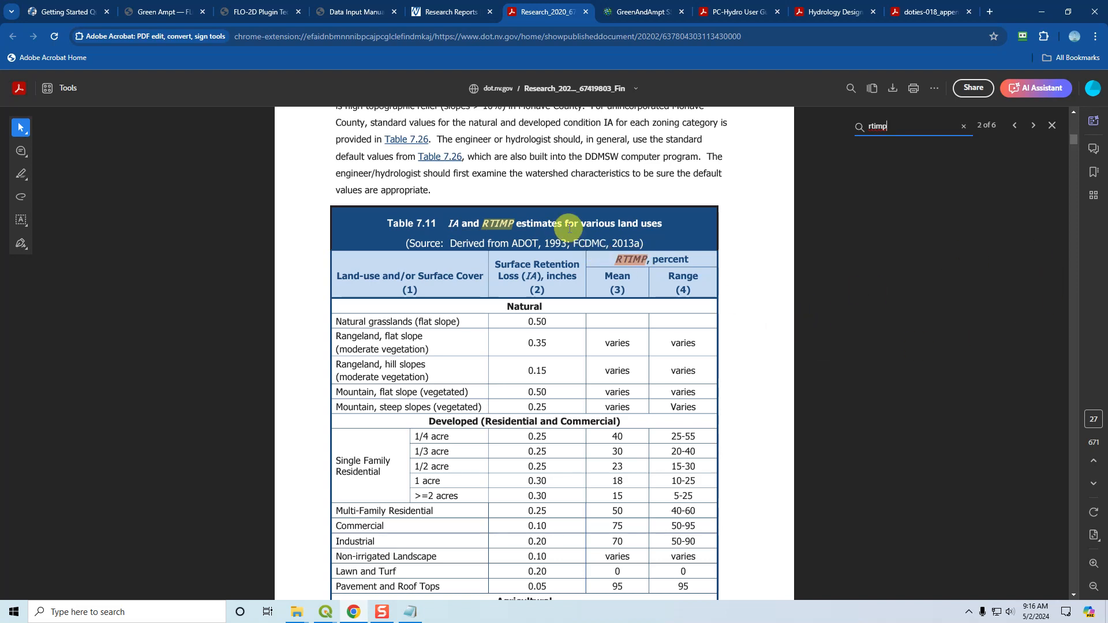
mouse_move(526, 246)
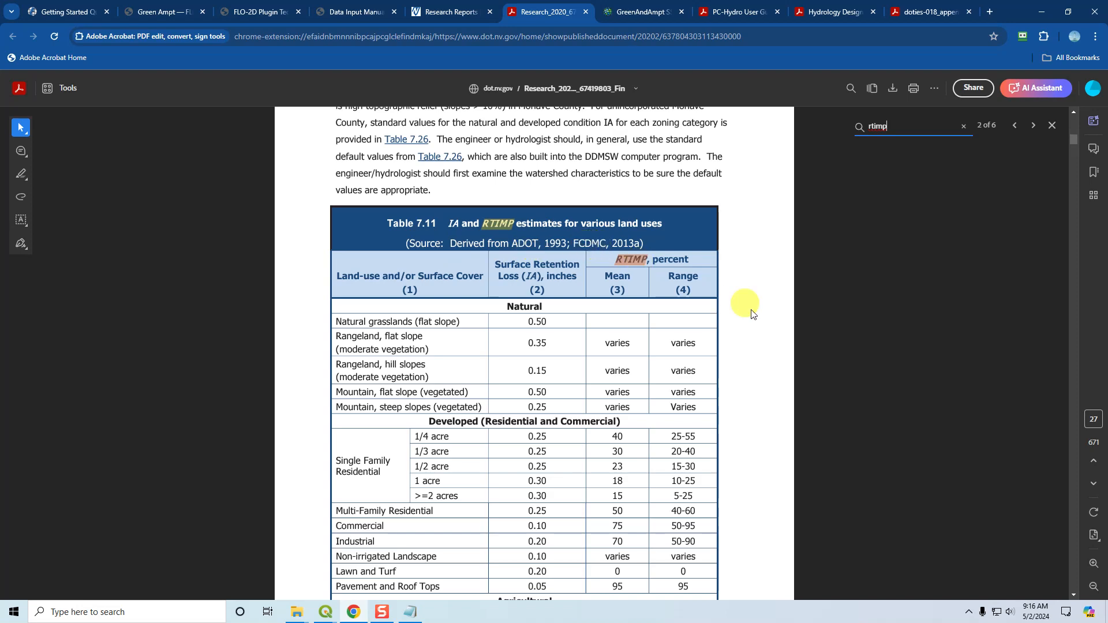
Step: Review the RTIMP tables 7.11 and 4.2, then bring up FLO-2D Global Infiltration Parameters in QGIS
scroll("down", 3)
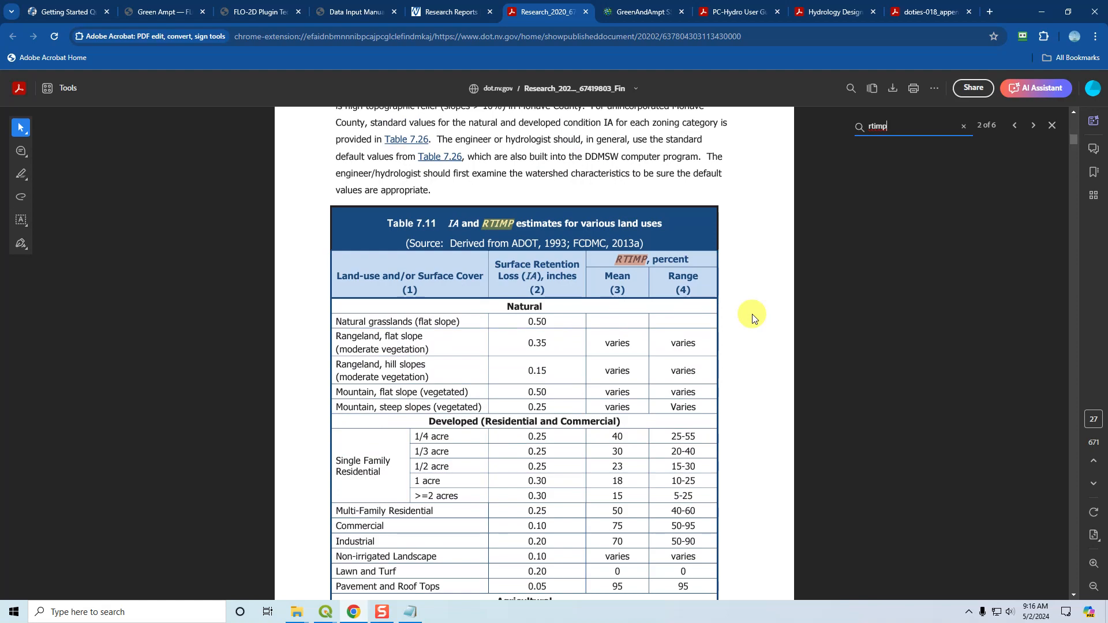
scroll("down", 3)
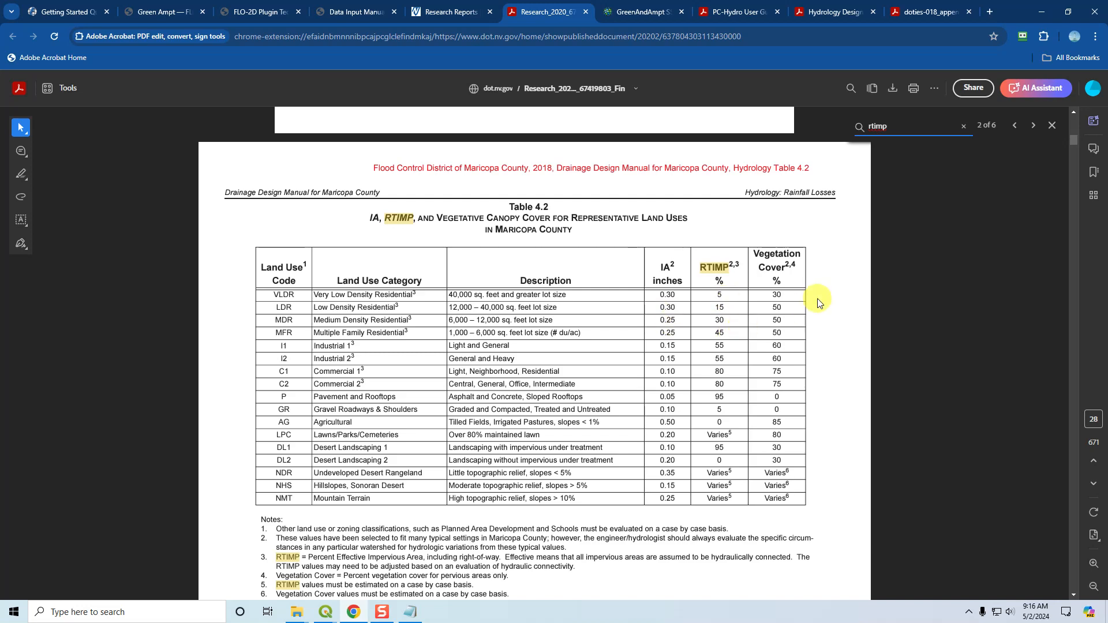
mouse_move(789, 301)
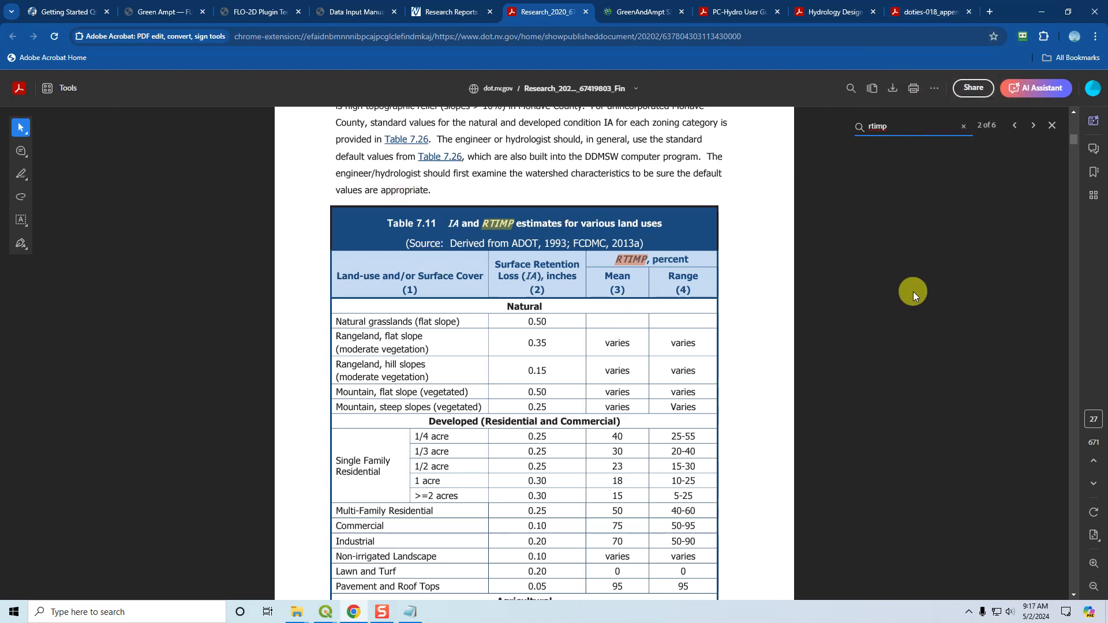
mouse_move(48, 549)
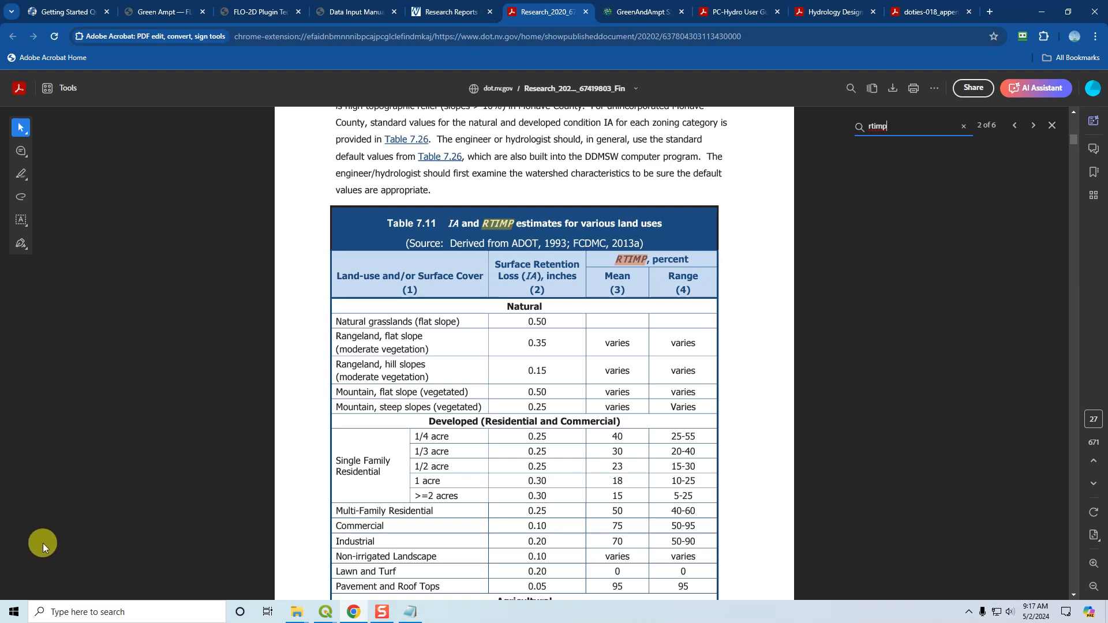
mouse_move(325, 611)
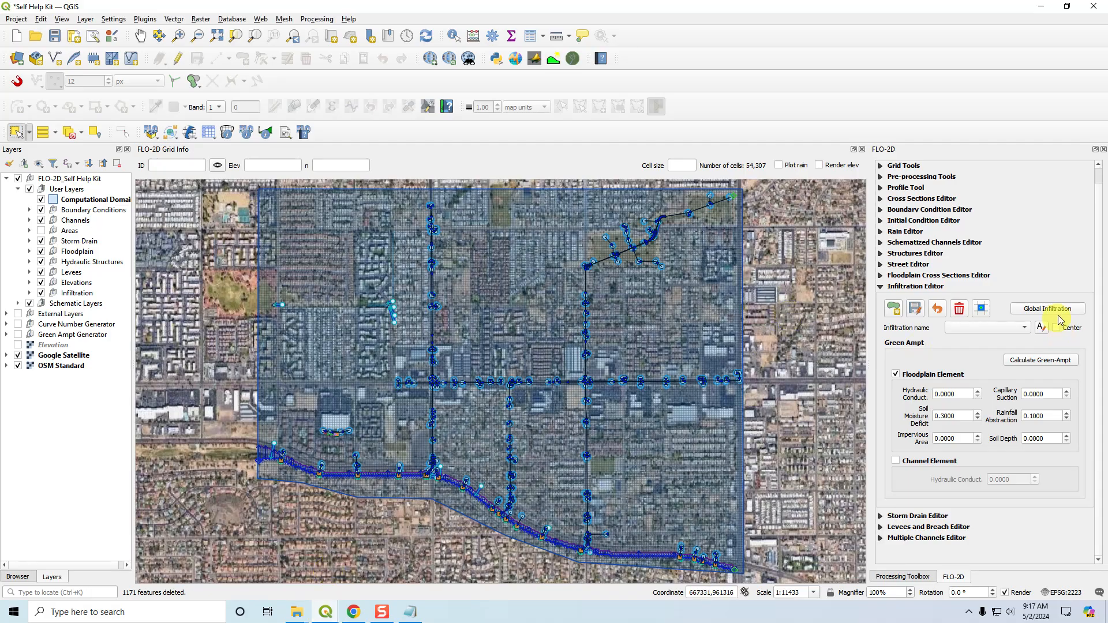
left_click(1047, 309)
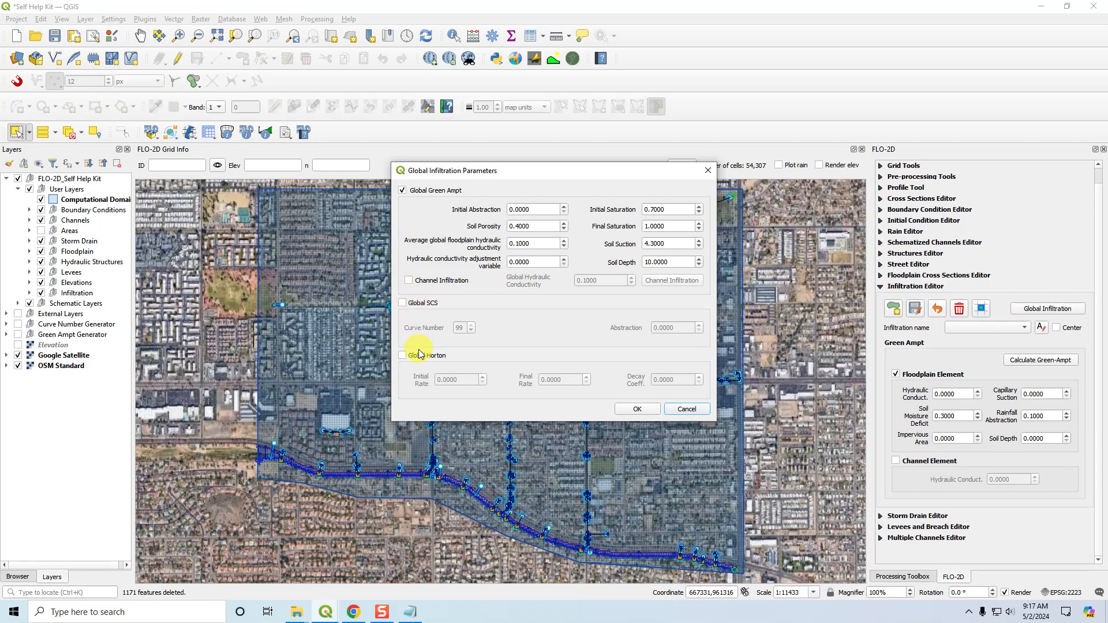